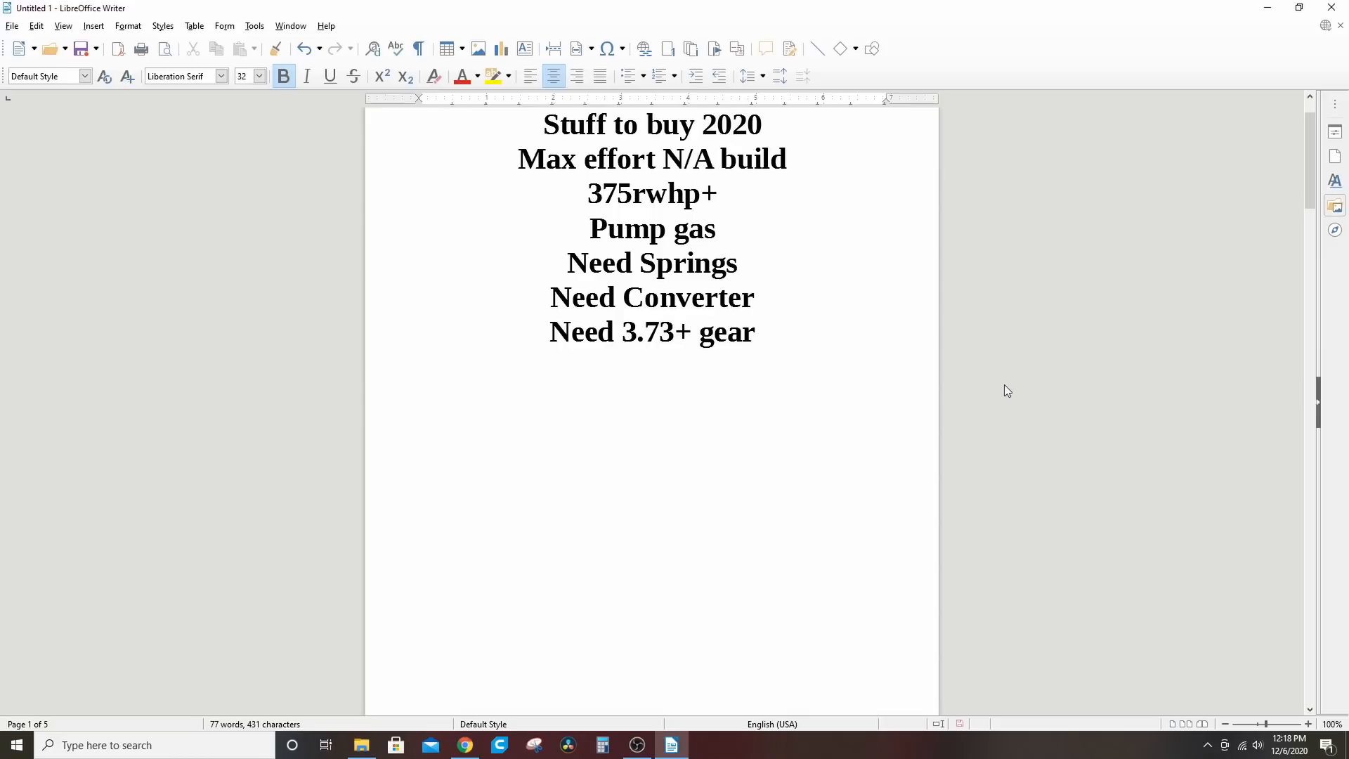
Scroll from the title page down to page 2's fuel pump and injector specs.
{"action": "scroll", "scroll_direction": "down", "scroll_amount": 3}
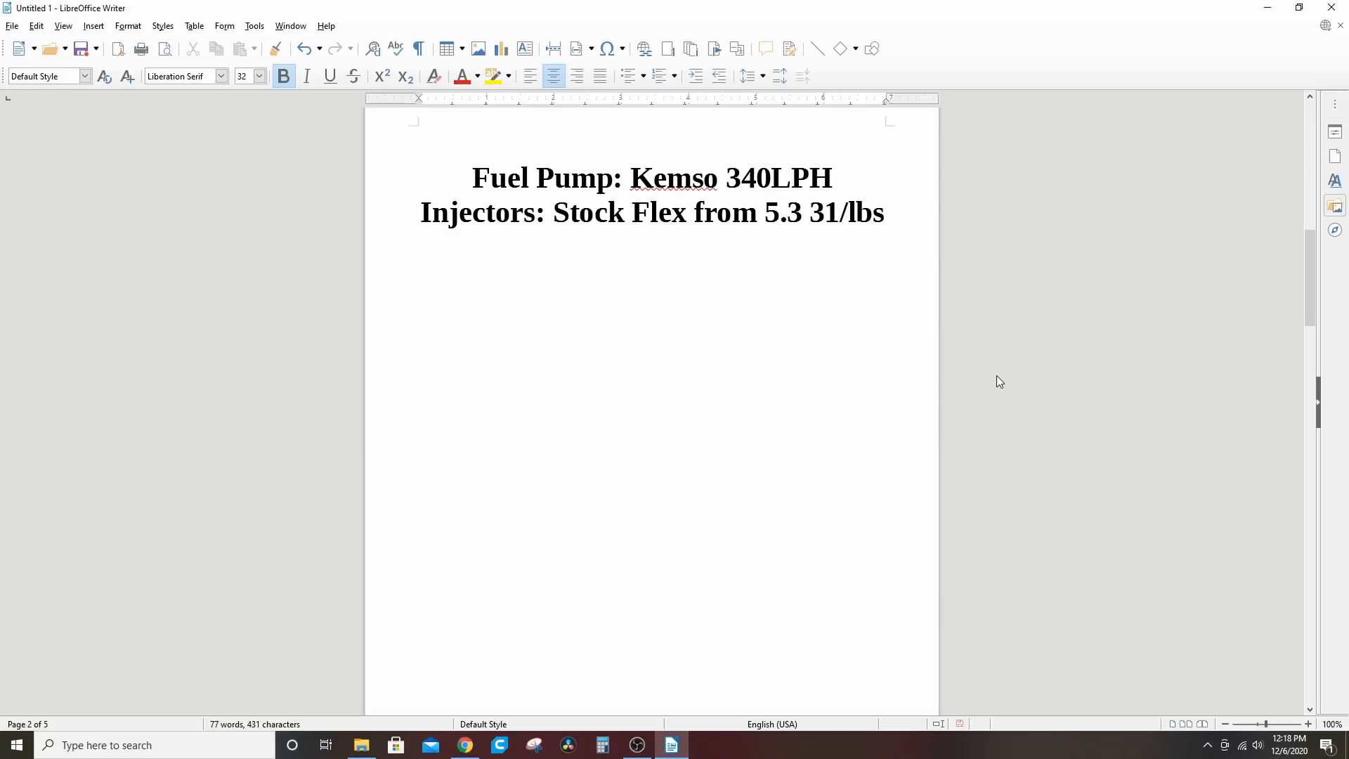
{"action": "mouse_move", "coordinate": [1121, 438]}
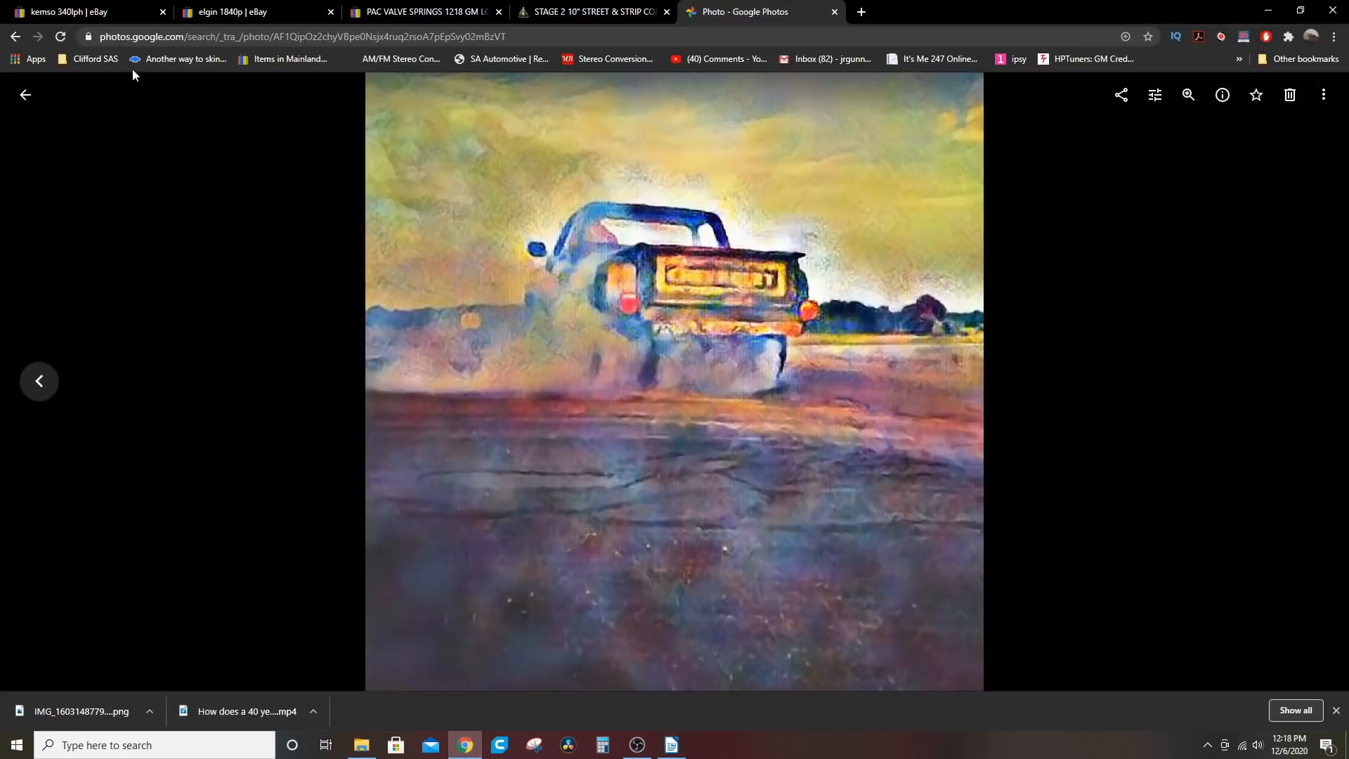
Browse the Kemso 340LPH fuel pump eBay listings, then bring up the Elgin 1840P camshaft results.
{"action": "left_click", "coordinate": [85, 11]}
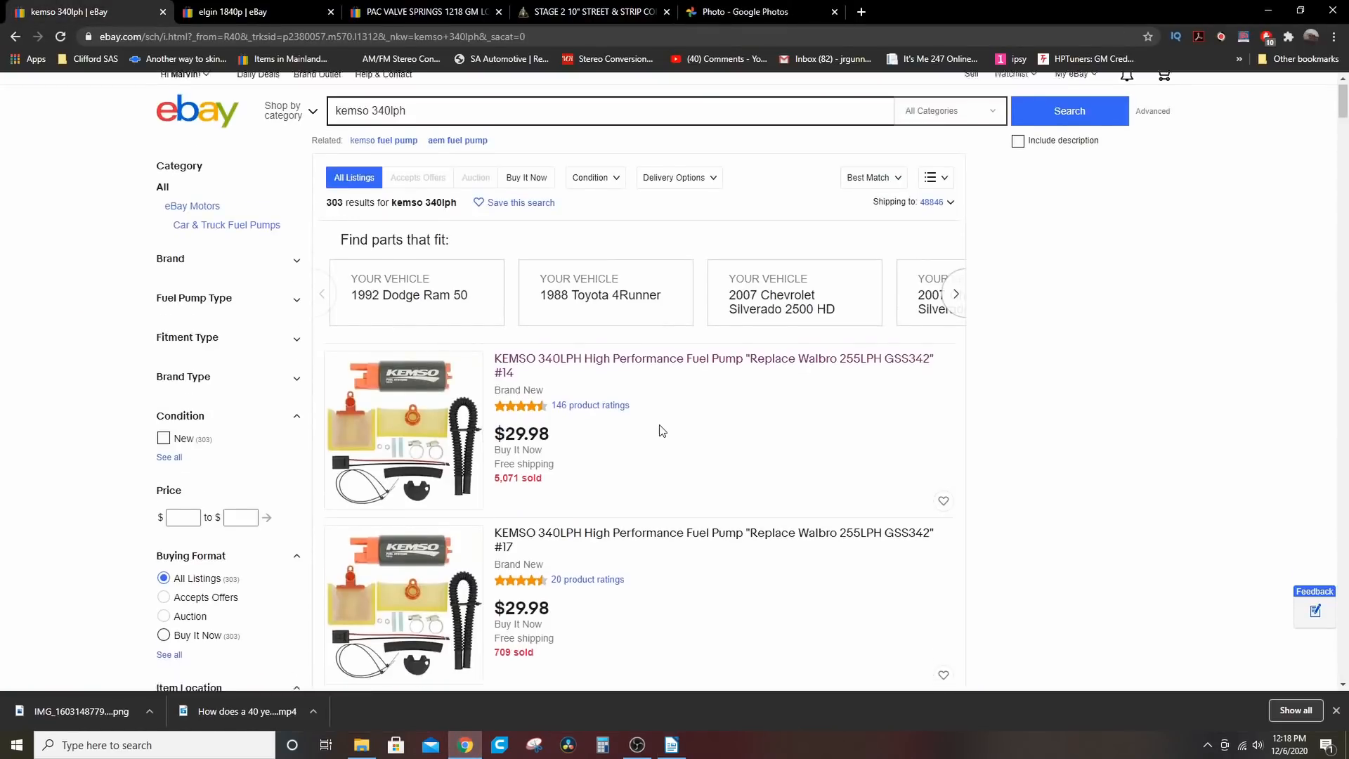
{"action": "scroll", "scroll_direction": "down", "scroll_amount": 3}
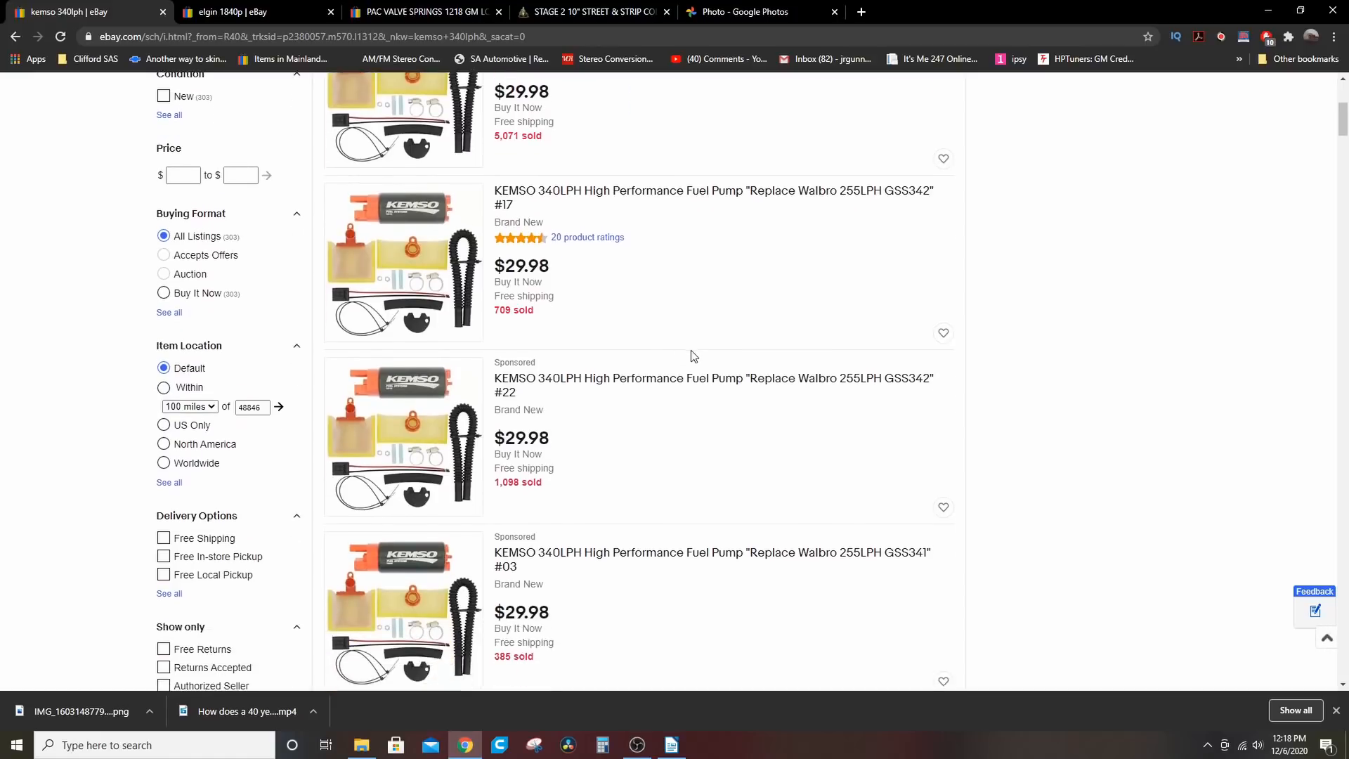
{"action": "scroll", "scroll_direction": "down", "scroll_amount": 3}
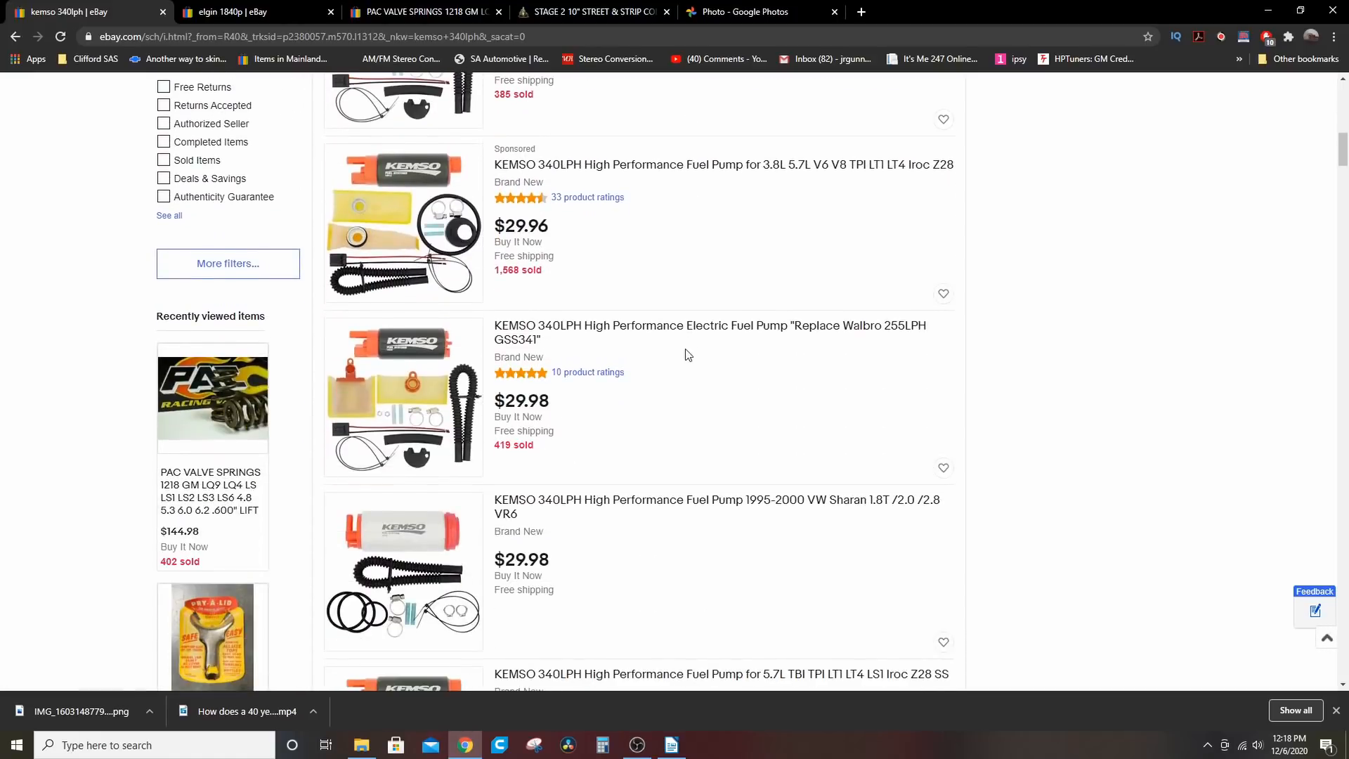
{"action": "scroll", "scroll_direction": "up", "scroll_amount": 3}
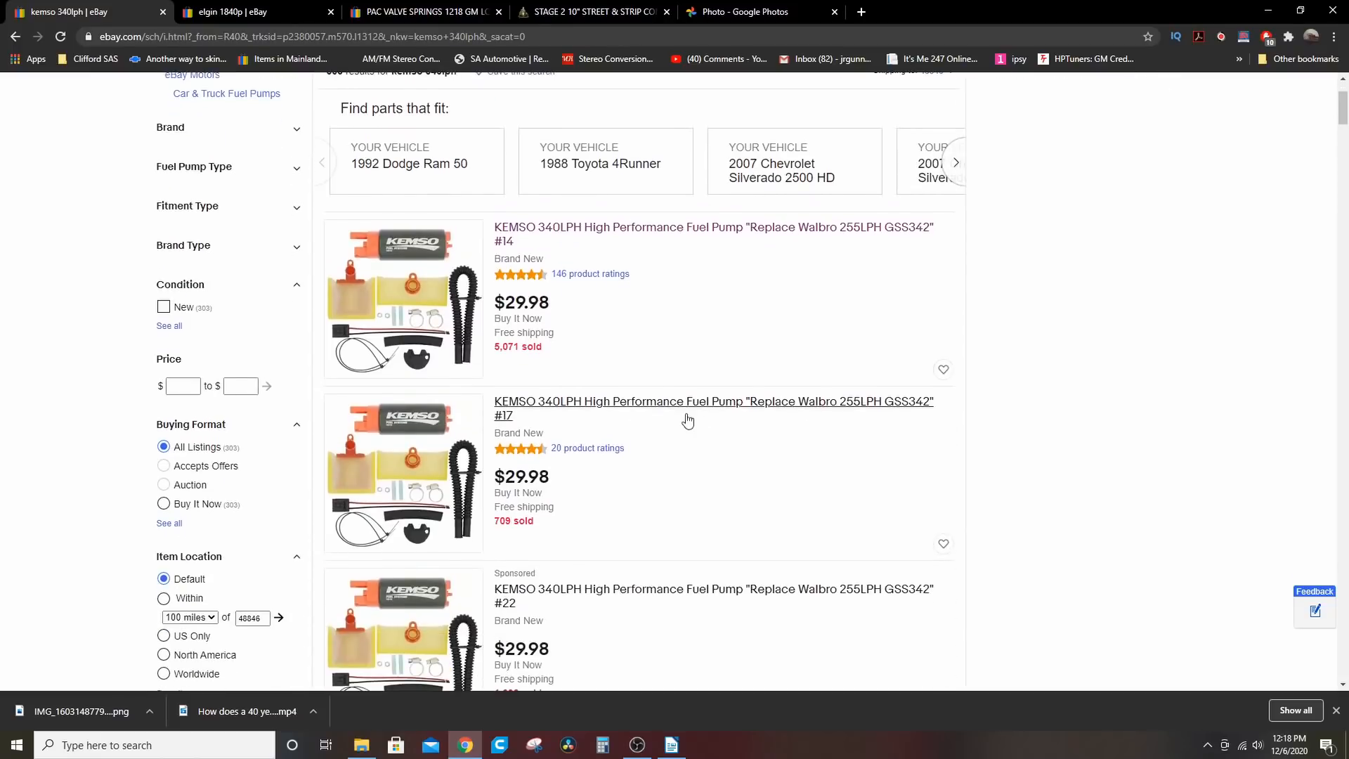
{"action": "scroll", "scroll_direction": "down", "scroll_amount": 3}
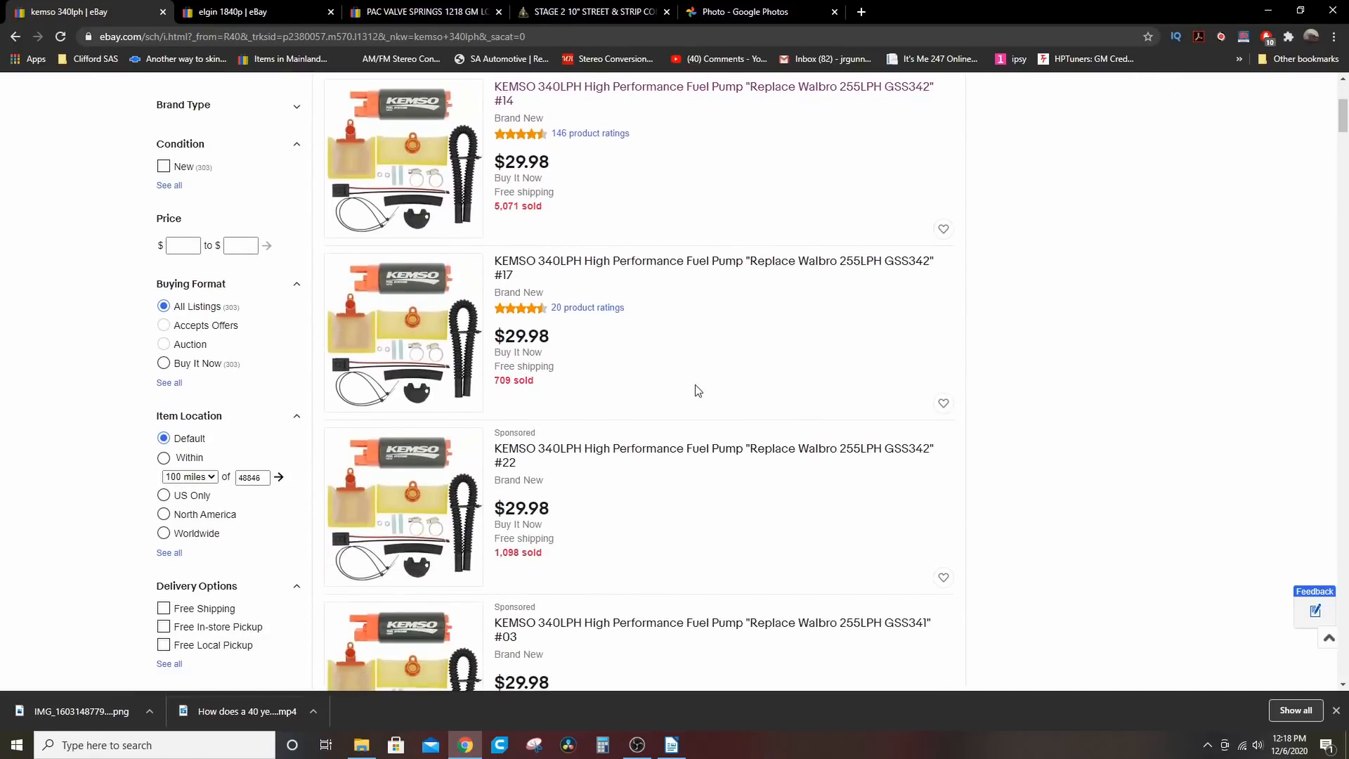
{"action": "scroll", "scroll_direction": "down", "scroll_amount": 3}
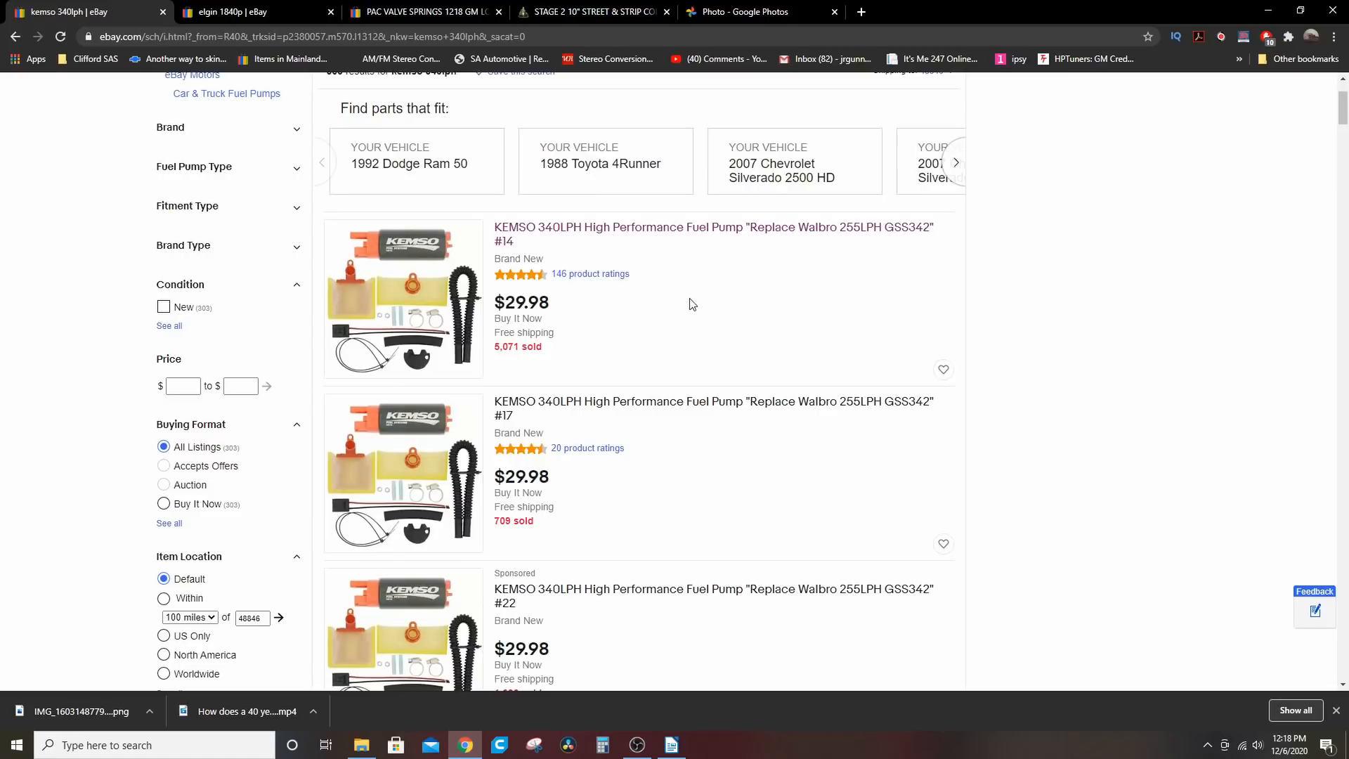
{"action": "mouse_move", "coordinate": [676, 288]}
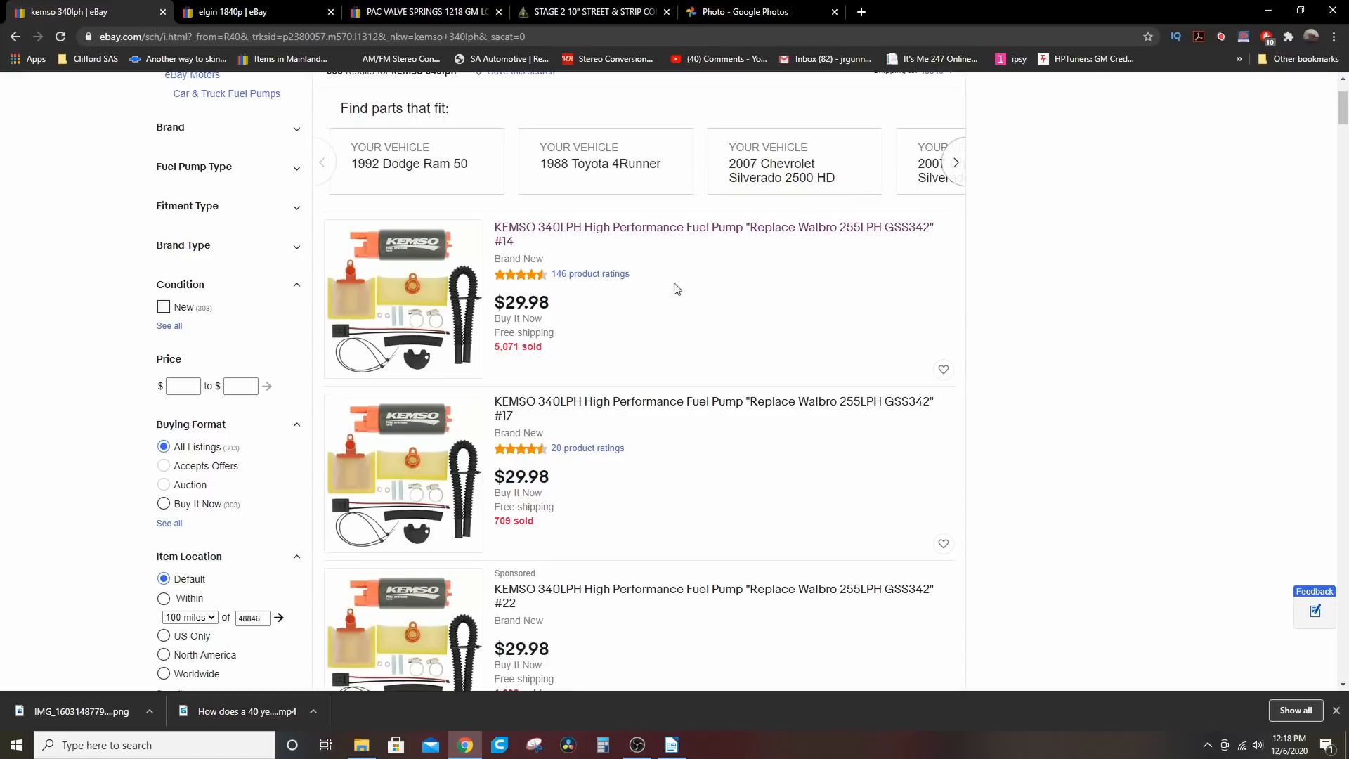
{"action": "scroll", "scroll_direction": "down", "scroll_amount": 3}
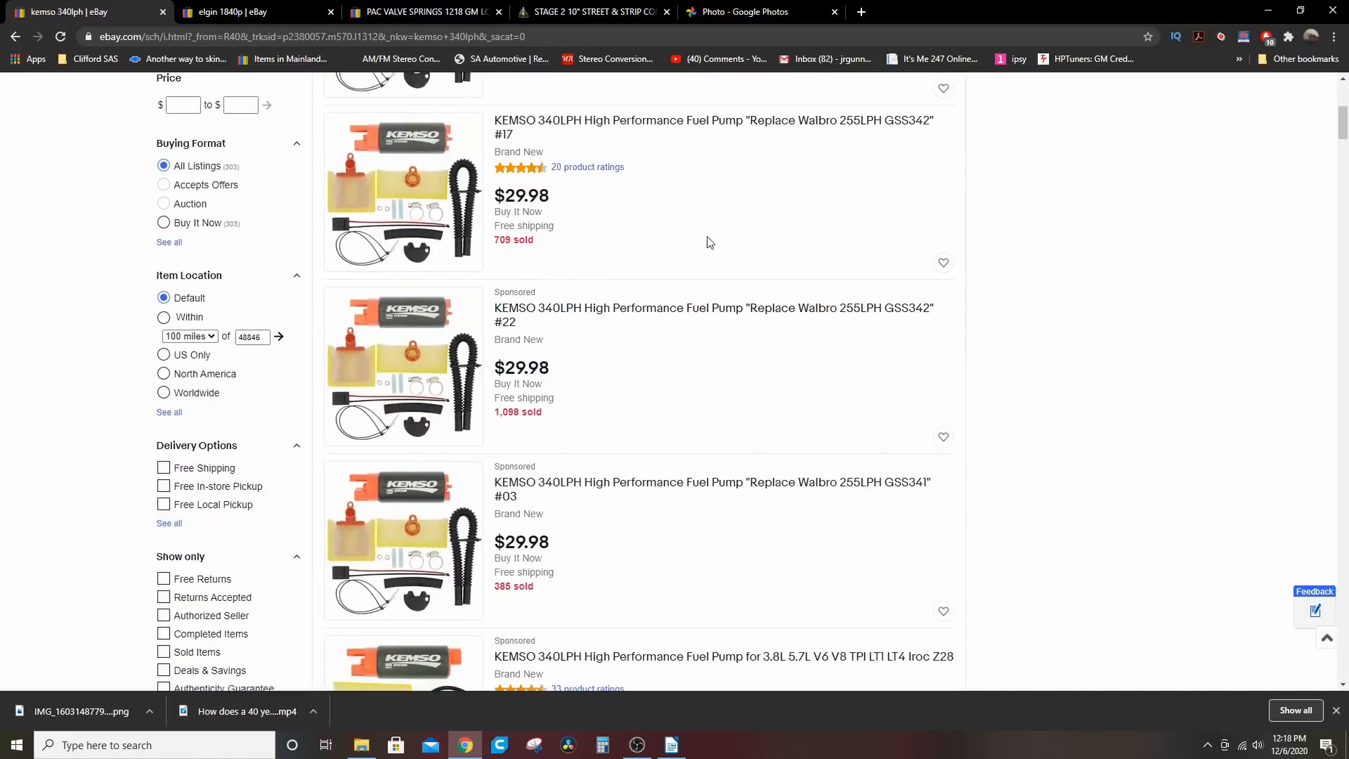
{"action": "scroll", "scroll_direction": "down", "scroll_amount": 3}
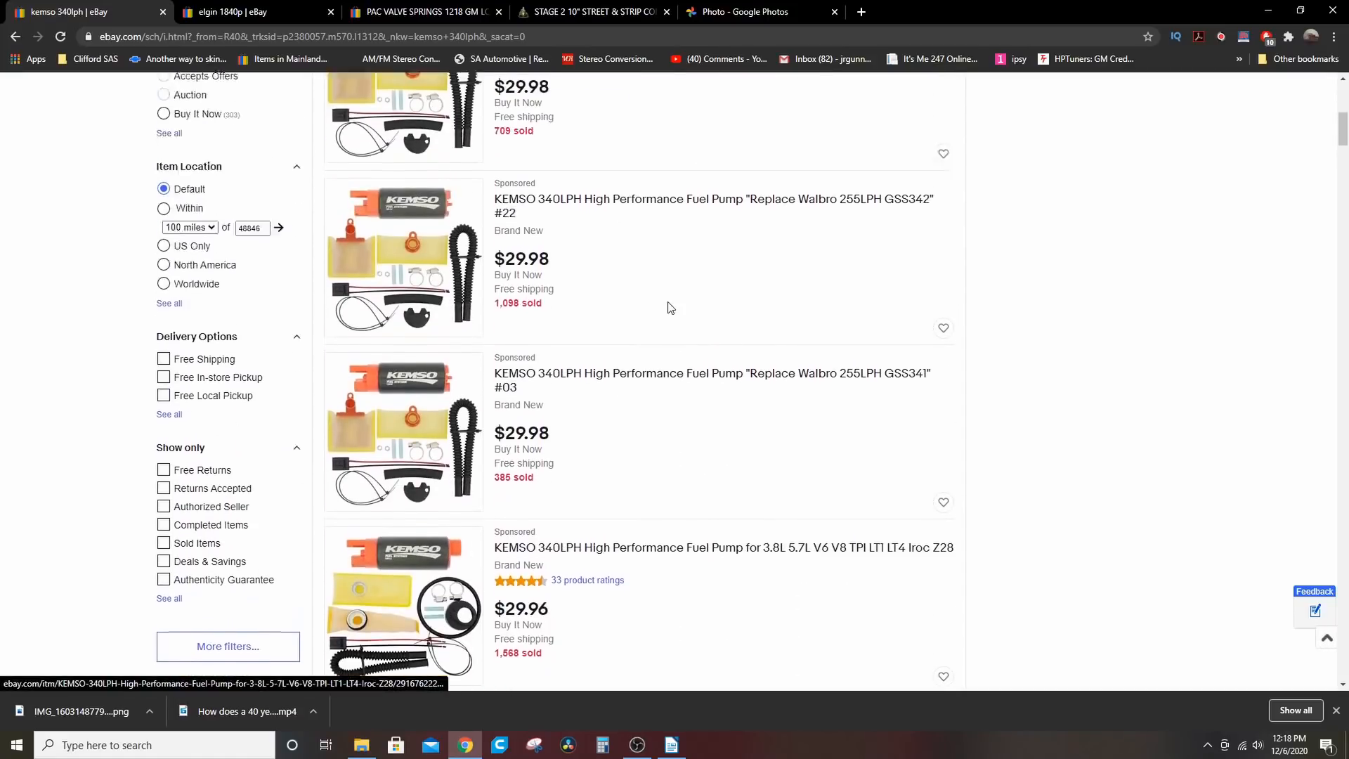
{"action": "scroll", "scroll_direction": "up", "scroll_amount": 3}
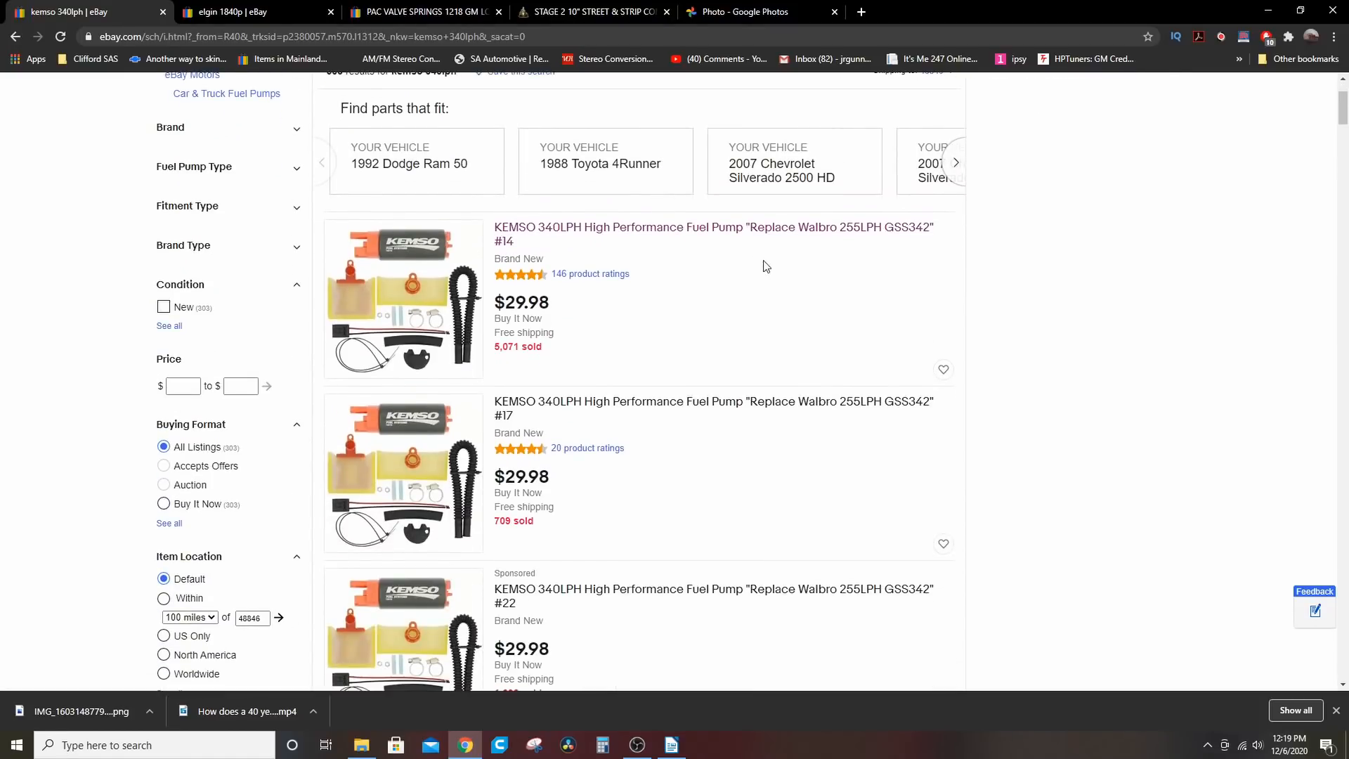
{"action": "mouse_move", "coordinate": [228, 12]}
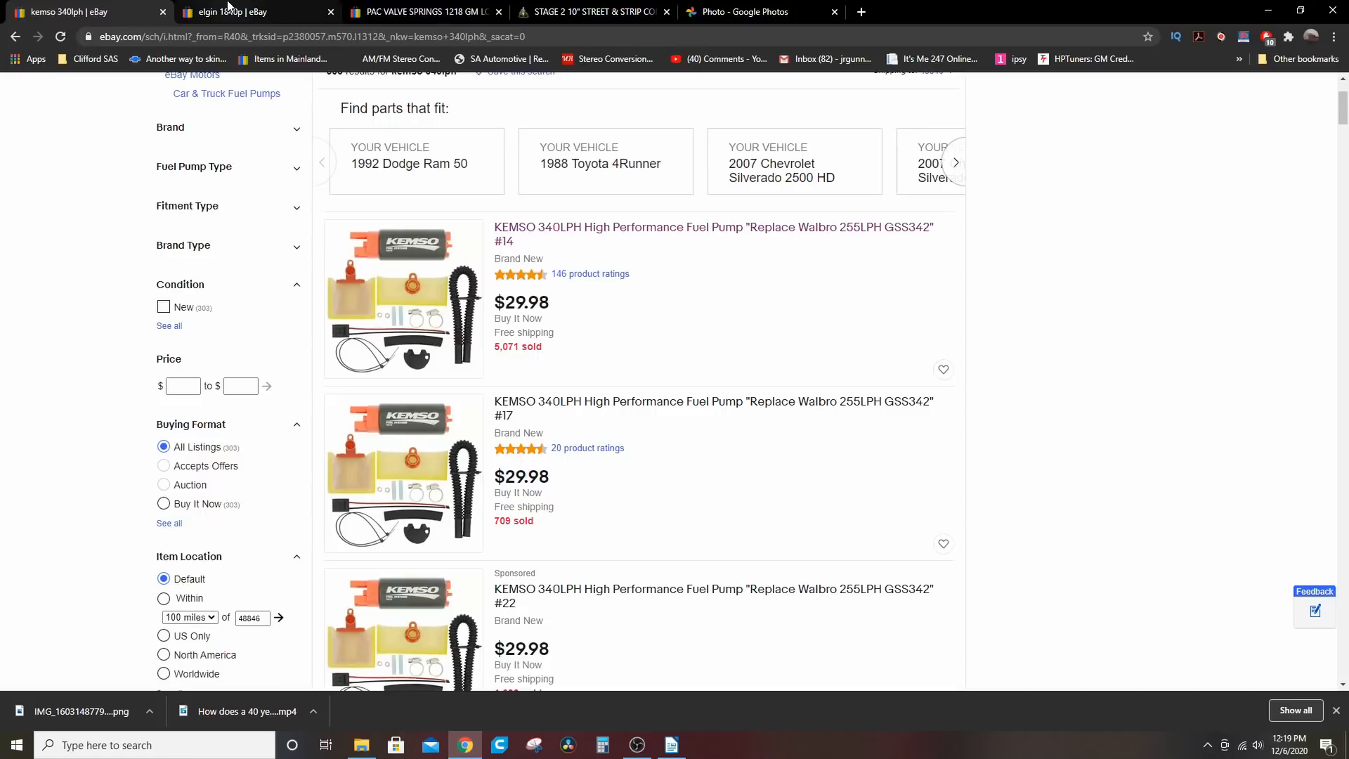
{"action": "left_click", "coordinate": [249, 11]}
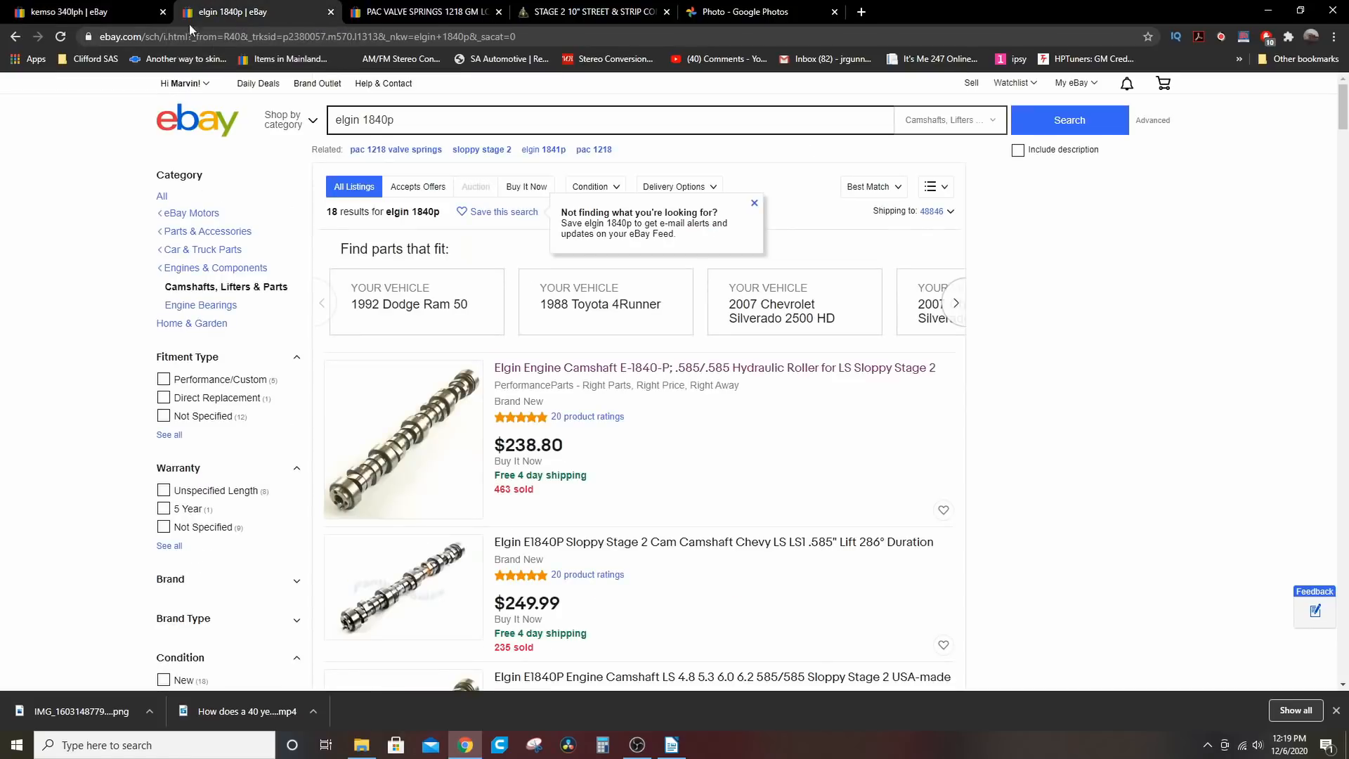
Return to the Writer parts list showing the Kemso fuel pump and 5.3 injectors page.
{"action": "left_click", "coordinate": [73, 12]}
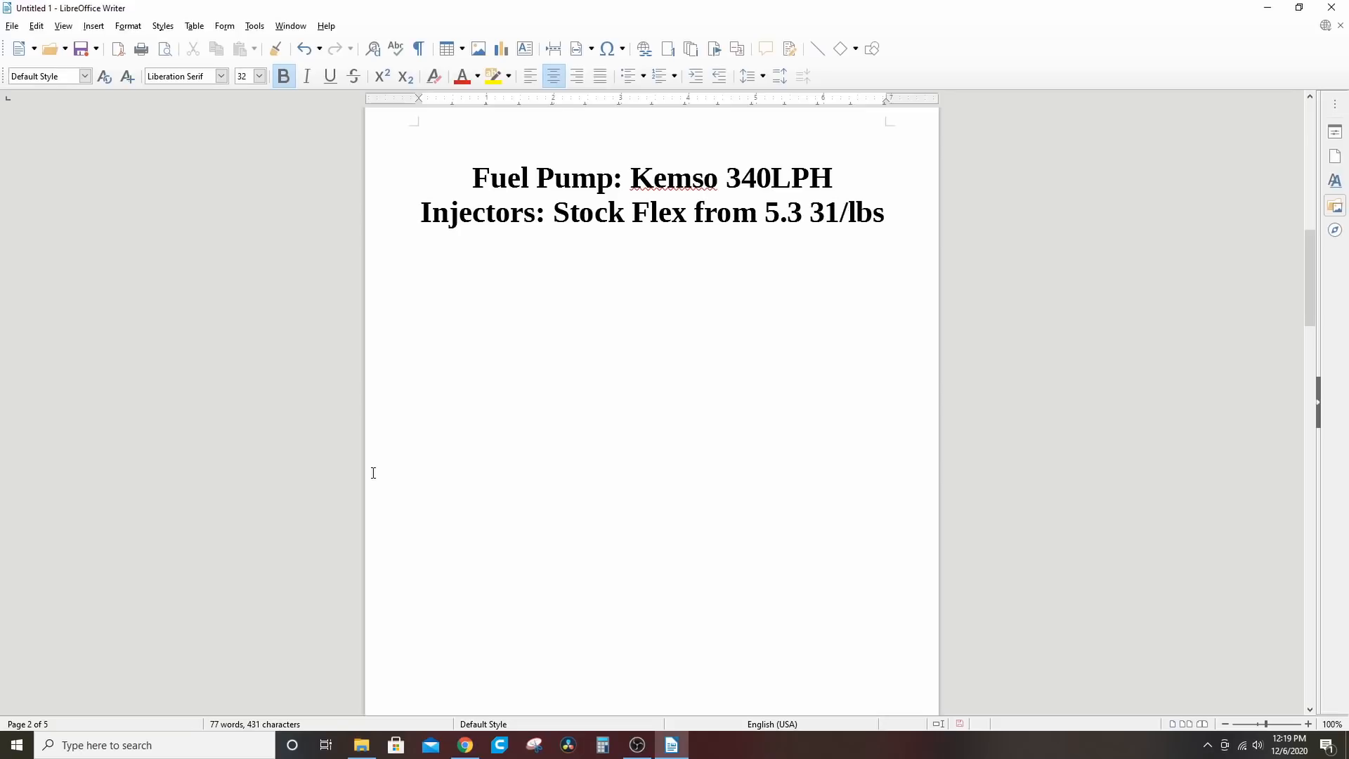
{"action": "mouse_move", "coordinate": [382, 468]}
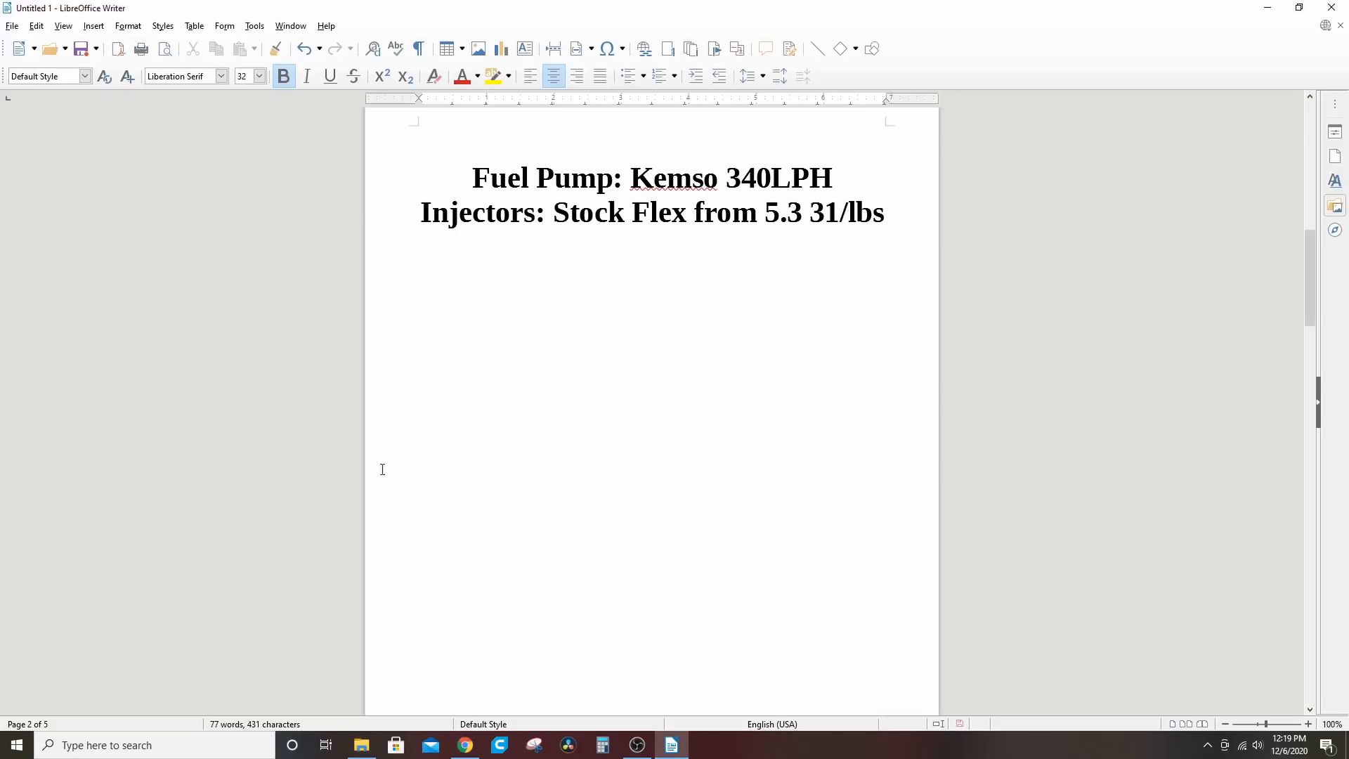
{"action": "mouse_move", "coordinate": [267, 312]}
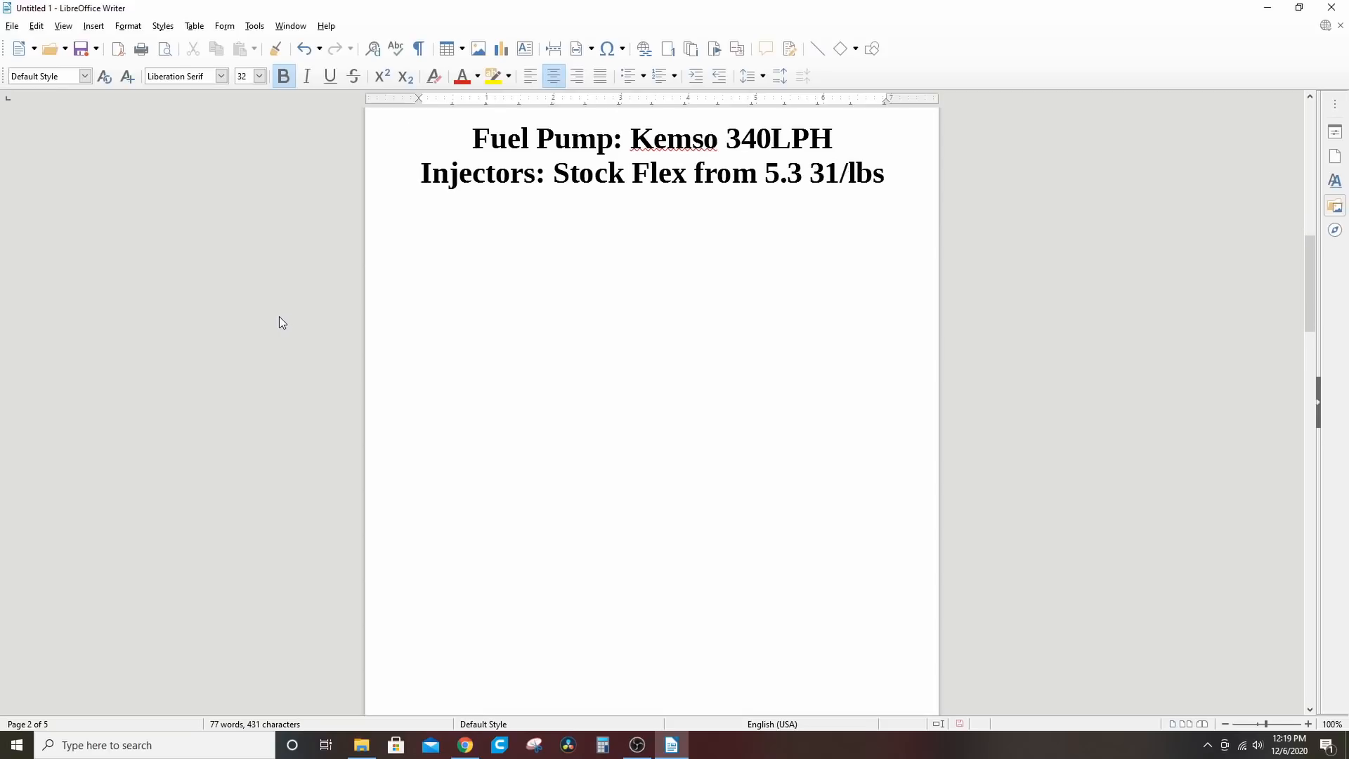
{"action": "mouse_move", "coordinate": [323, 314]}
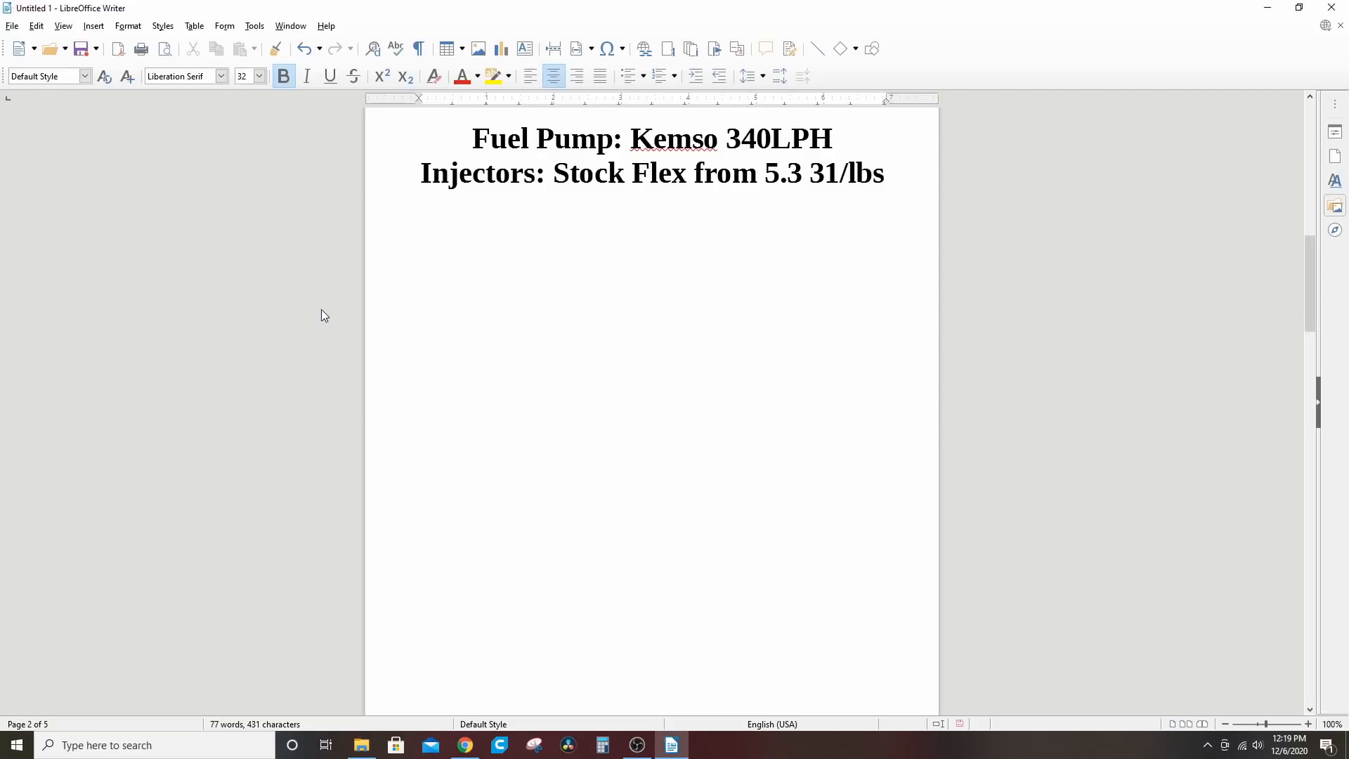
{"action": "mouse_move", "coordinate": [331, 316]}
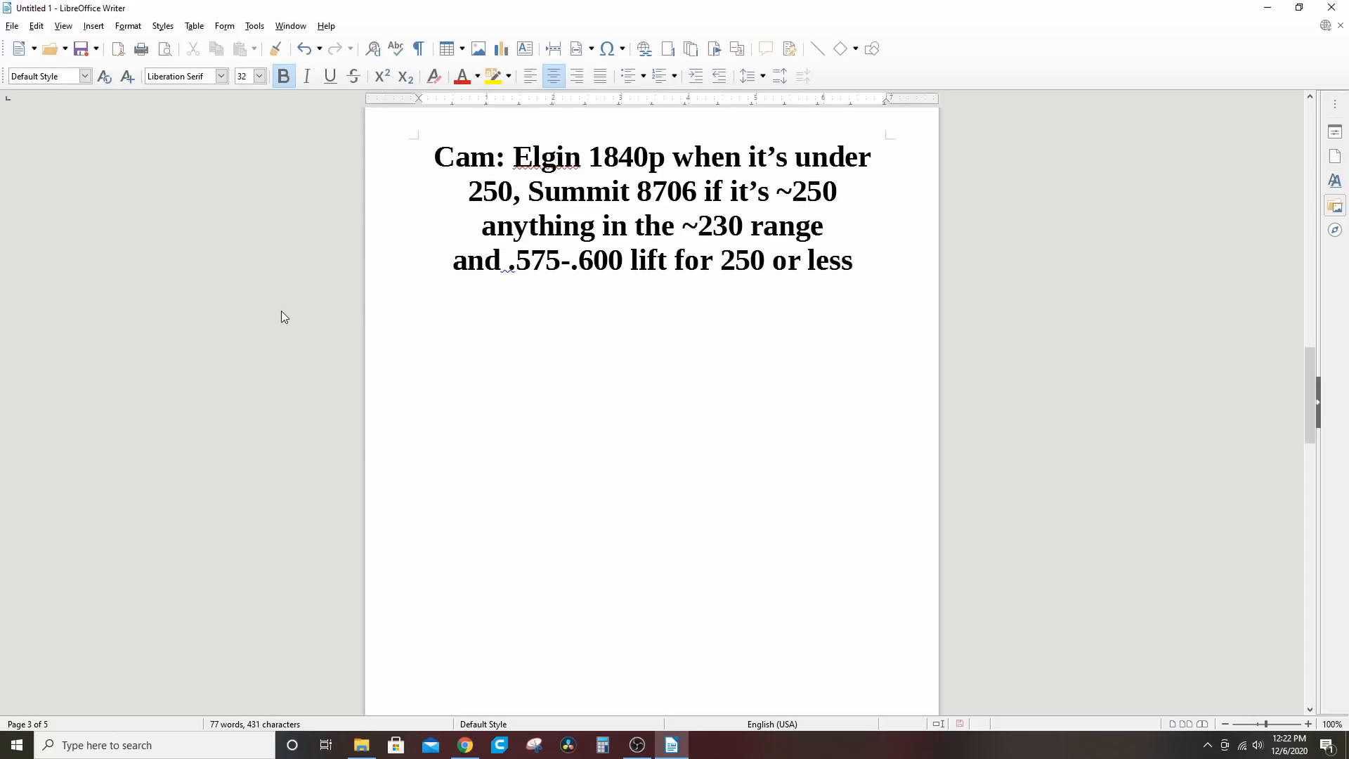
Browse the 18 Elgin 1840P camshaft listings, from $238.80 to a $423.05 springs kit.
{"action": "left_click", "coordinate": [463, 744]}
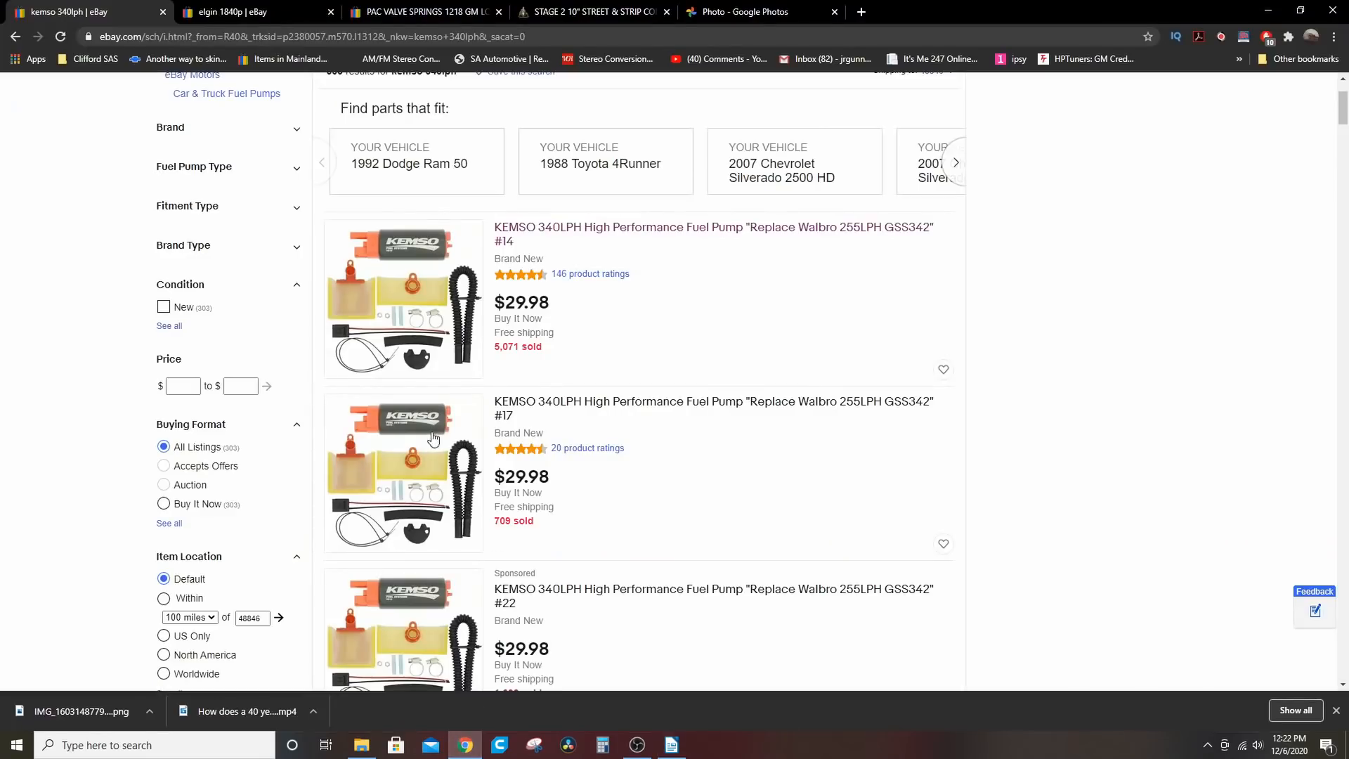
{"action": "left_click", "coordinate": [228, 11]}
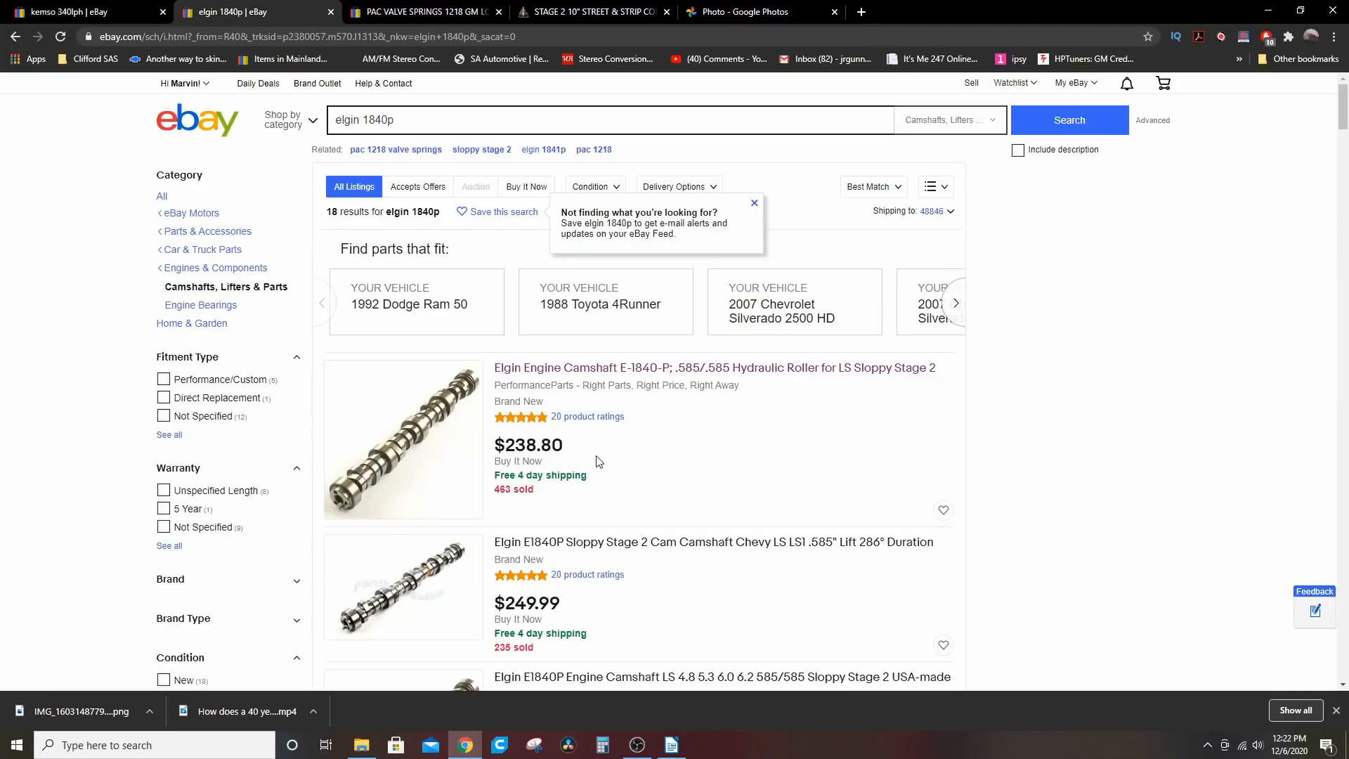
{"action": "scroll", "scroll_direction": "down", "scroll_amount": 3}
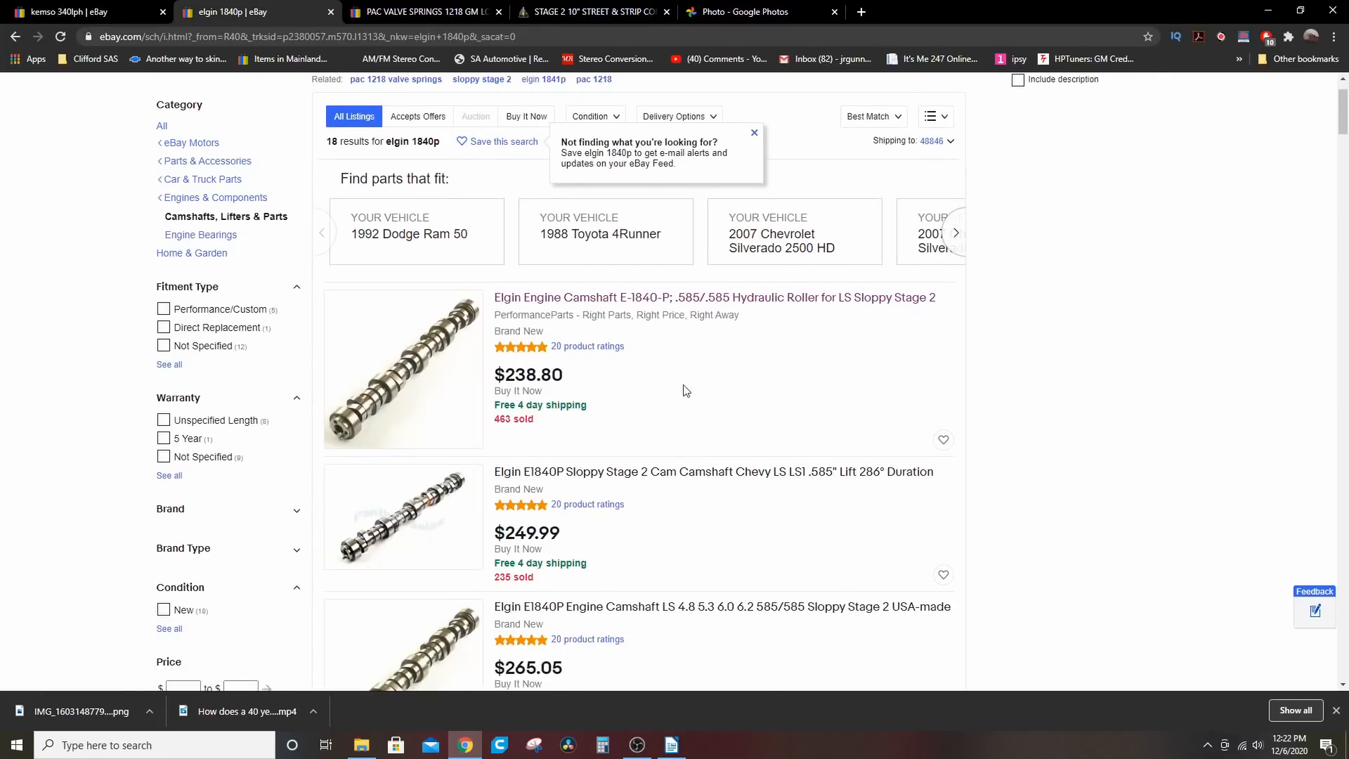
{"action": "scroll", "scroll_direction": "down", "scroll_amount": 3}
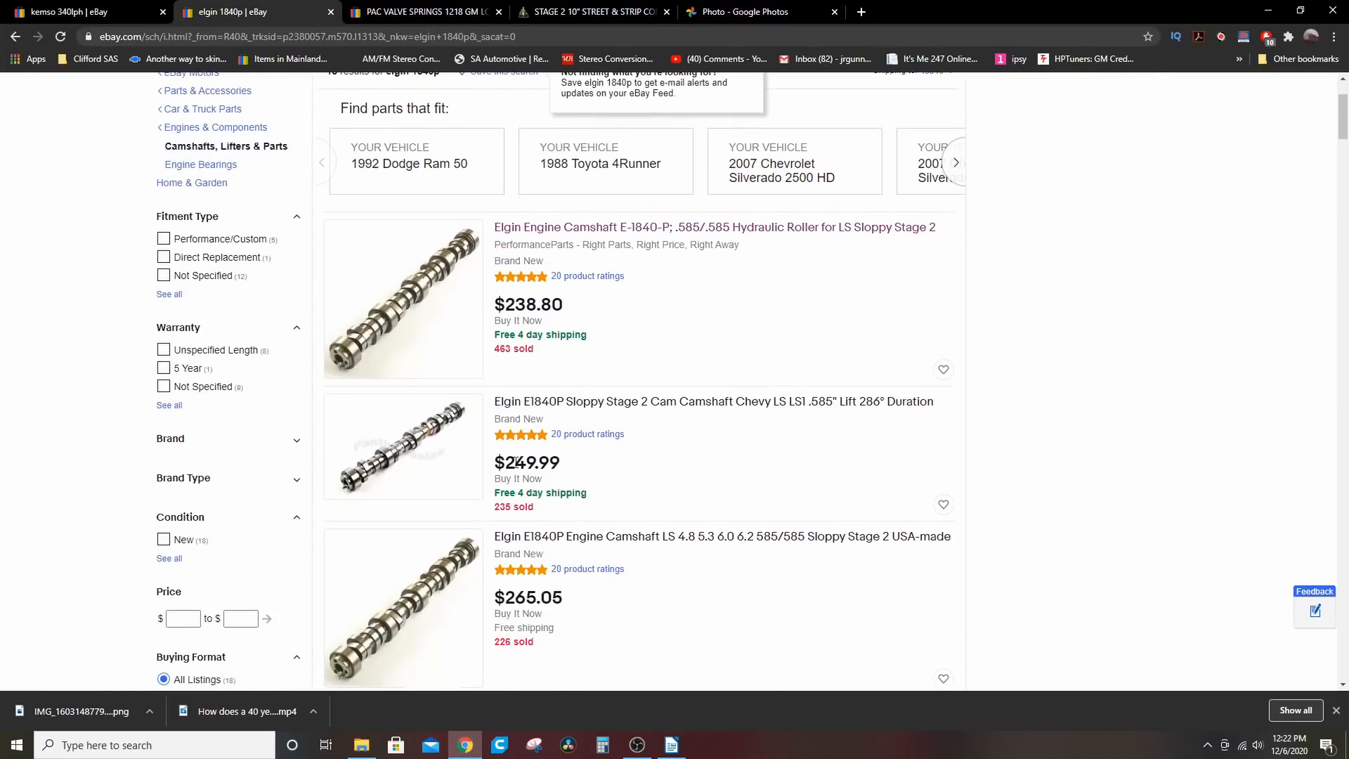
{"action": "scroll", "scroll_direction": "down", "scroll_amount": 3}
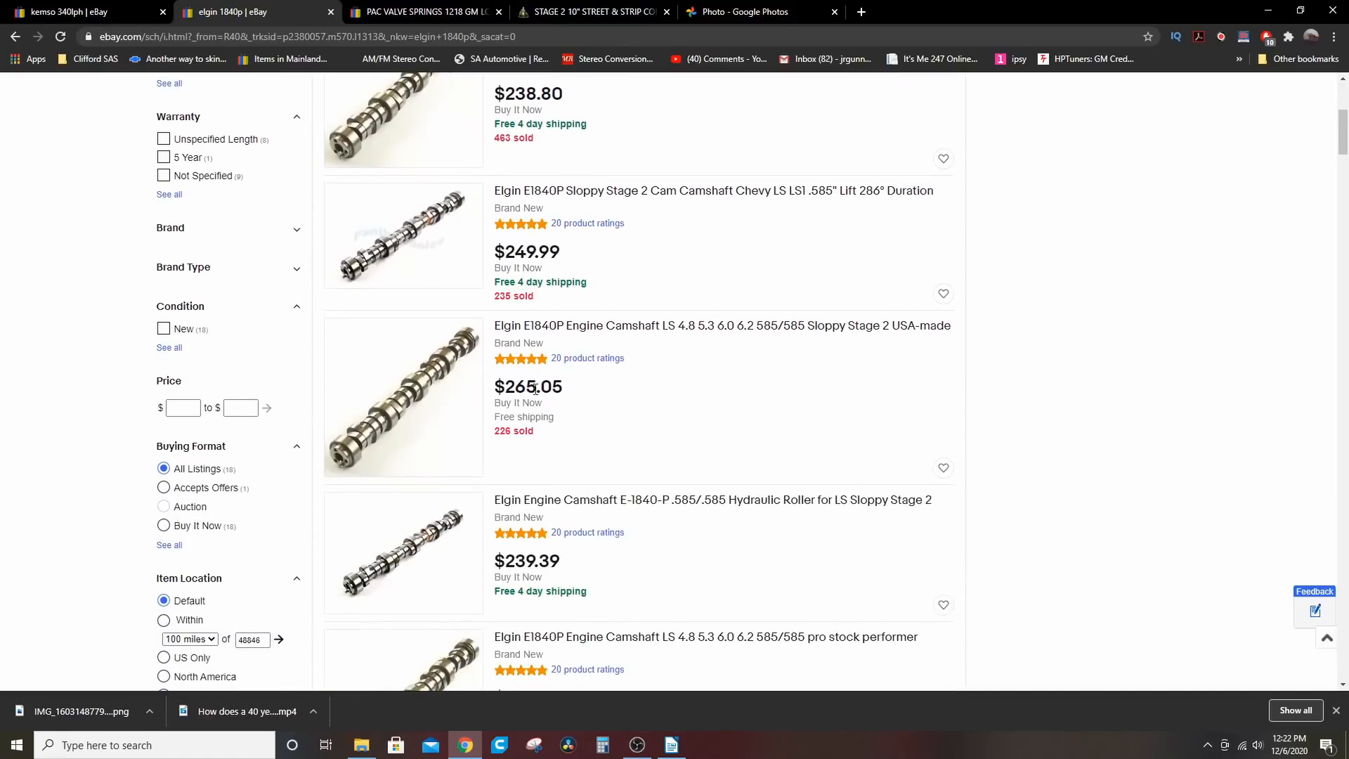
{"action": "scroll", "scroll_direction": "down", "scroll_amount": 3}
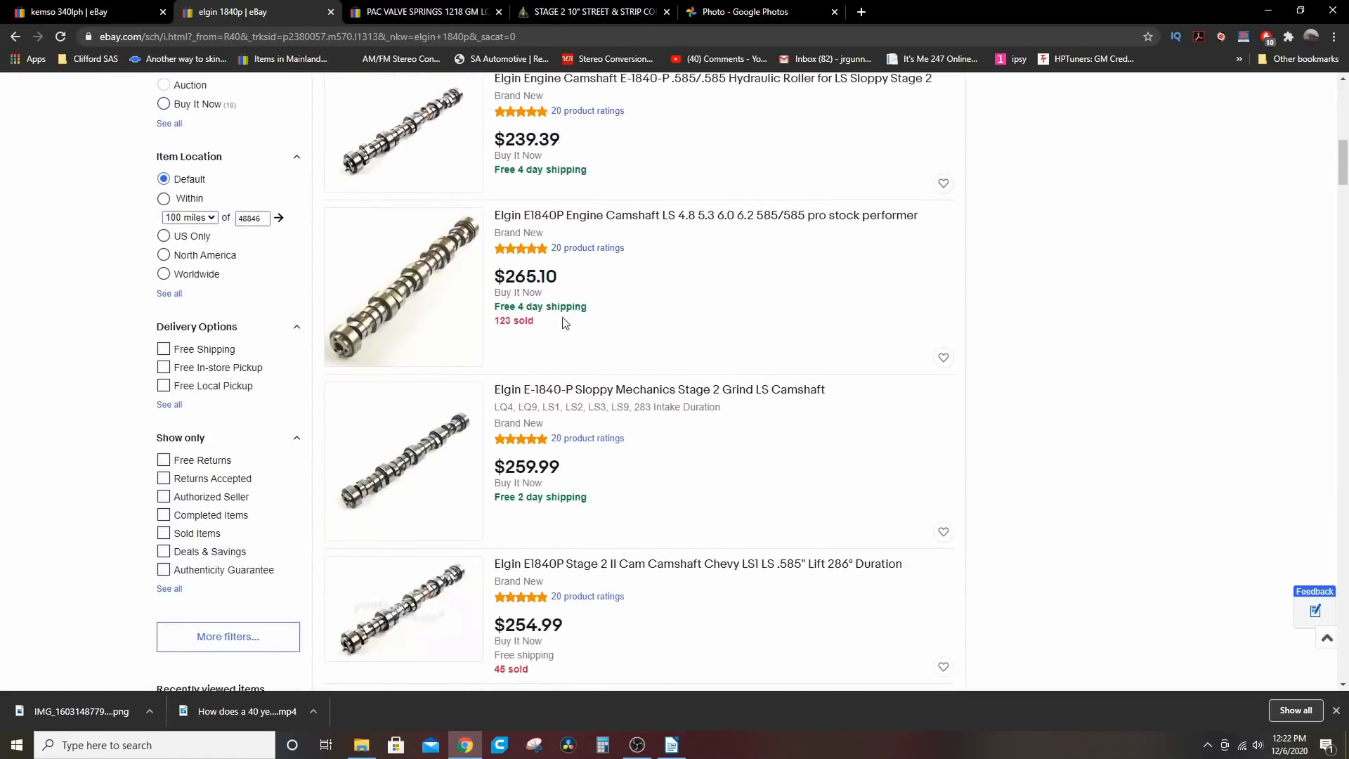
{"action": "scroll", "scroll_direction": "down", "scroll_amount": 3}
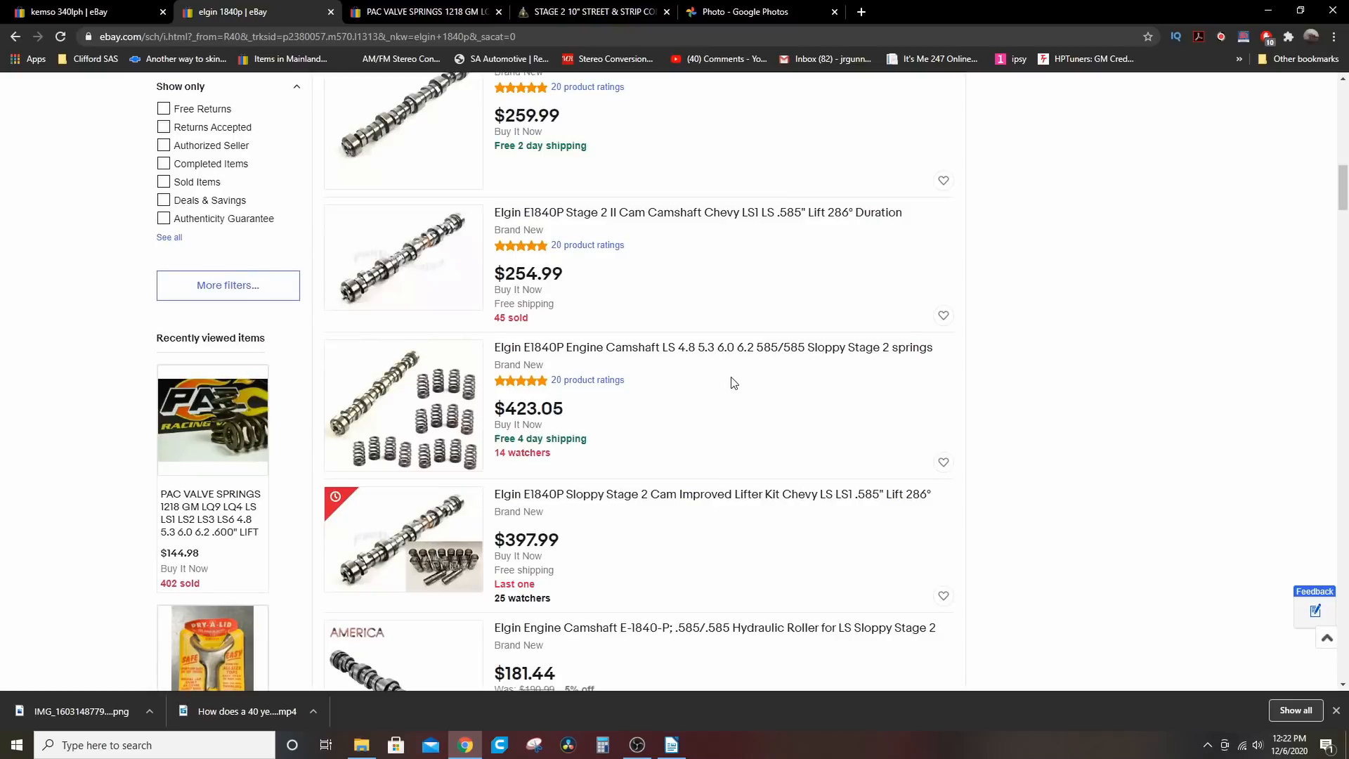
{"action": "mouse_move", "coordinate": [766, 413]}
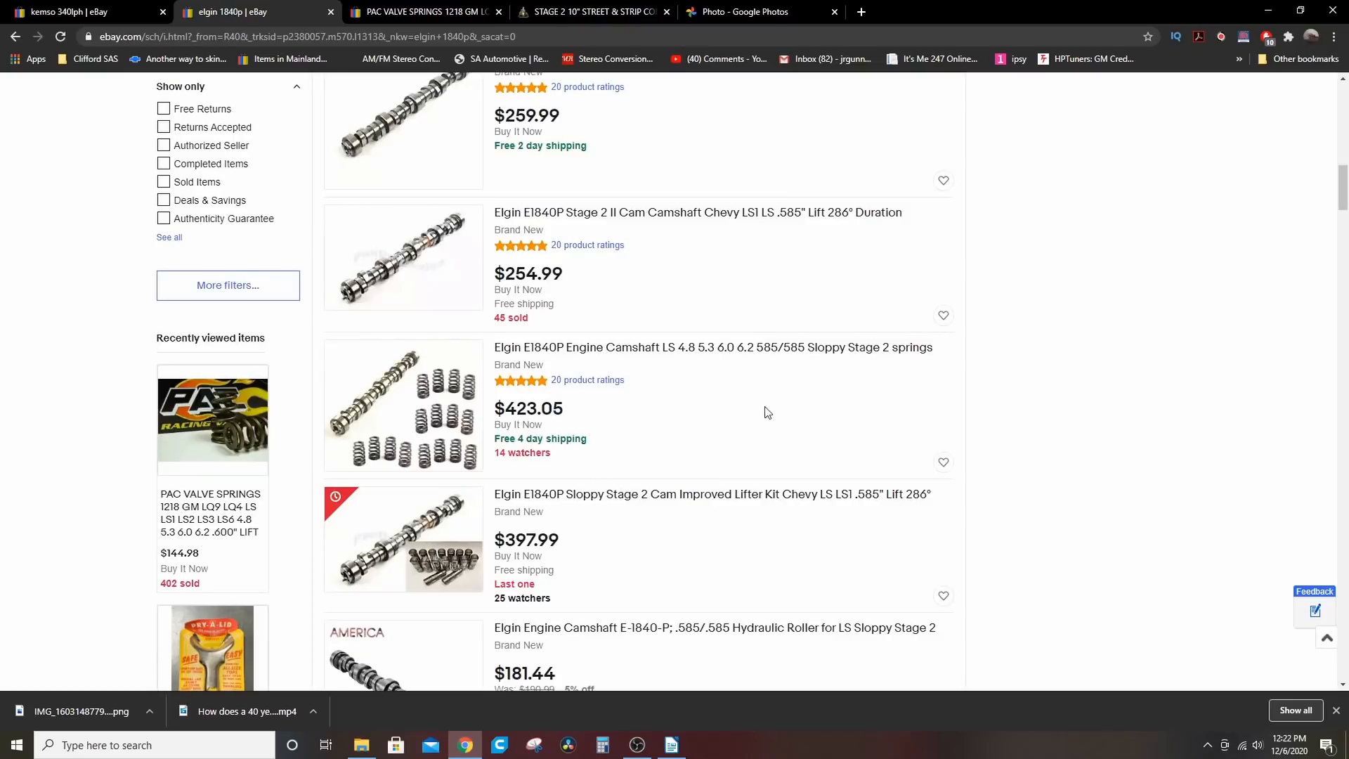
{"action": "mouse_move", "coordinate": [670, 418]}
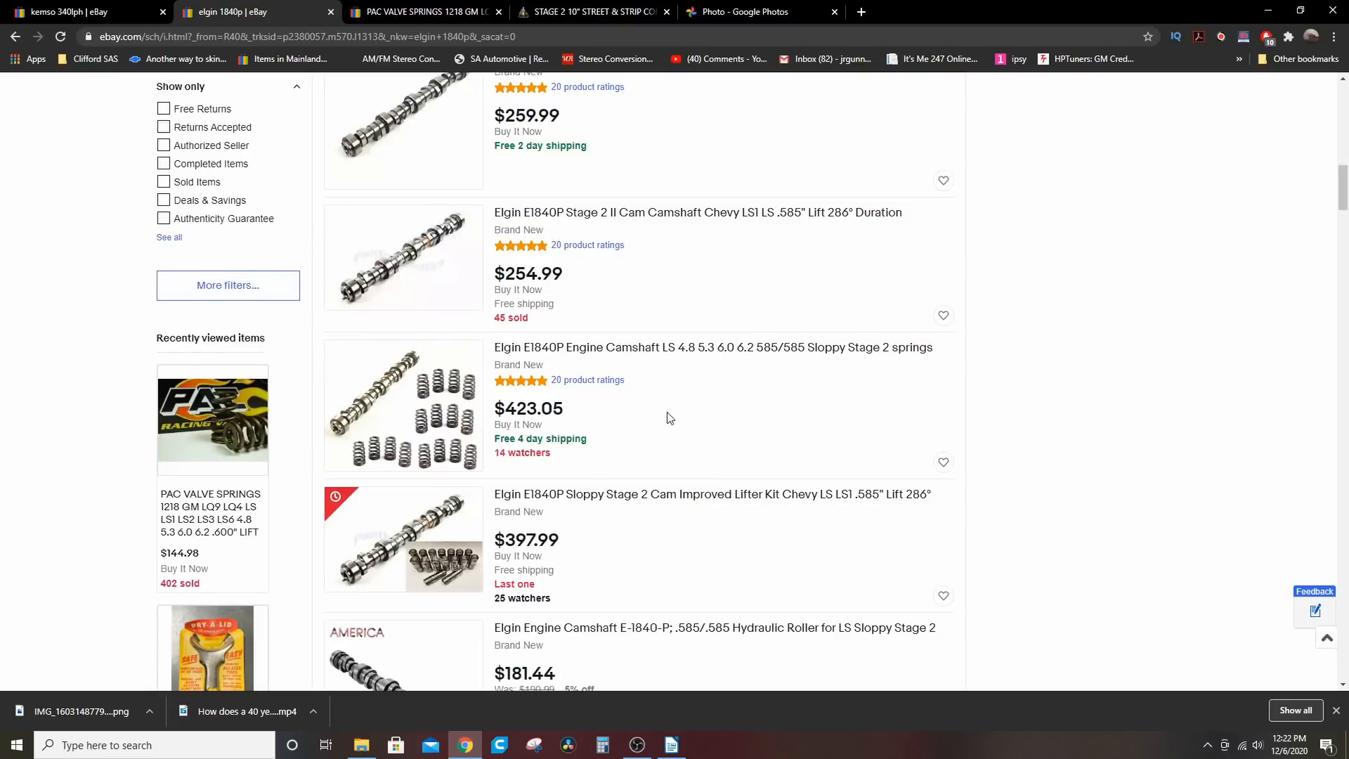
{"action": "scroll", "scroll_direction": "down", "scroll_amount": 3}
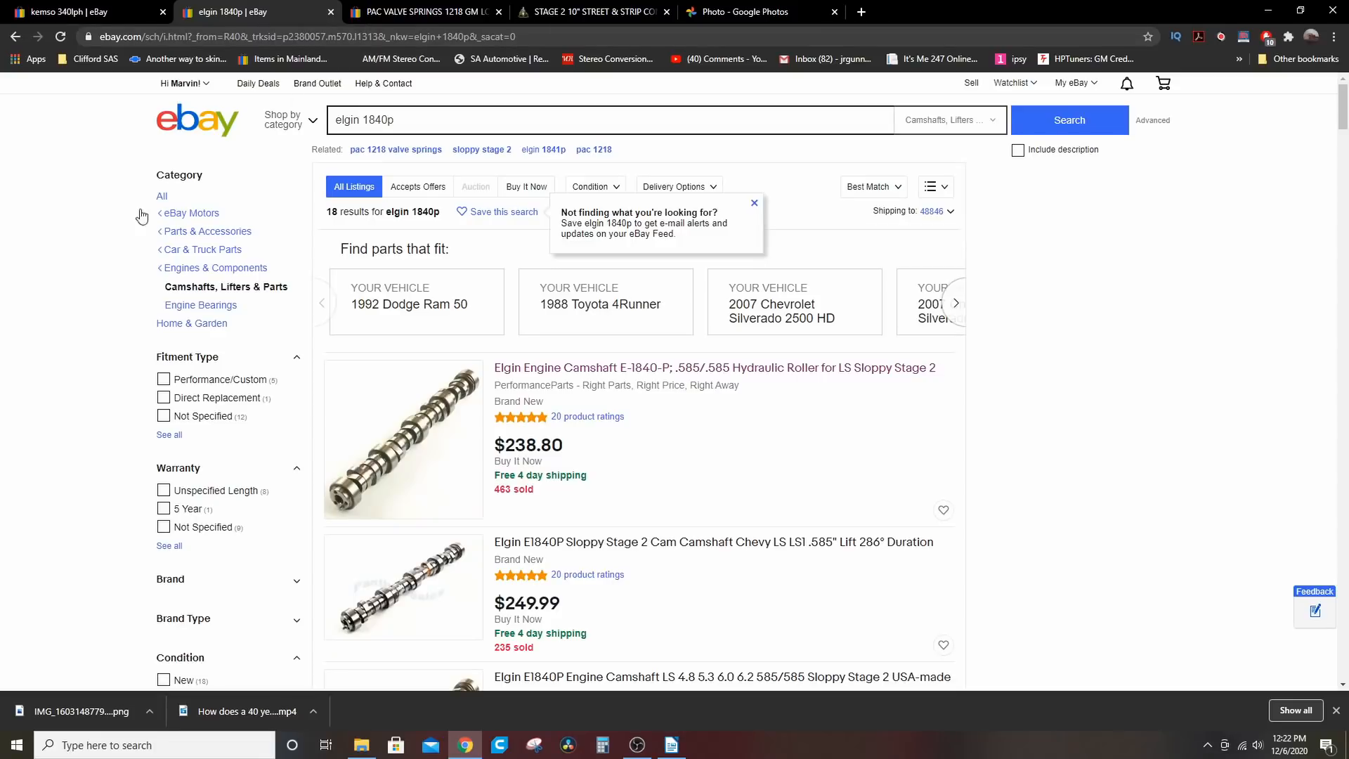
{"action": "mouse_move", "coordinate": [123, 219]}
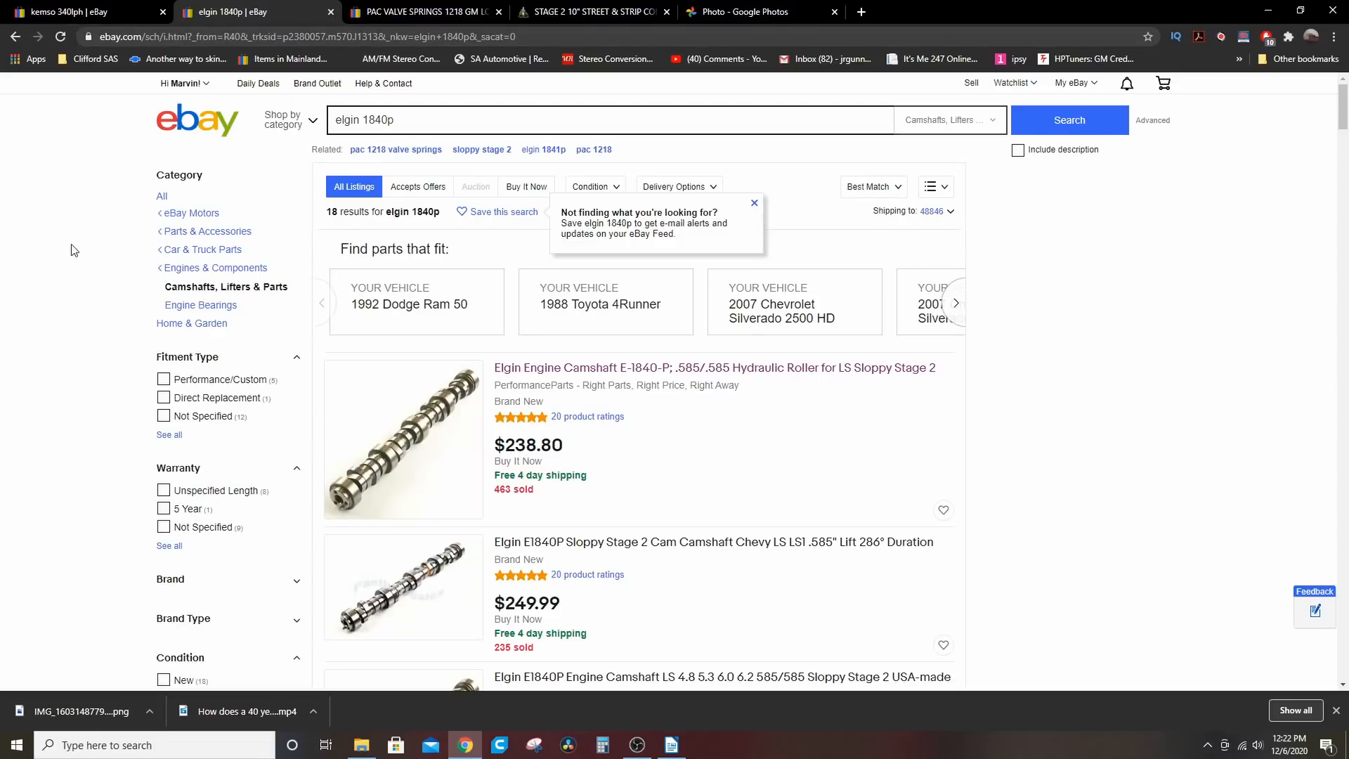
{"action": "mouse_move", "coordinate": [75, 241]}
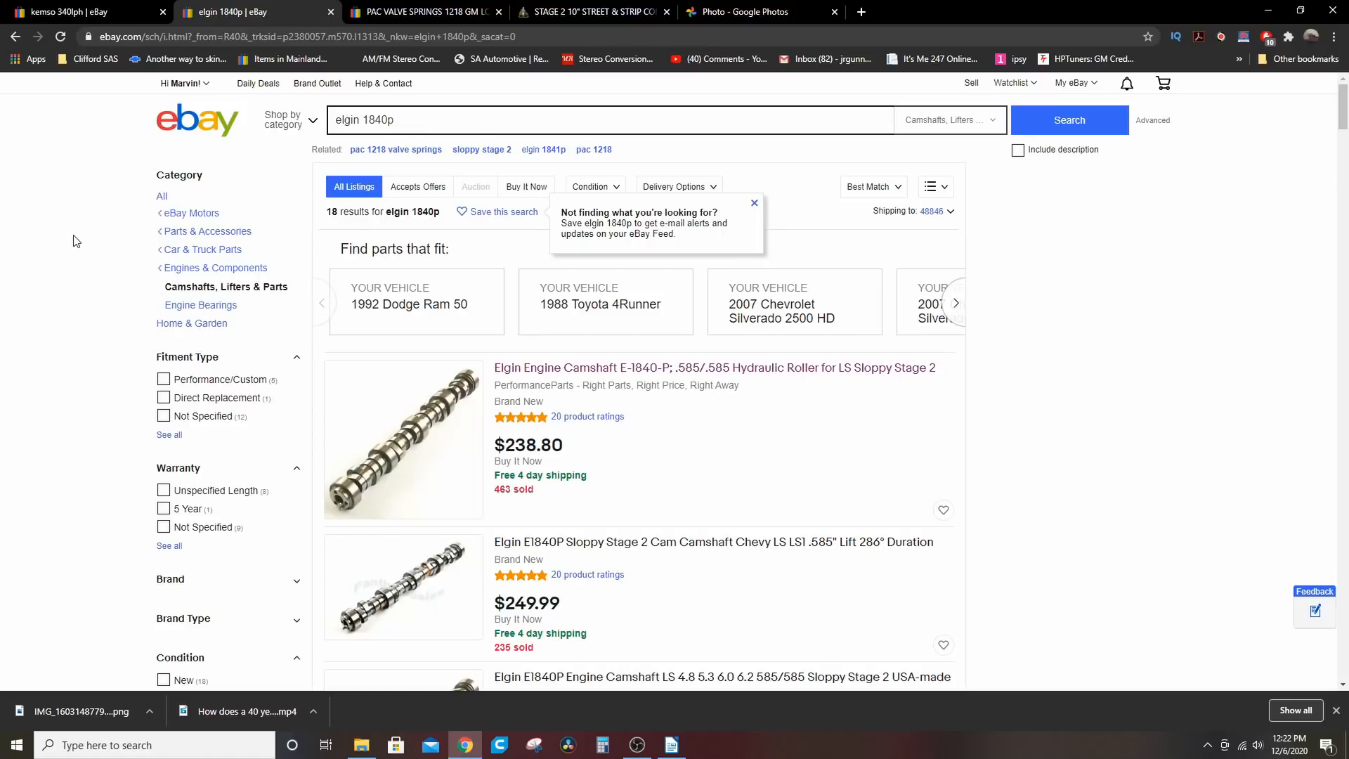
Search eBay for 'pac 1218' from the PAC valve springs tab.
{"action": "left_click", "coordinate": [421, 12]}
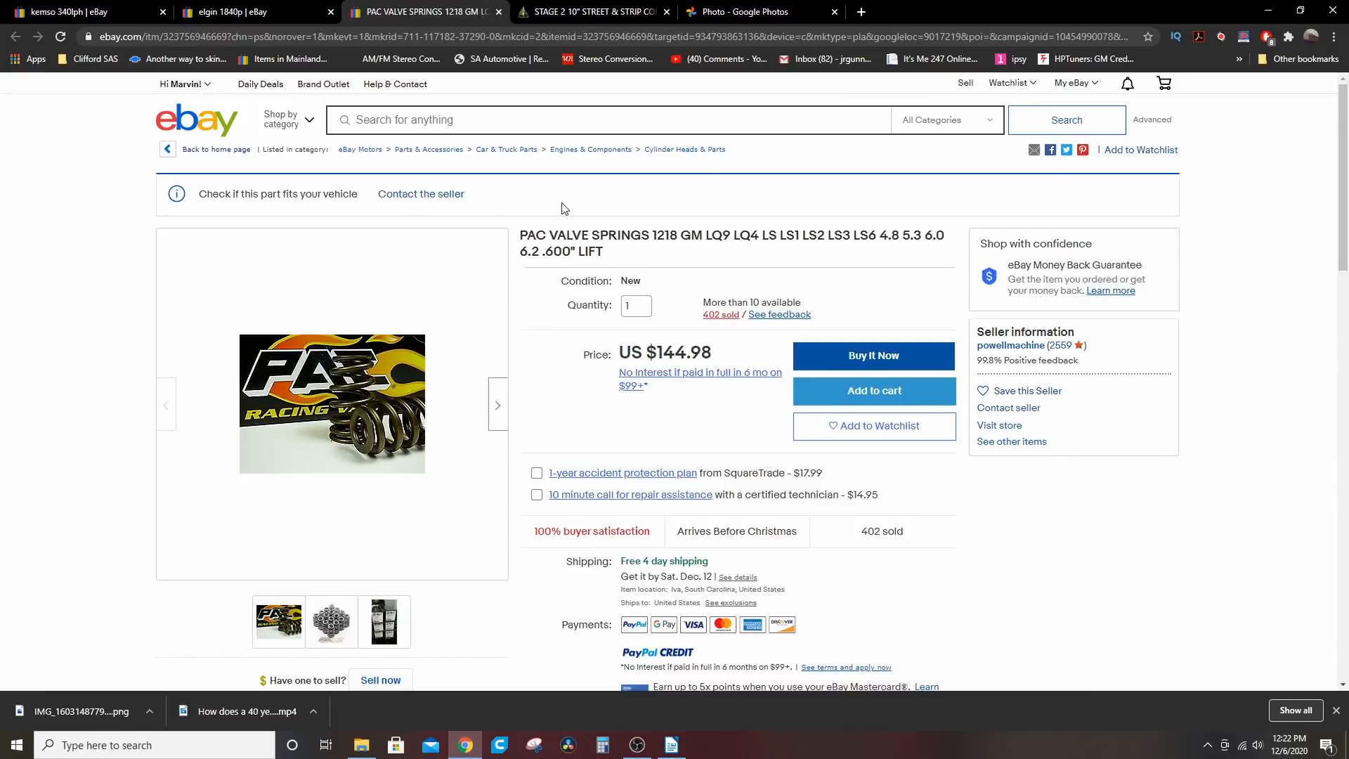
{"action": "mouse_move", "coordinate": [547, 229]}
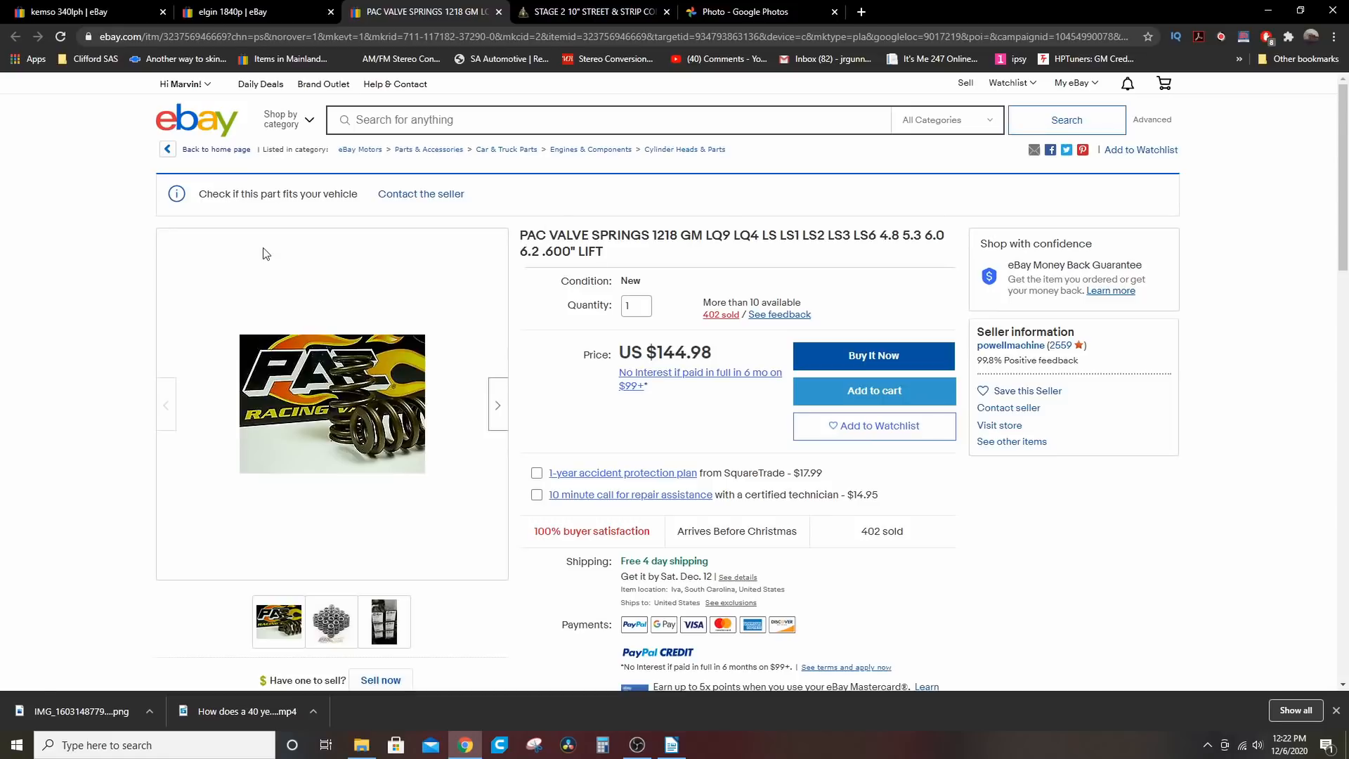
{"action": "mouse_move", "coordinate": [14, 43]}
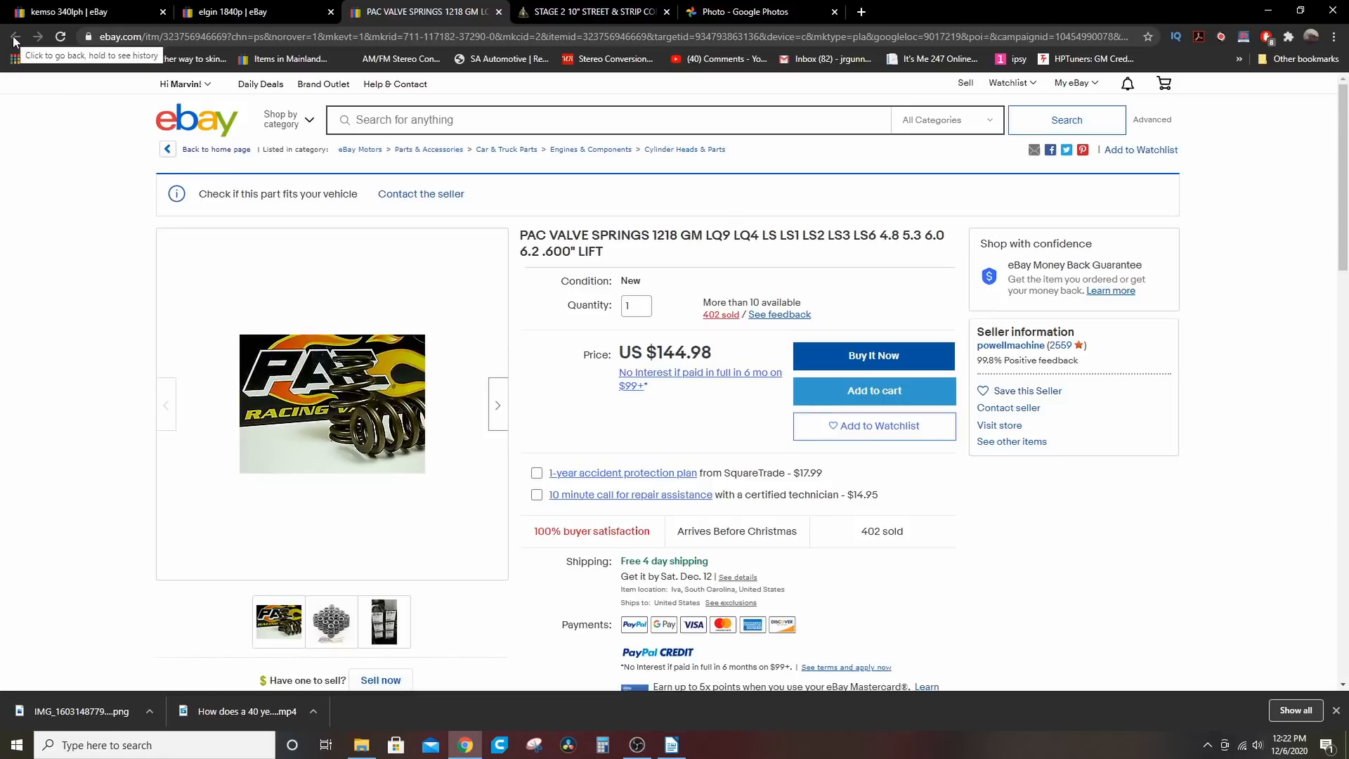
{"action": "left_click", "coordinate": [602, 119]}
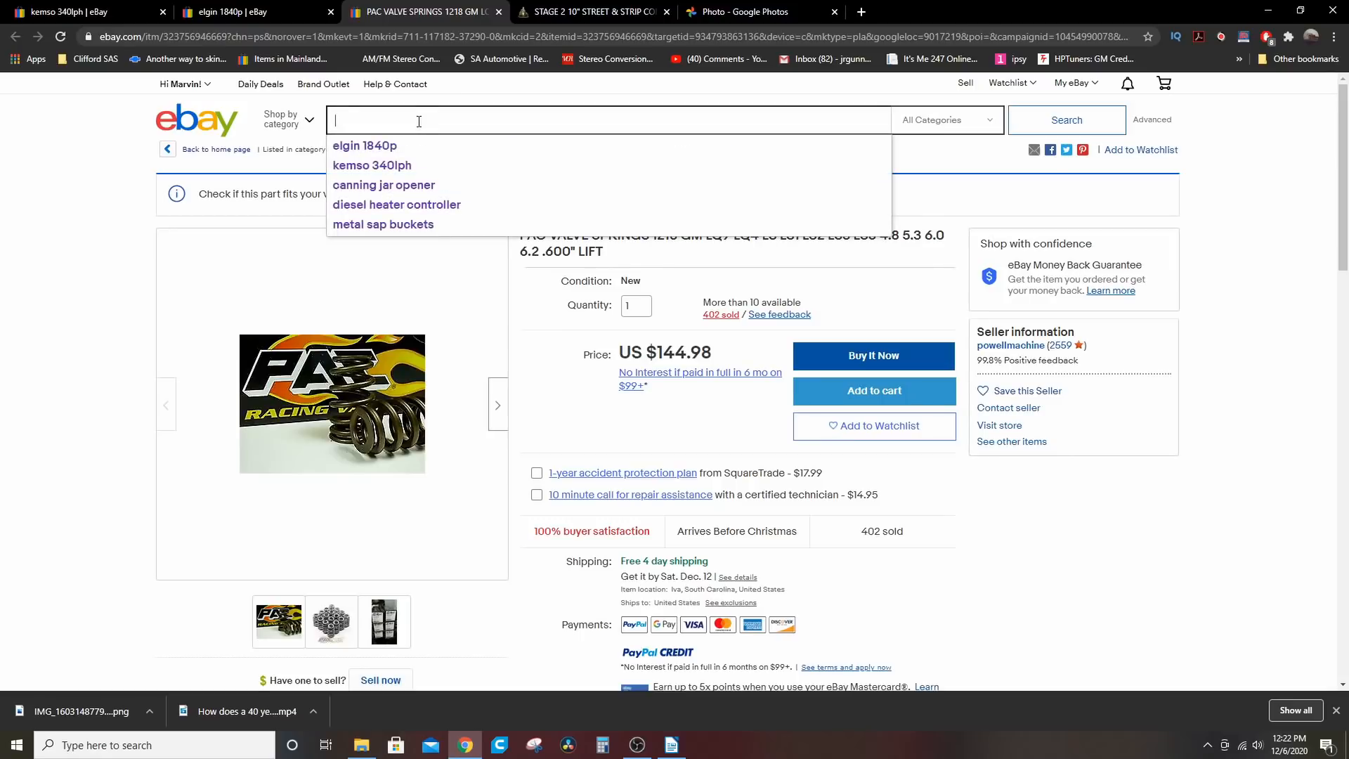
{"action": "type", "text": "pac 1218"}
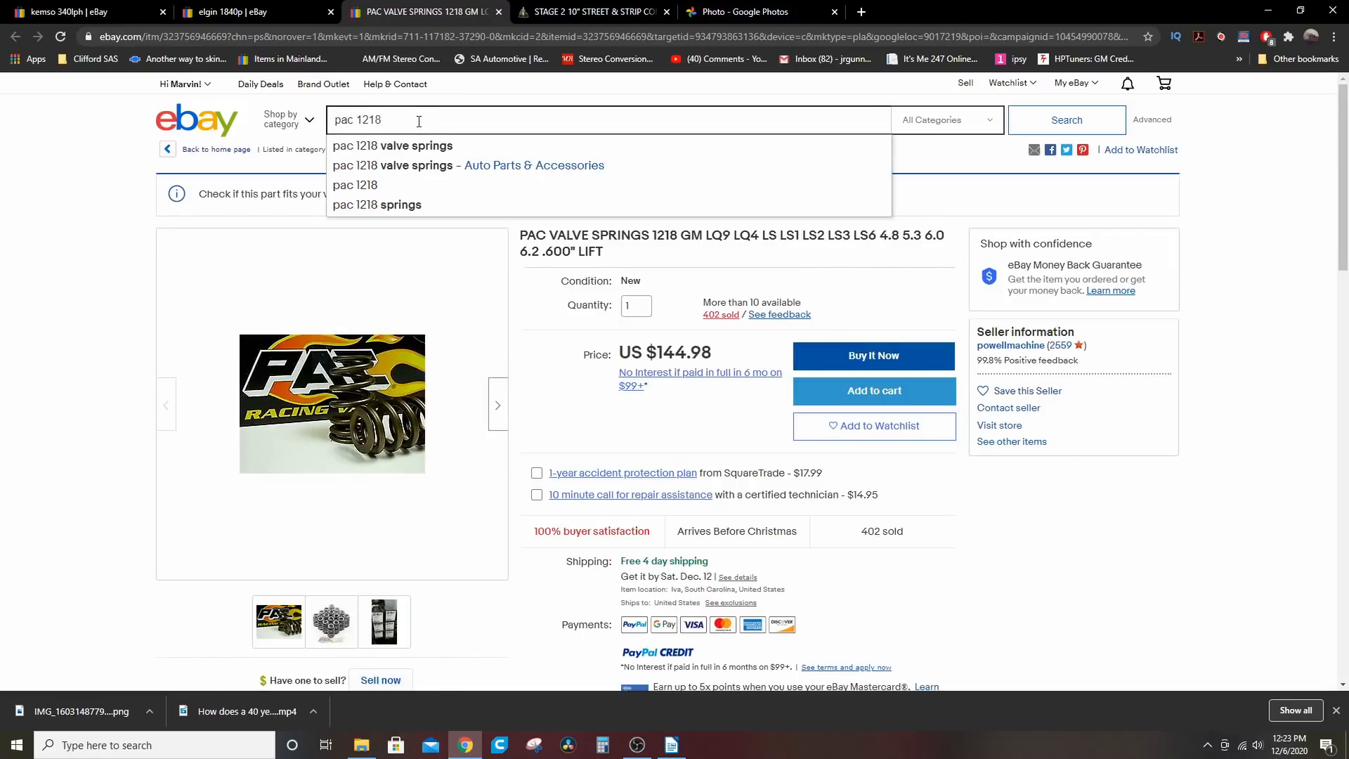
{"action": "left_click", "coordinate": [1065, 119]}
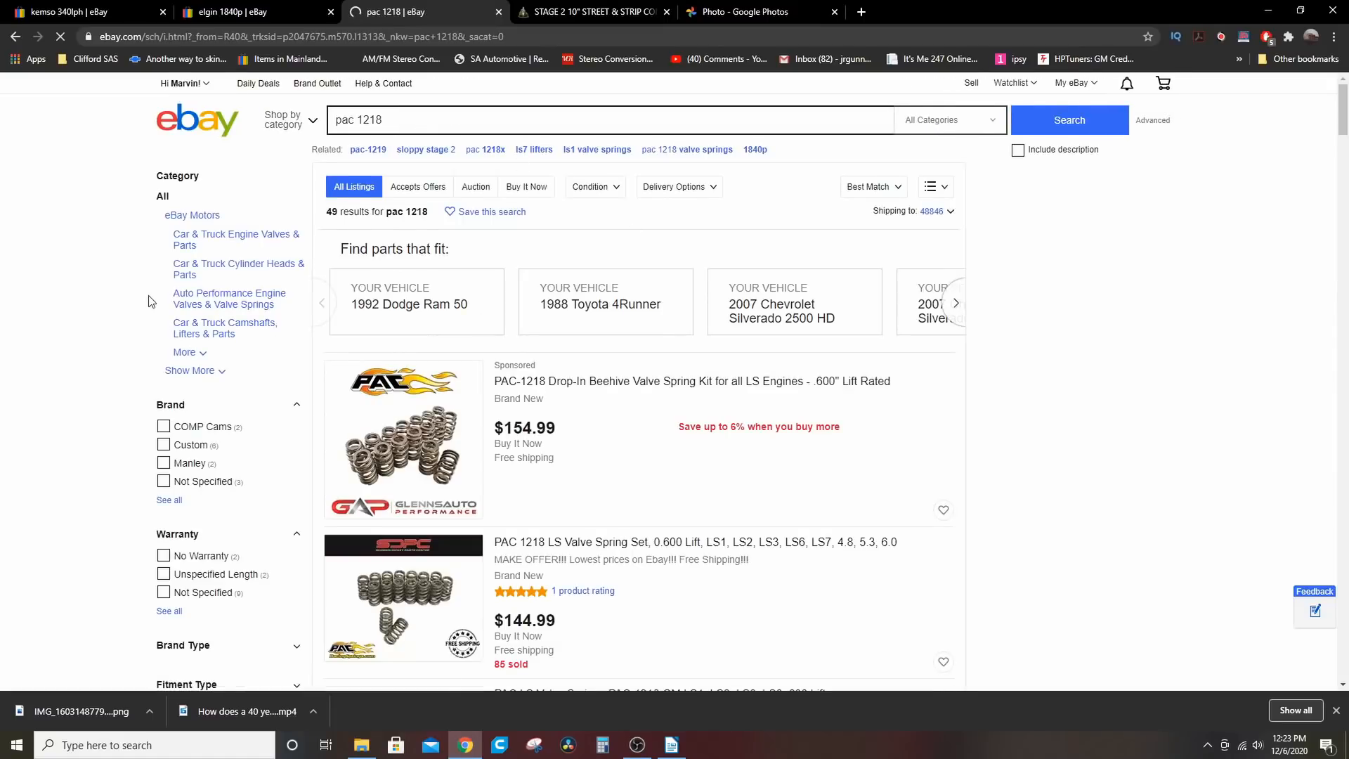
Scroll the PAC 1218 valve spring results, ending at the sponsored $154.99 beehive kit.
{"action": "scroll", "scroll_direction": "down", "scroll_amount": 3}
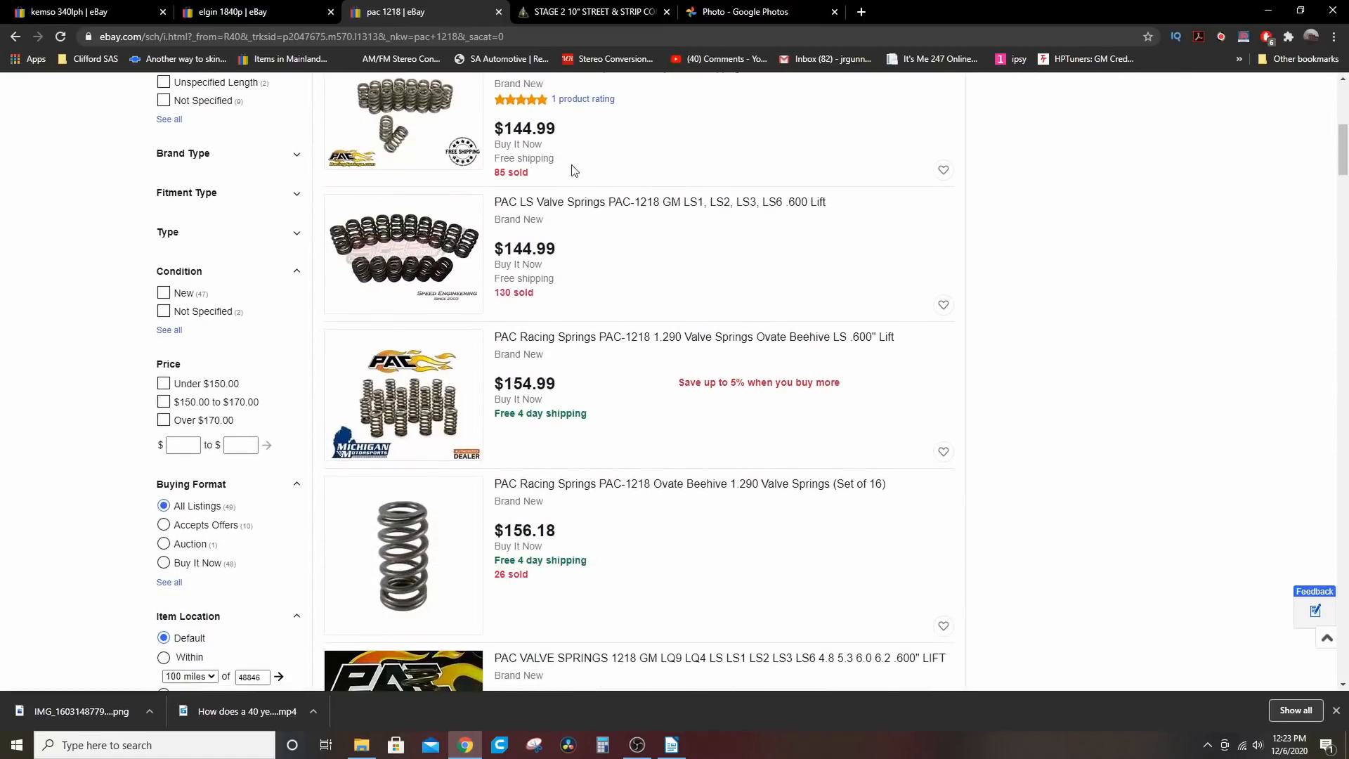
{"action": "scroll", "scroll_direction": "down", "scroll_amount": 3}
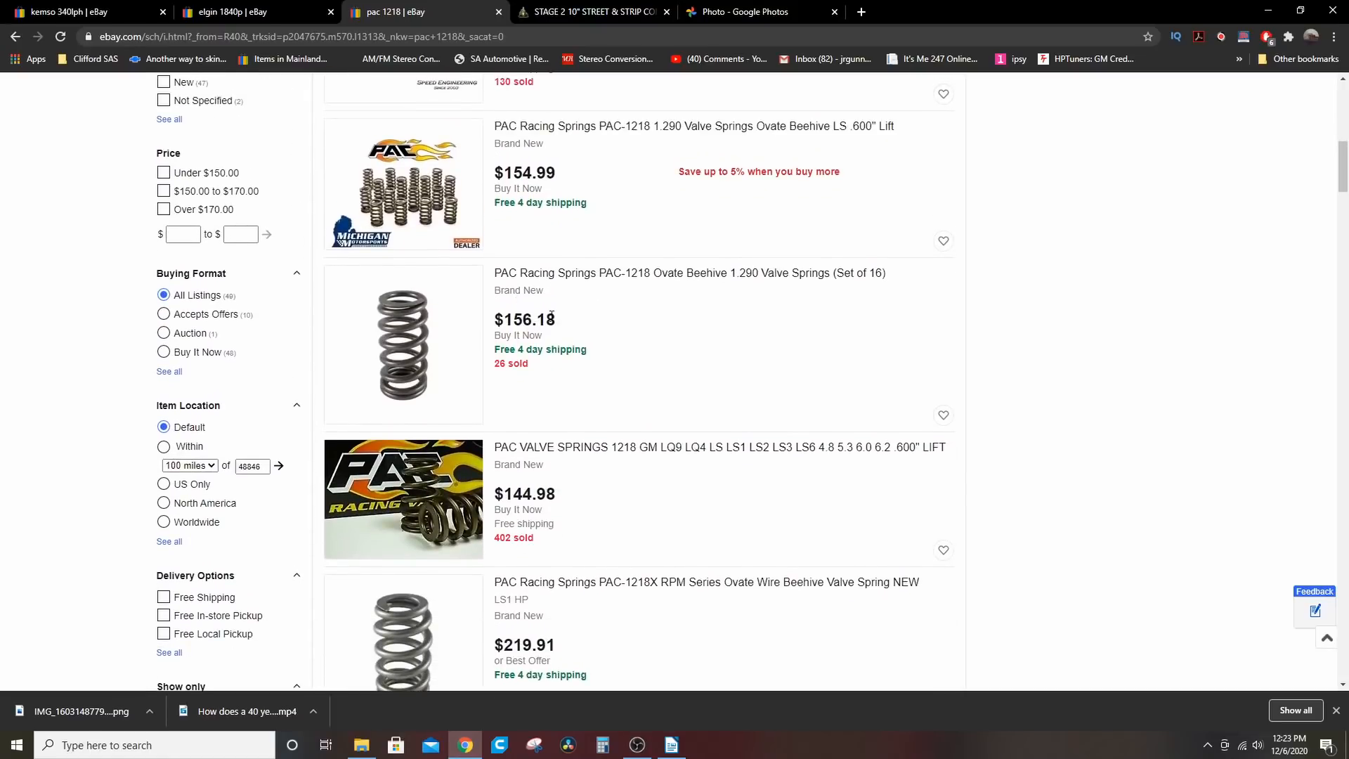
{"action": "scroll", "scroll_direction": "down", "scroll_amount": 3}
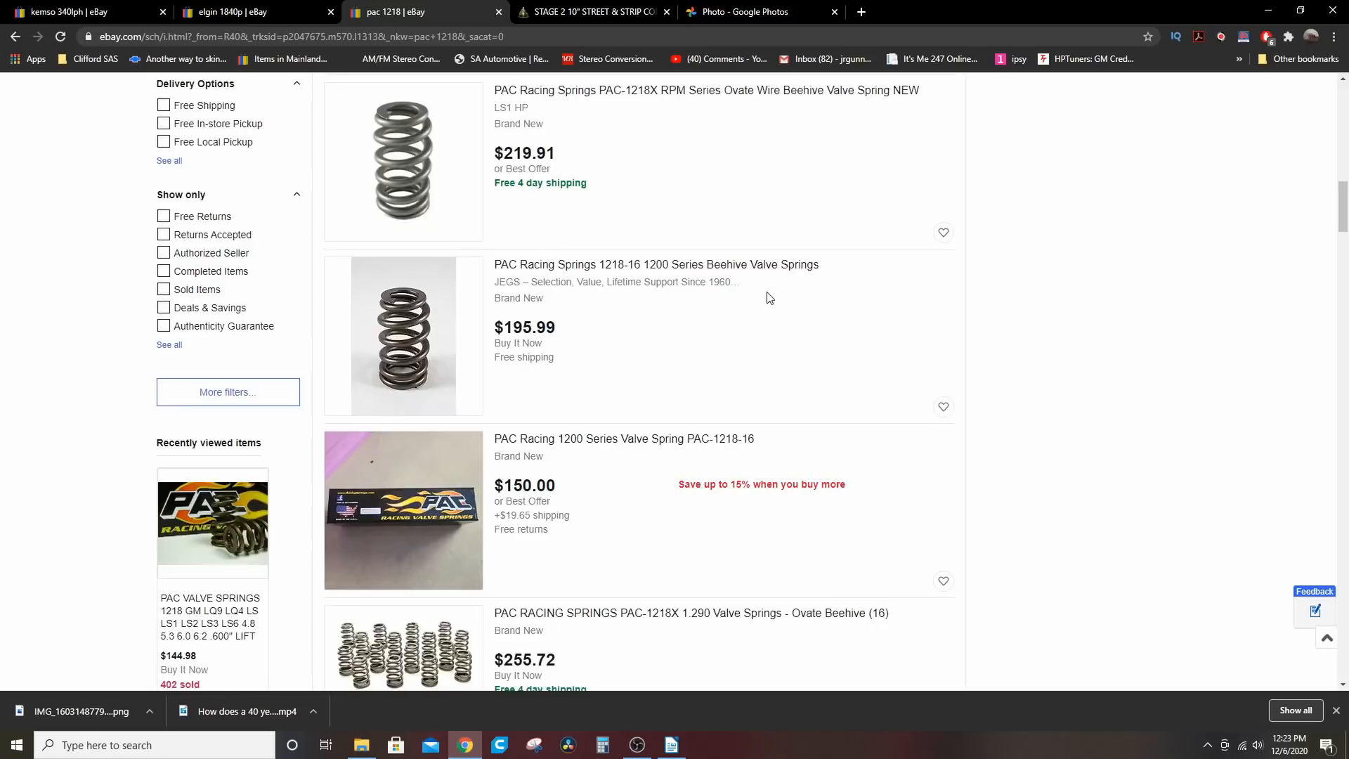
{"action": "scroll", "scroll_direction": "up", "scroll_amount": 3}
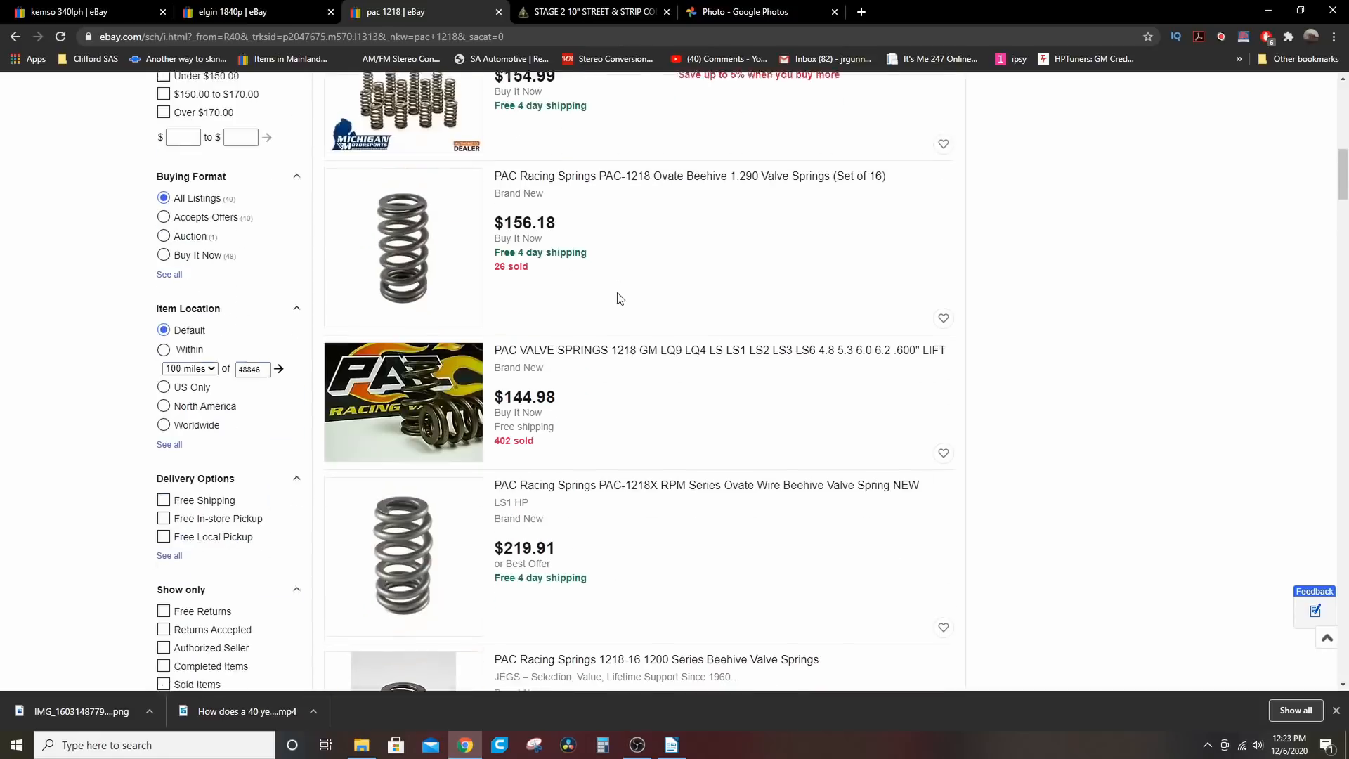
{"action": "scroll", "scroll_direction": "down", "scroll_amount": 3}
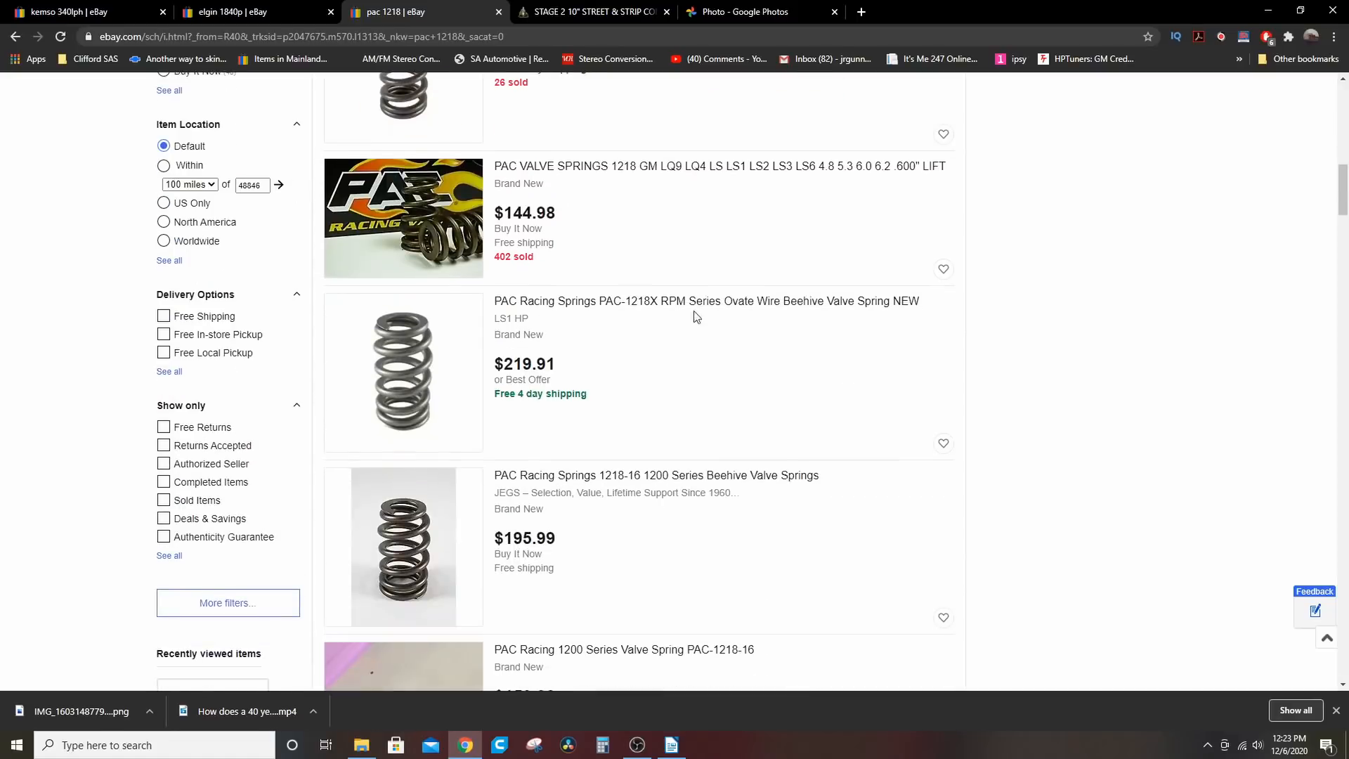
{"action": "mouse_move", "coordinate": [659, 515]}
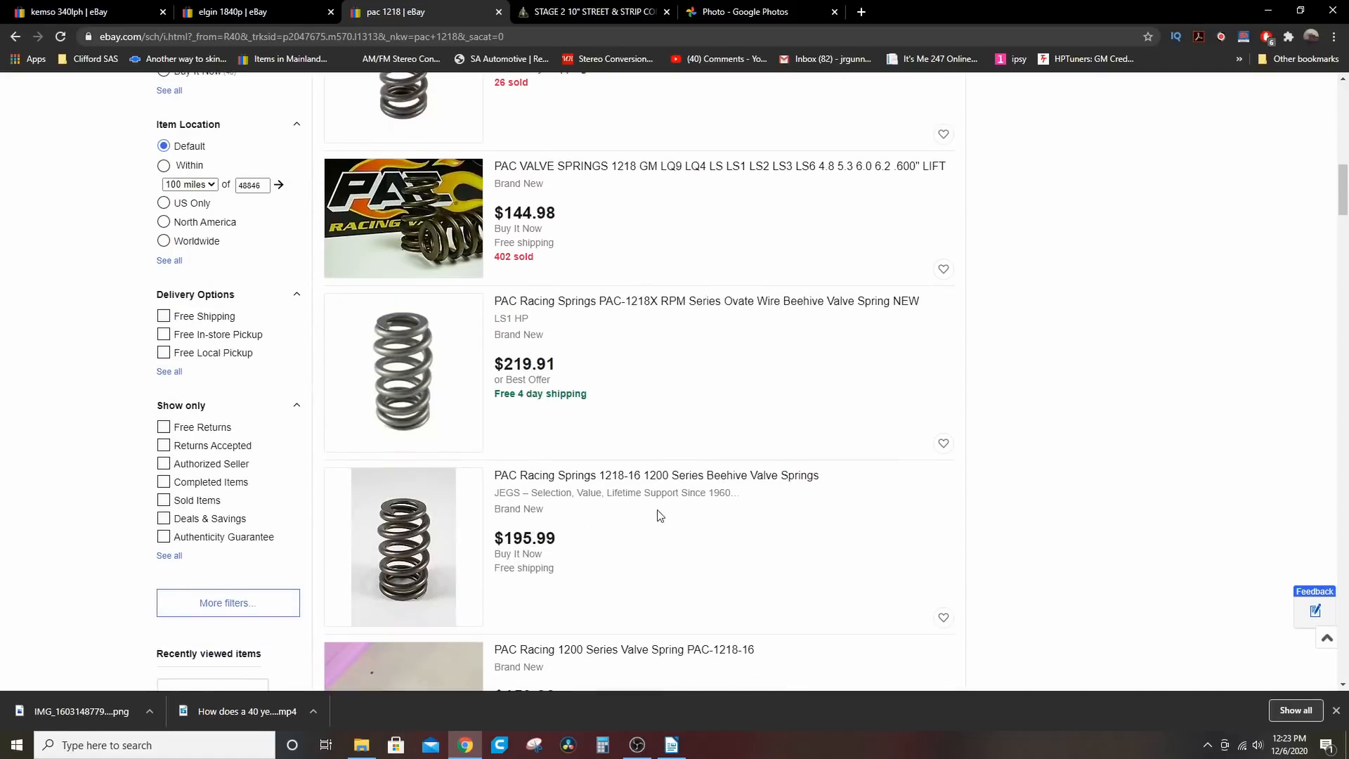
{"action": "scroll", "scroll_direction": "down", "scroll_amount": 3}
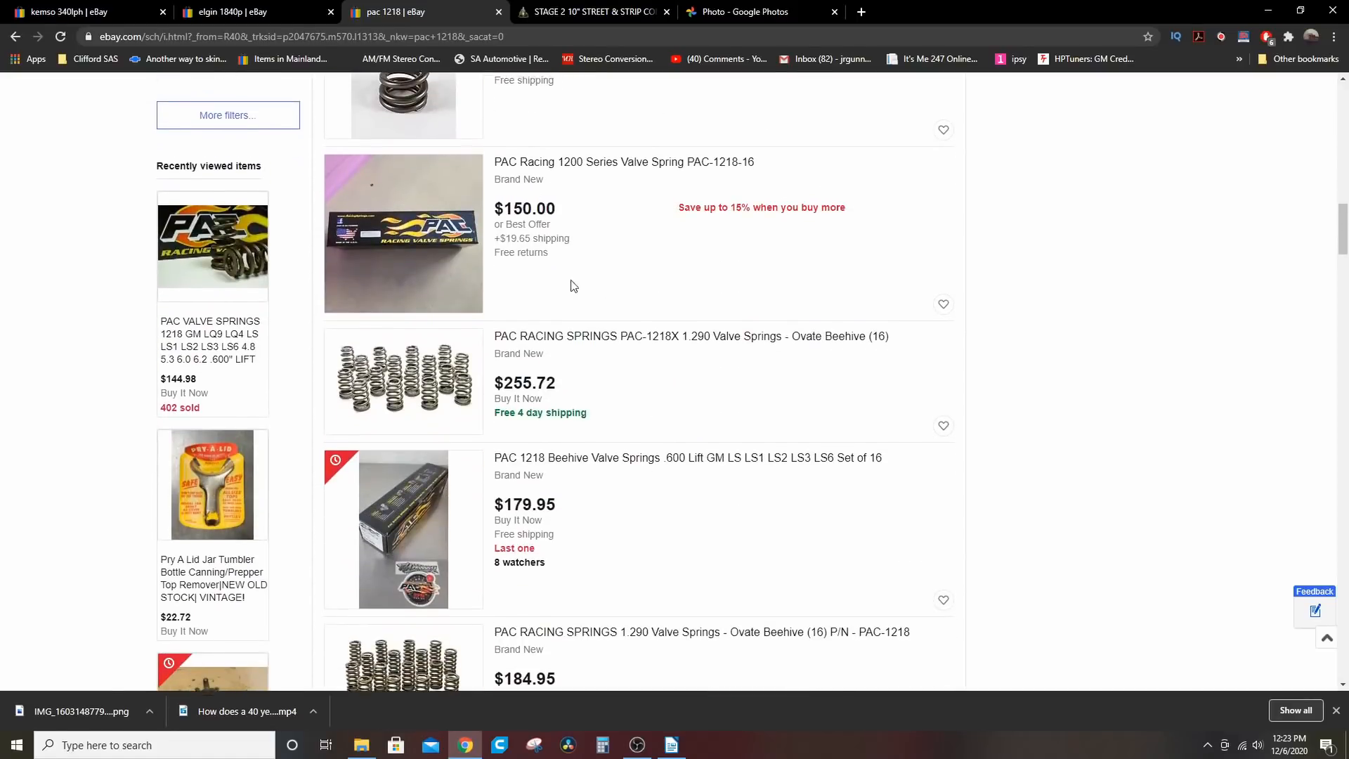
{"action": "scroll", "scroll_direction": "down", "scroll_amount": 3}
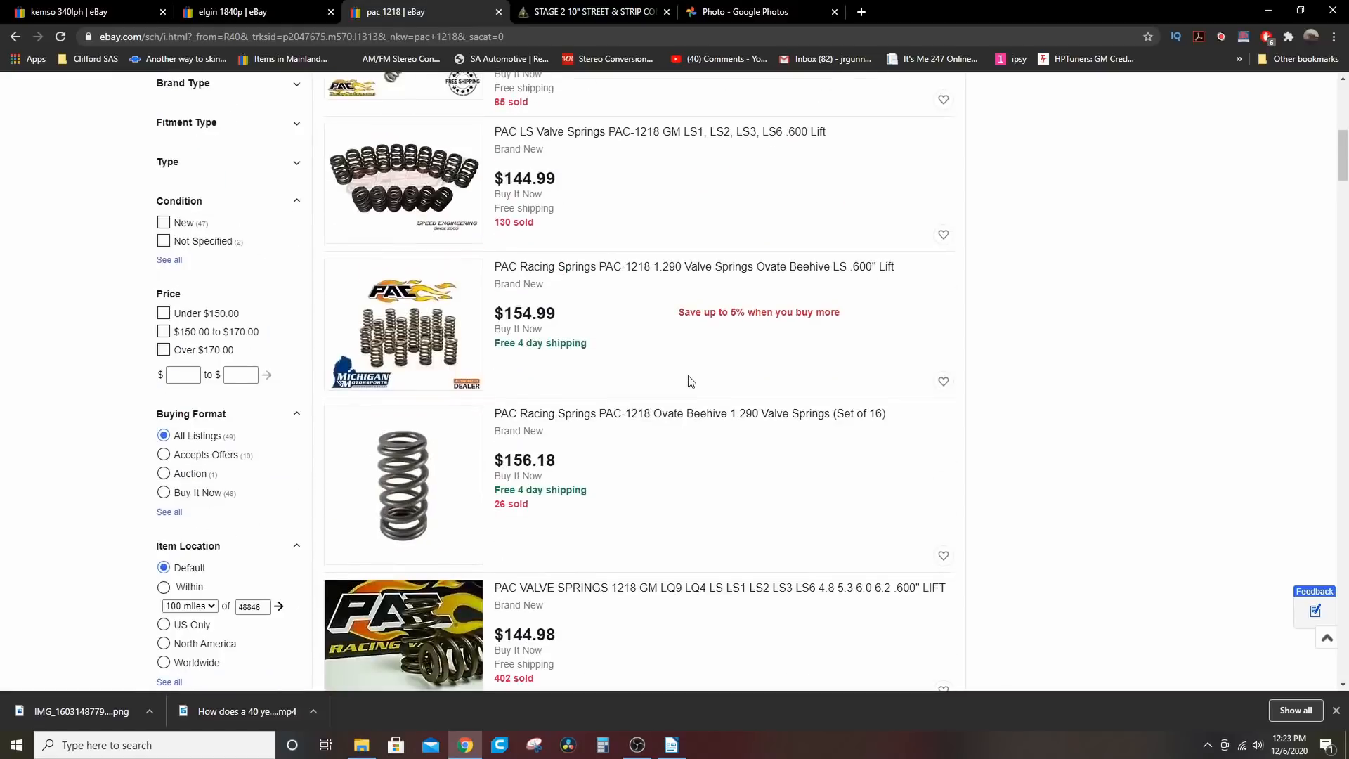
{"action": "scroll", "scroll_direction": "up", "scroll_amount": 3}
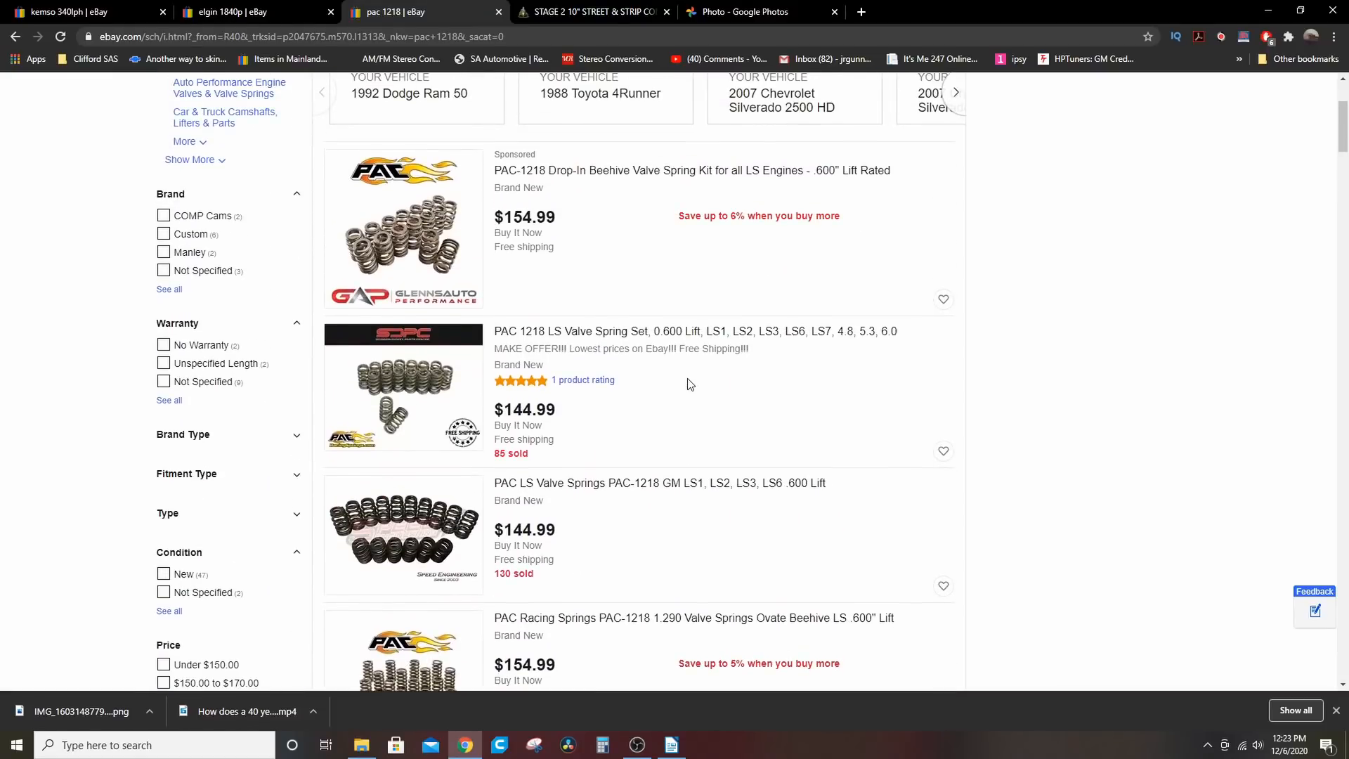
{"action": "scroll", "scroll_direction": "down", "scroll_amount": 3}
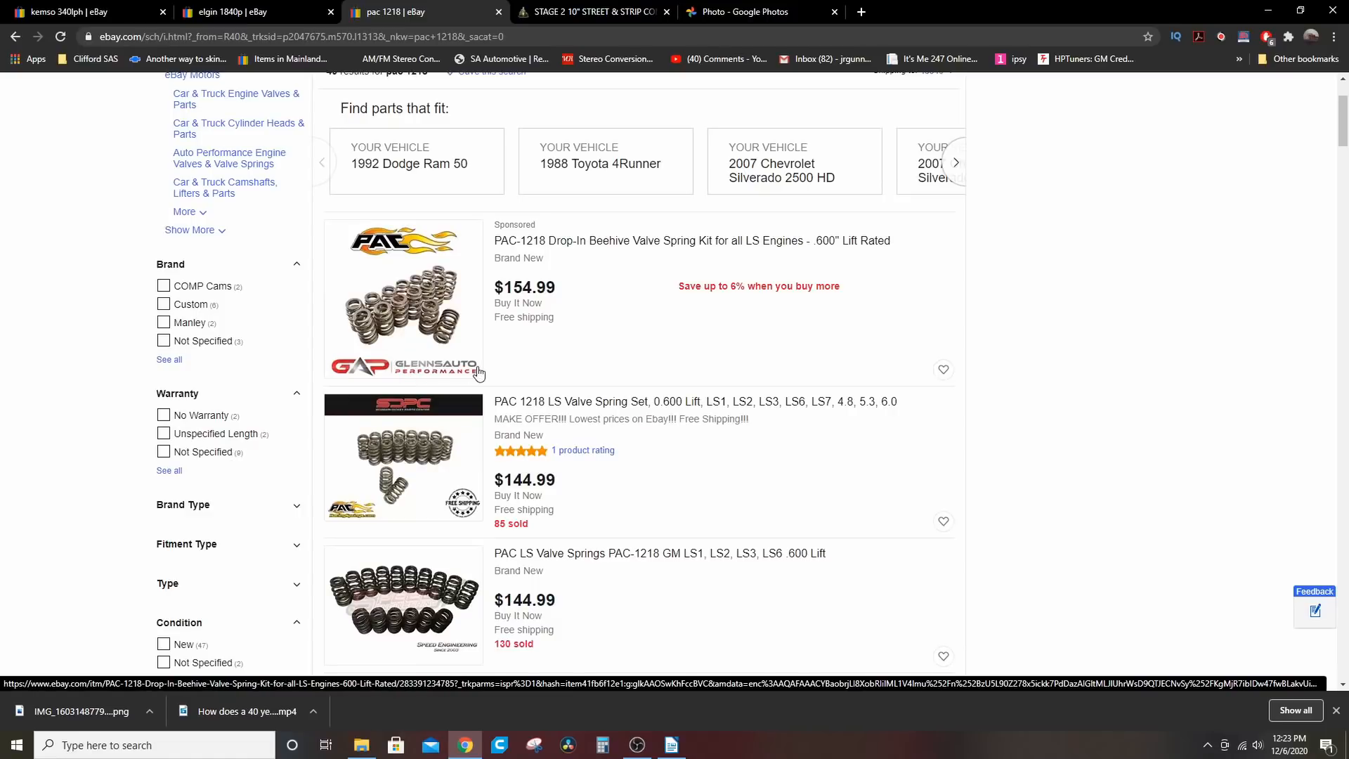
{"action": "mouse_move", "coordinate": [359, 368]}
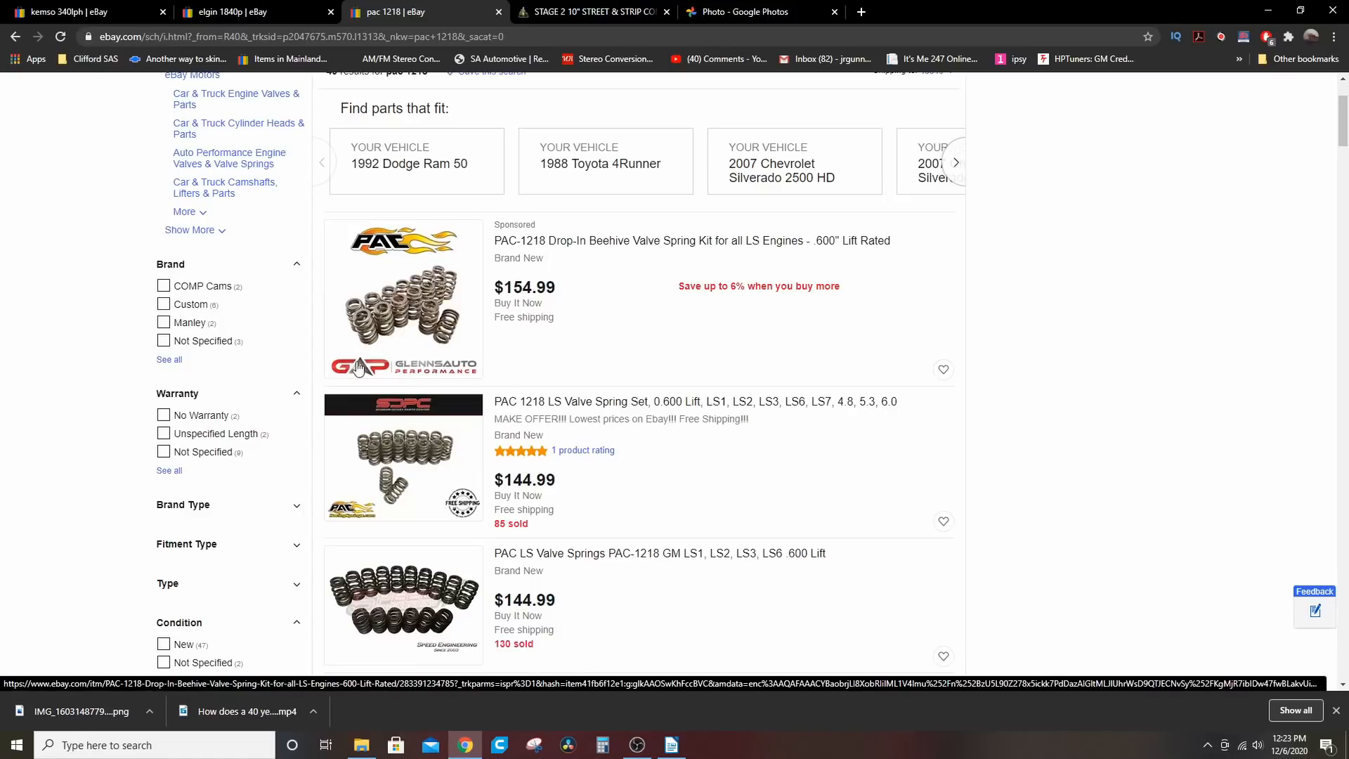
{"action": "mouse_move", "coordinate": [379, 323]}
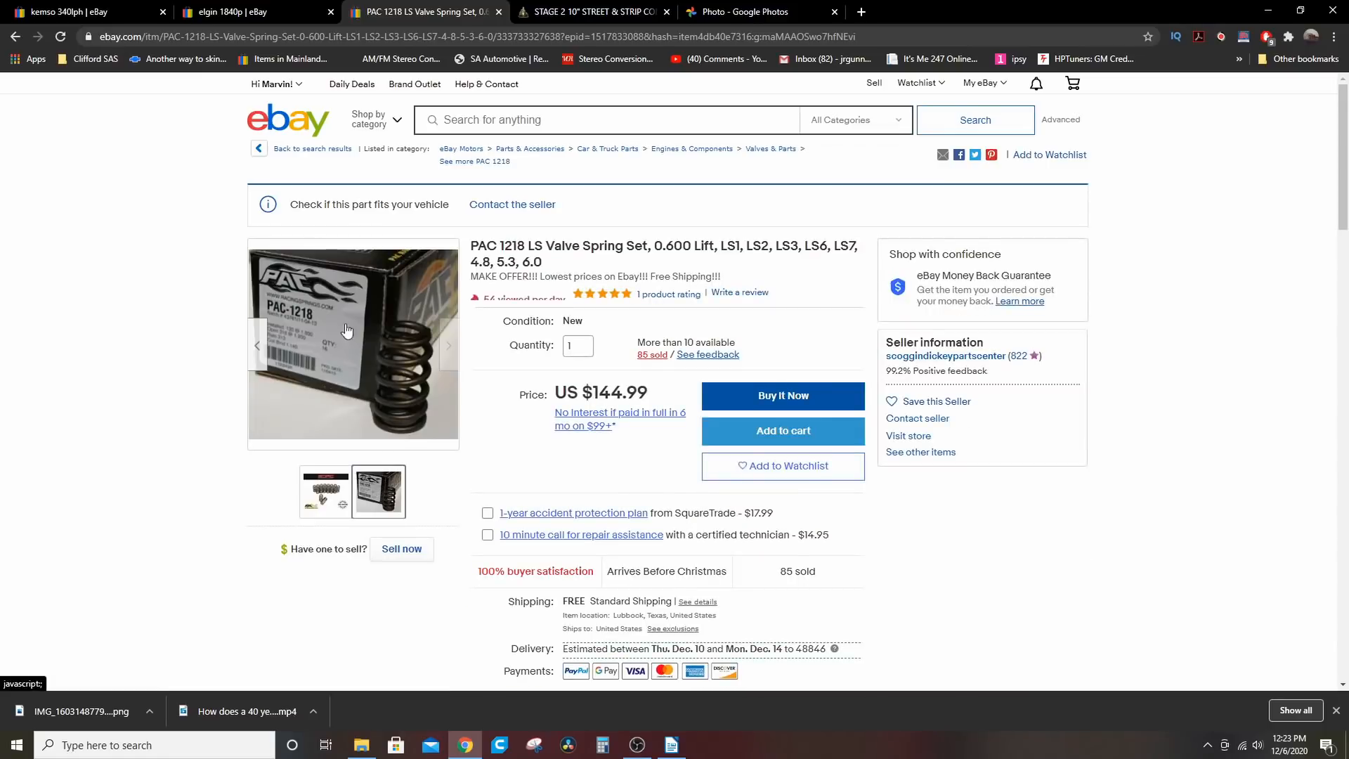
Open the Elgin E-1840-P $238.80 camshaft listing, then search Google for 'elgin cam box'.
{"action": "left_click", "coordinate": [232, 12]}
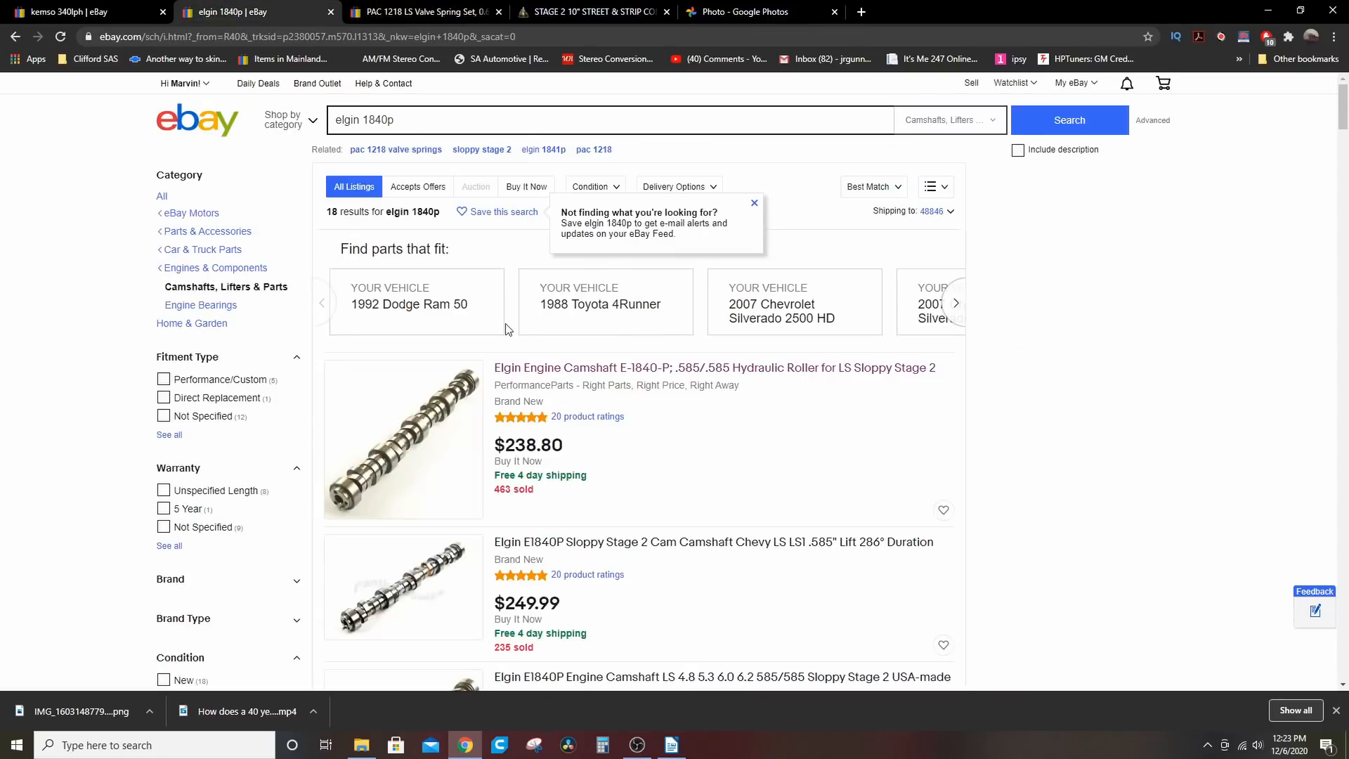
{"action": "left_click", "coordinate": [754, 203]}
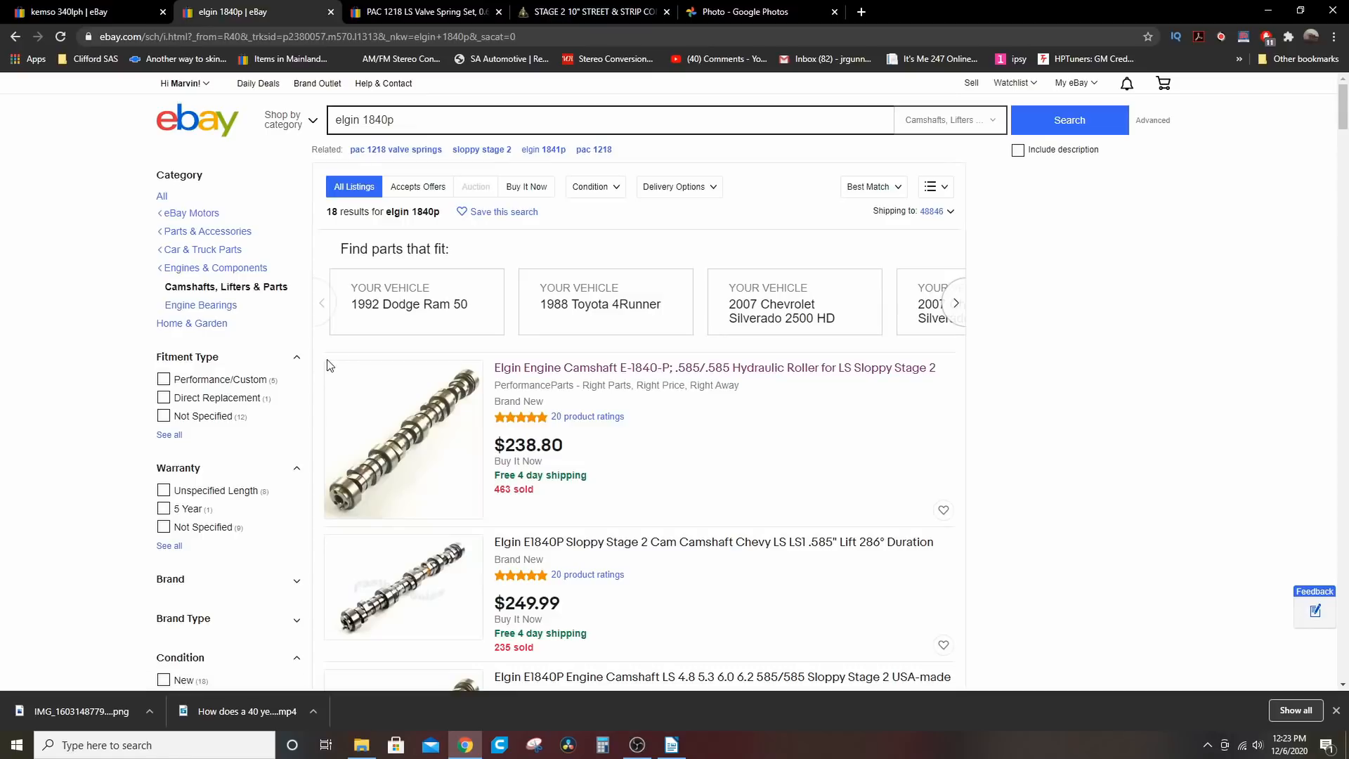
{"action": "left_click", "coordinate": [713, 368]}
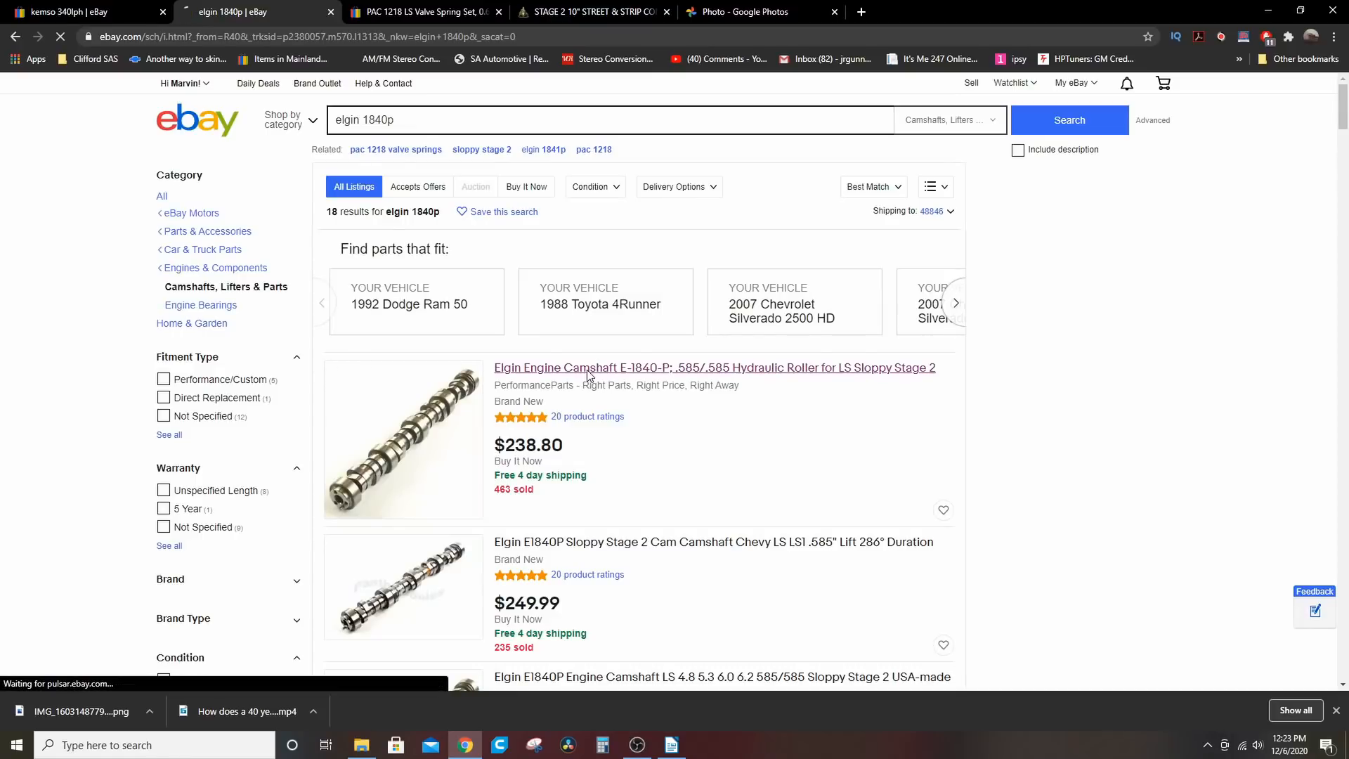
{"action": "left_click", "coordinate": [713, 367]}
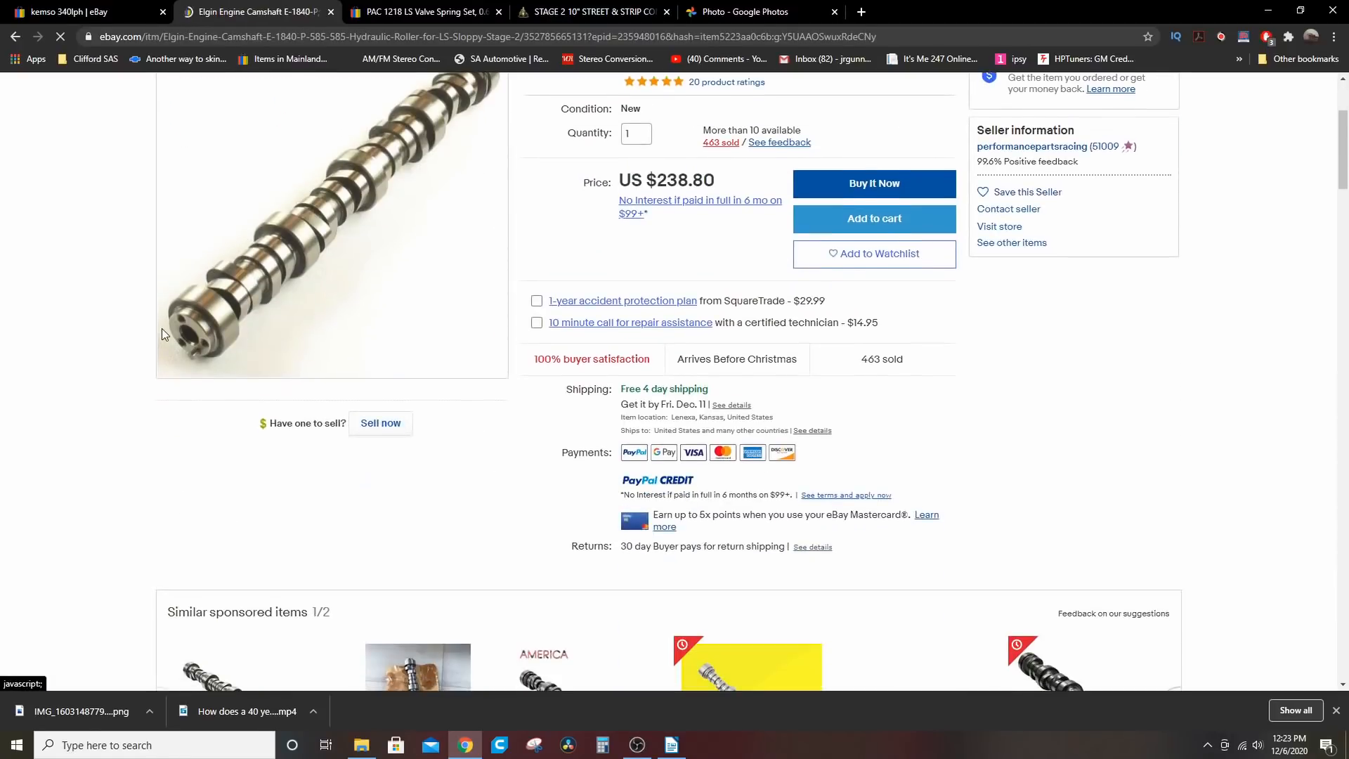
{"action": "scroll", "scroll_direction": "up", "scroll_amount": 3}
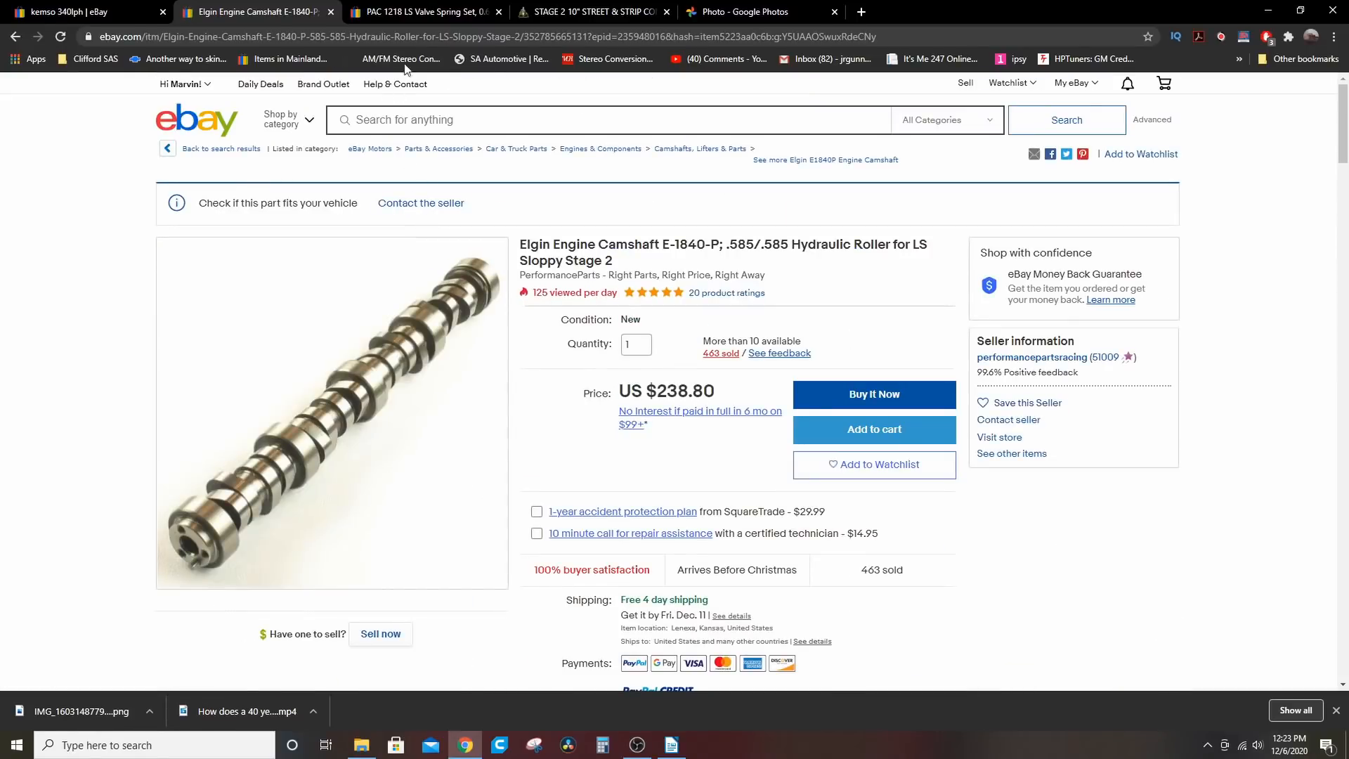
{"action": "type", "text": "elg"}
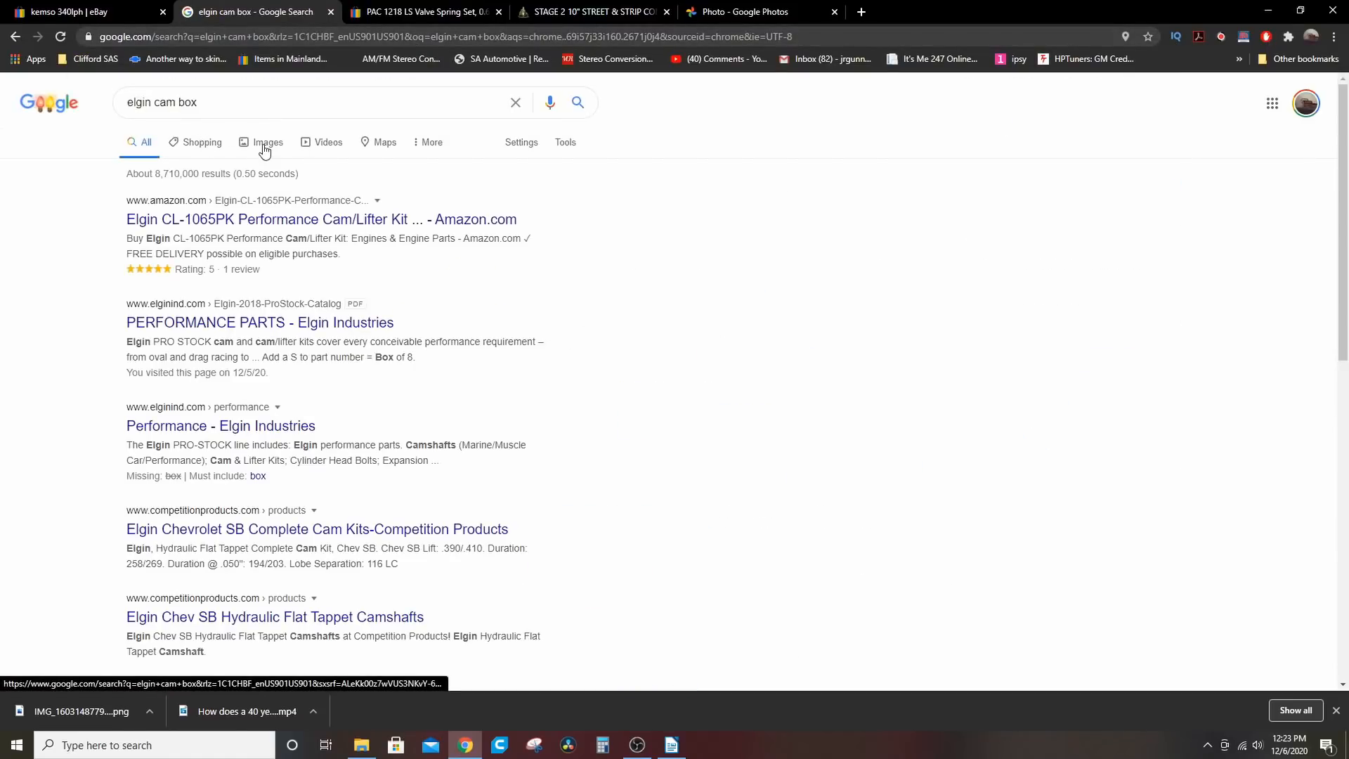
Preview the Amazon Elgin Performance Cam in 'elgin cam box' image results, then return to Writer.
{"action": "left_click", "coordinate": [268, 142]}
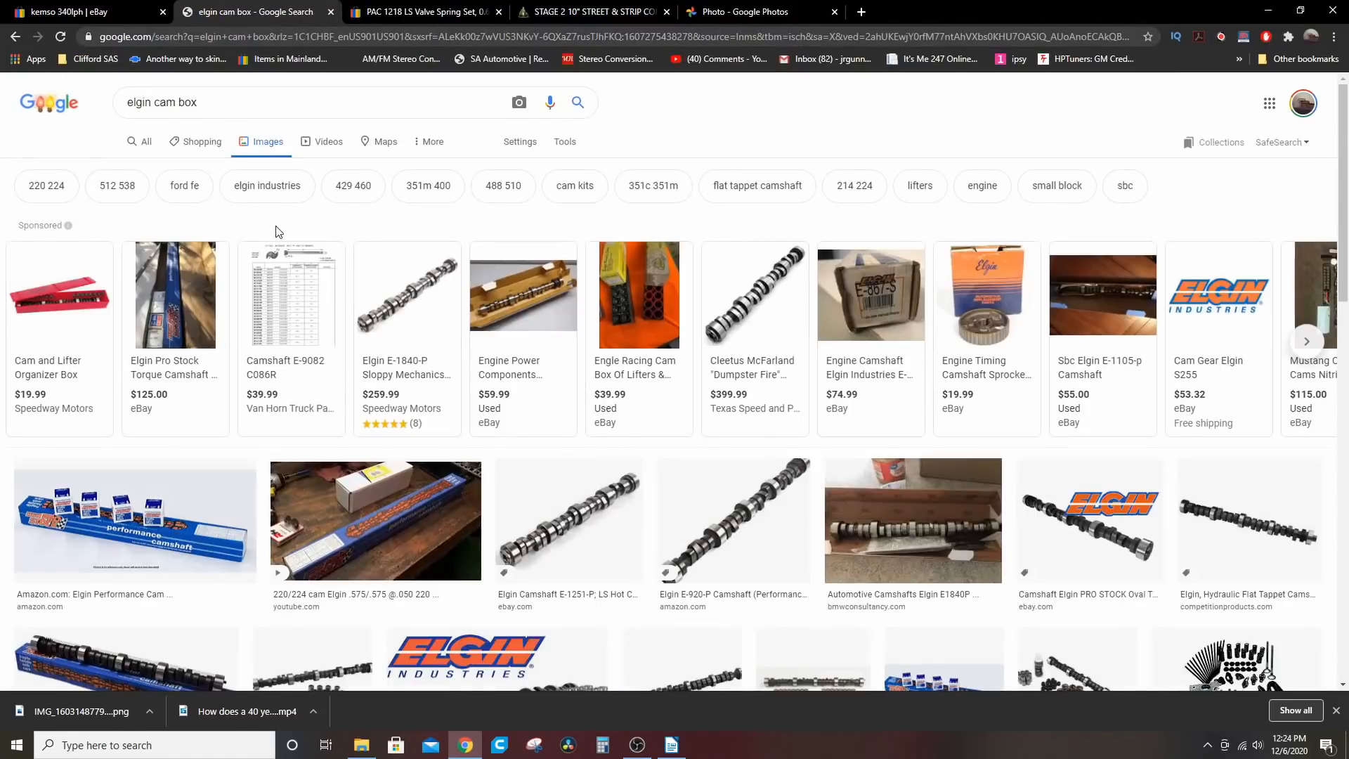
{"action": "left_click", "coordinate": [134, 520]}
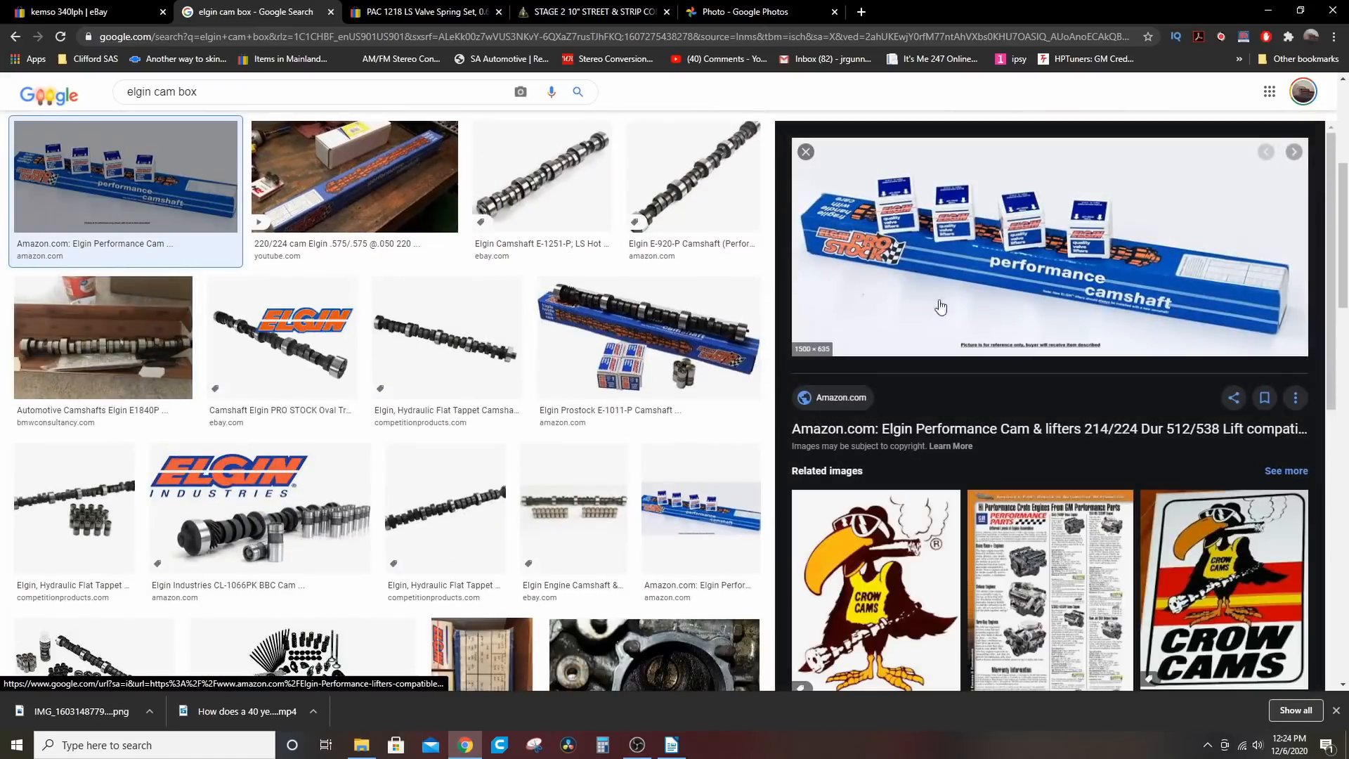
{"action": "mouse_move", "coordinate": [876, 281]}
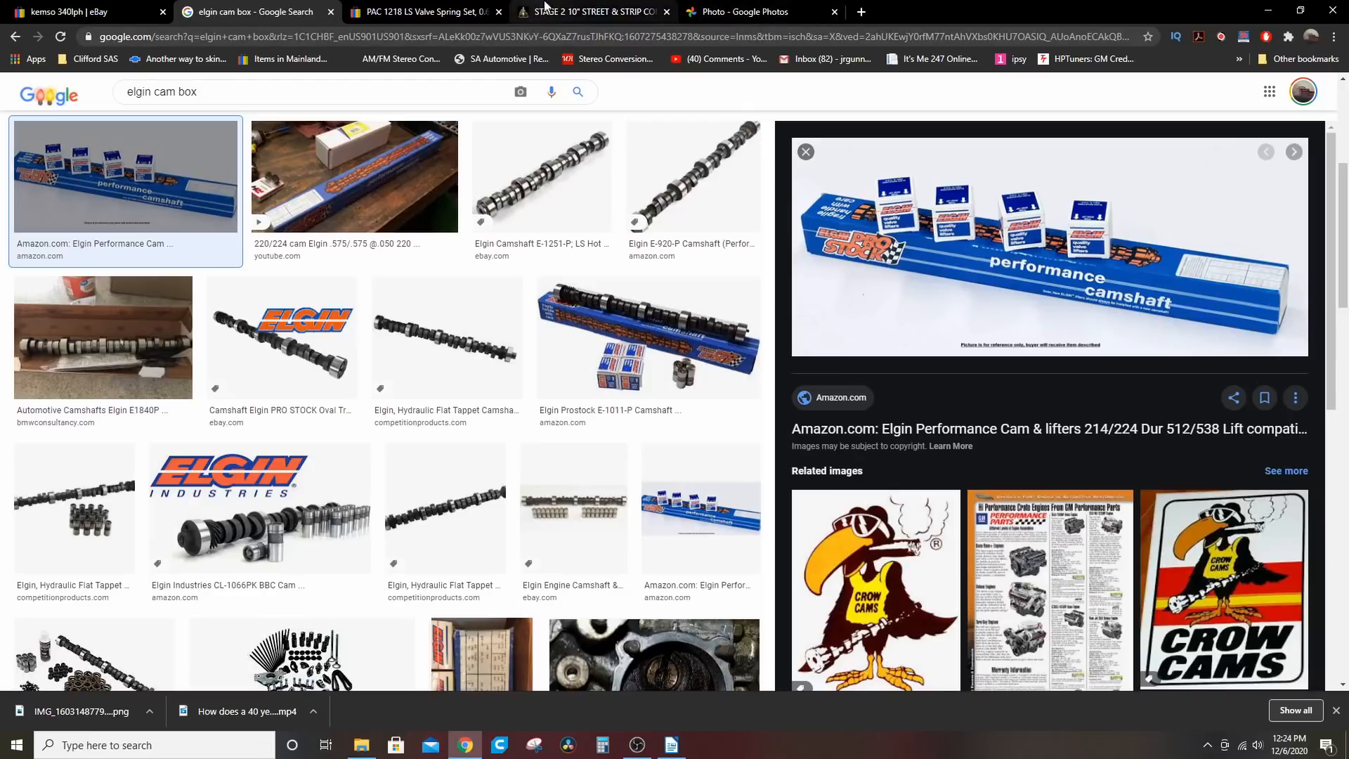
{"action": "left_click", "coordinate": [671, 744]}
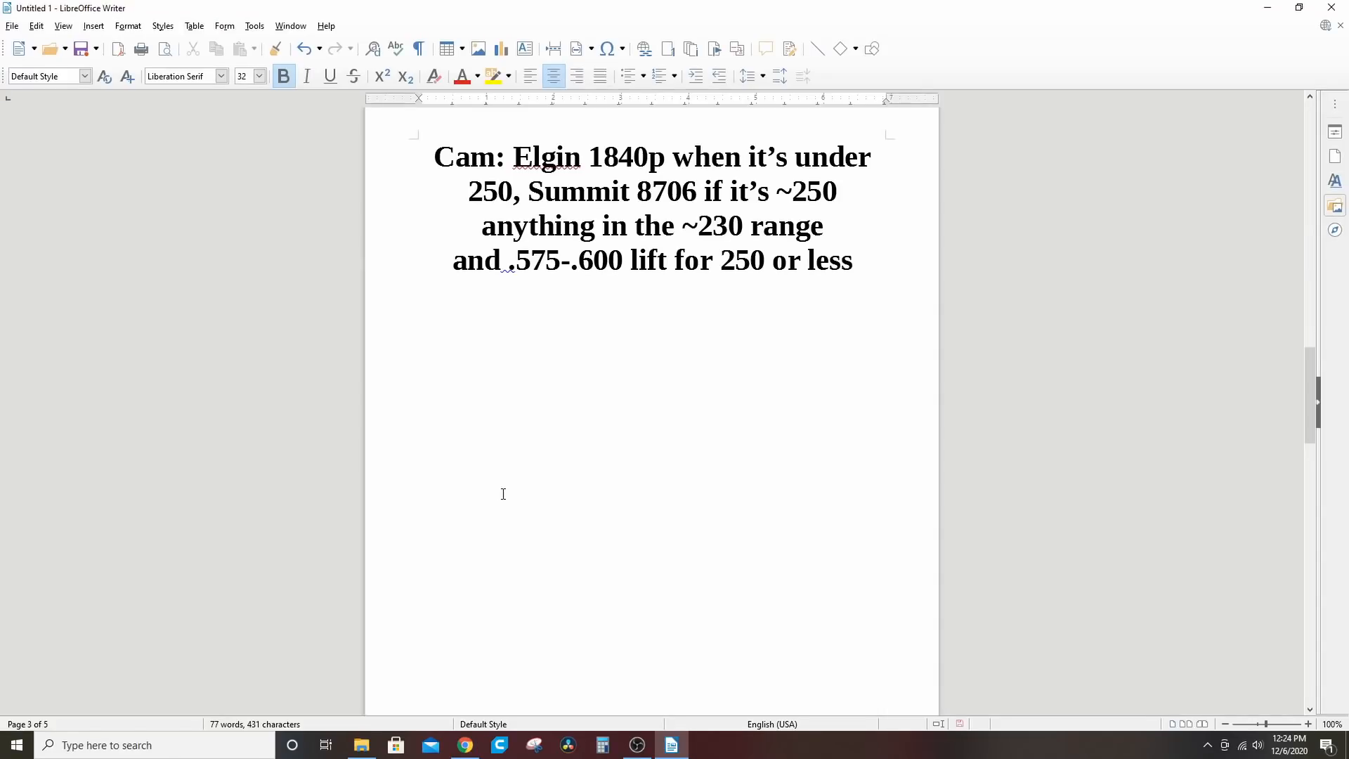
{"action": "mouse_move", "coordinate": [645, 523]}
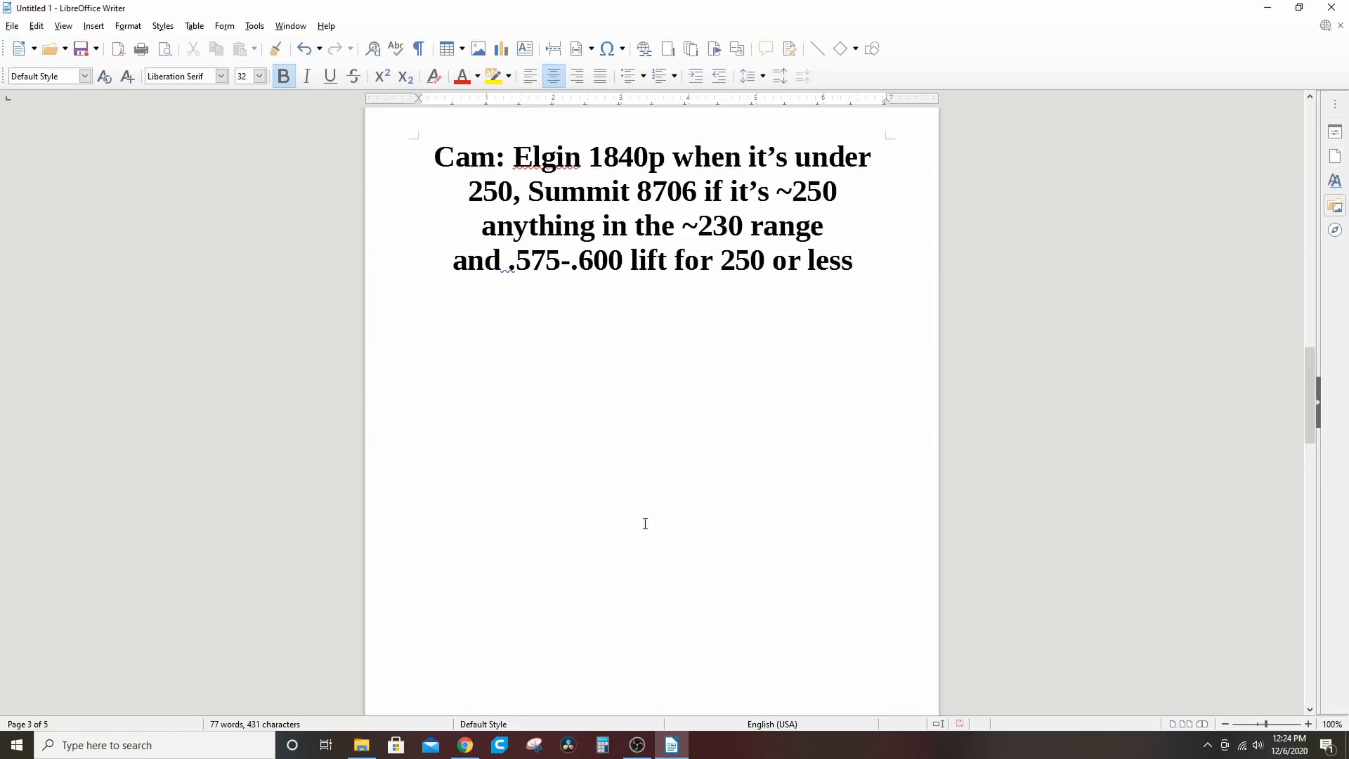
{"action": "mouse_move", "coordinate": [221, 411]}
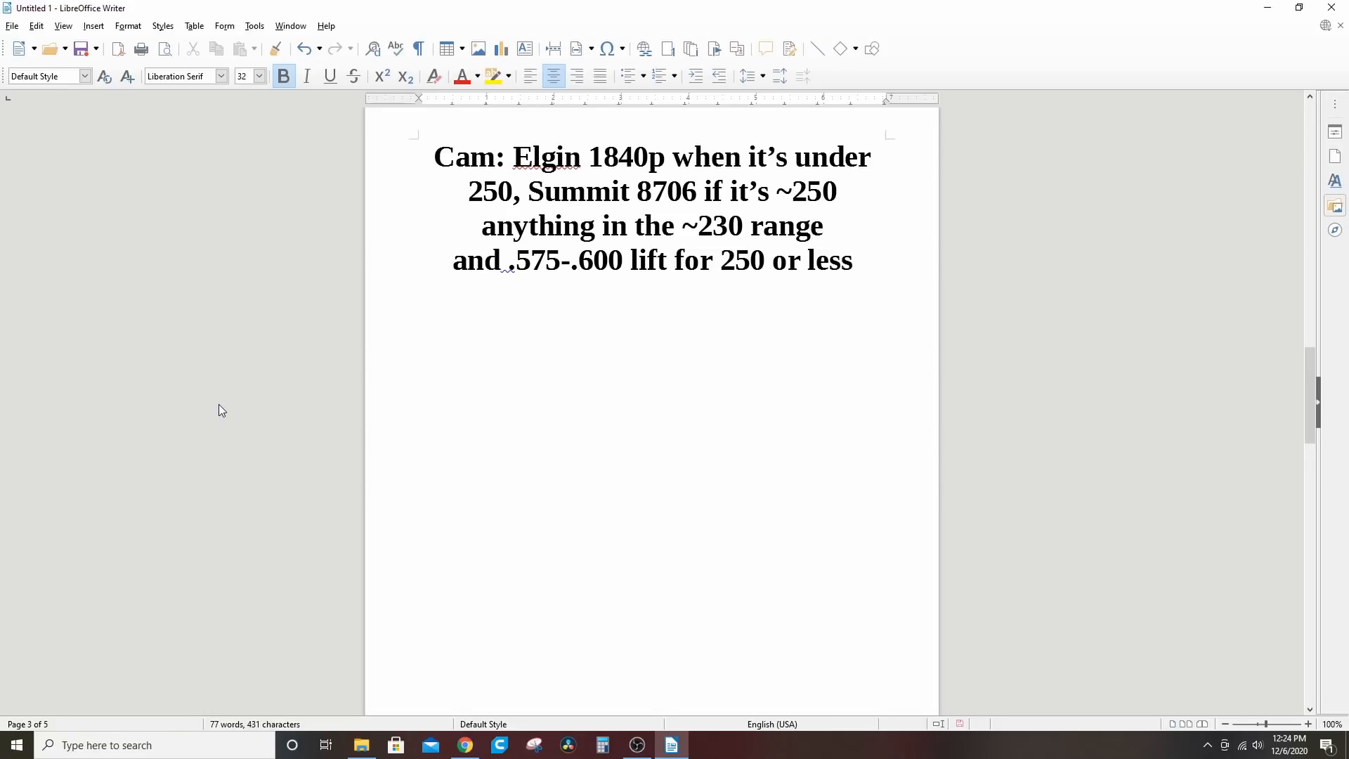
{"action": "mouse_move", "coordinate": [233, 407]}
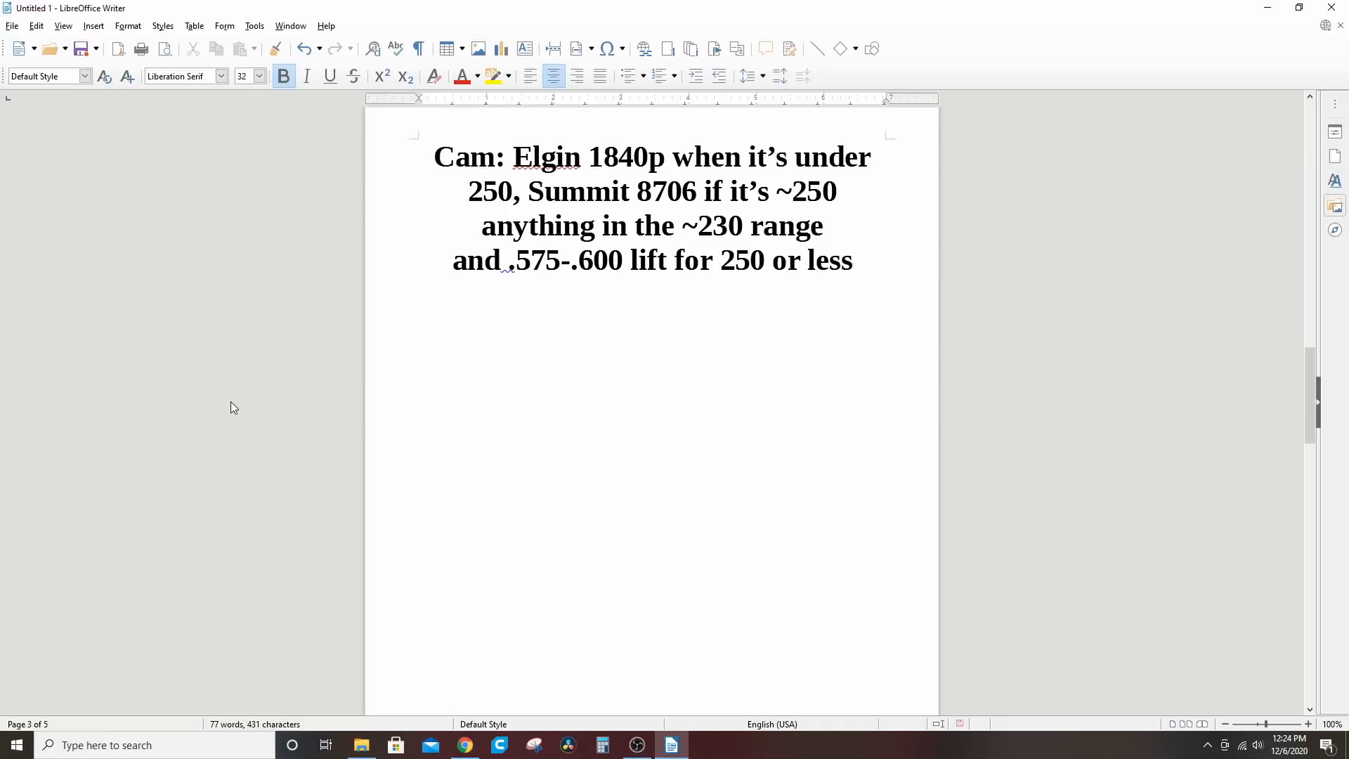
{"action": "mouse_move", "coordinate": [238, 396]}
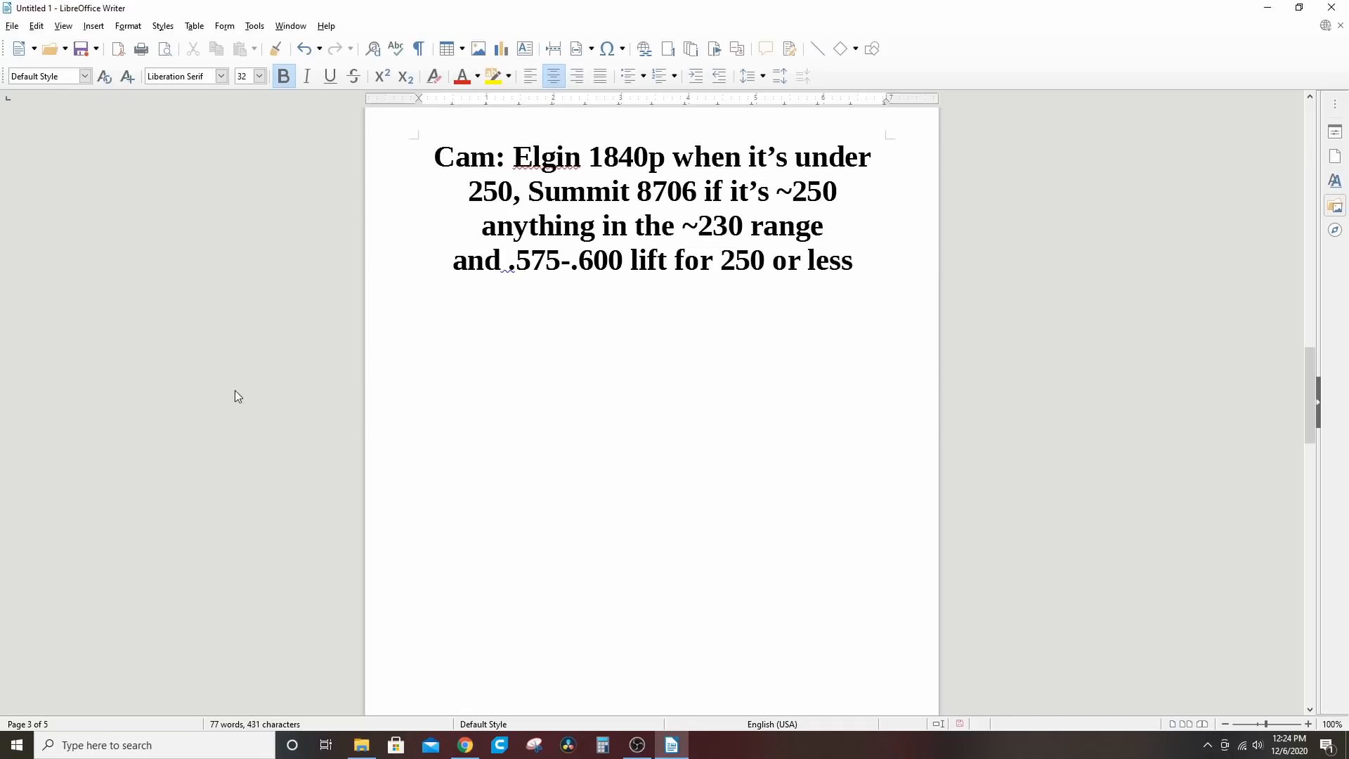
{"action": "mouse_move", "coordinate": [288, 301]}
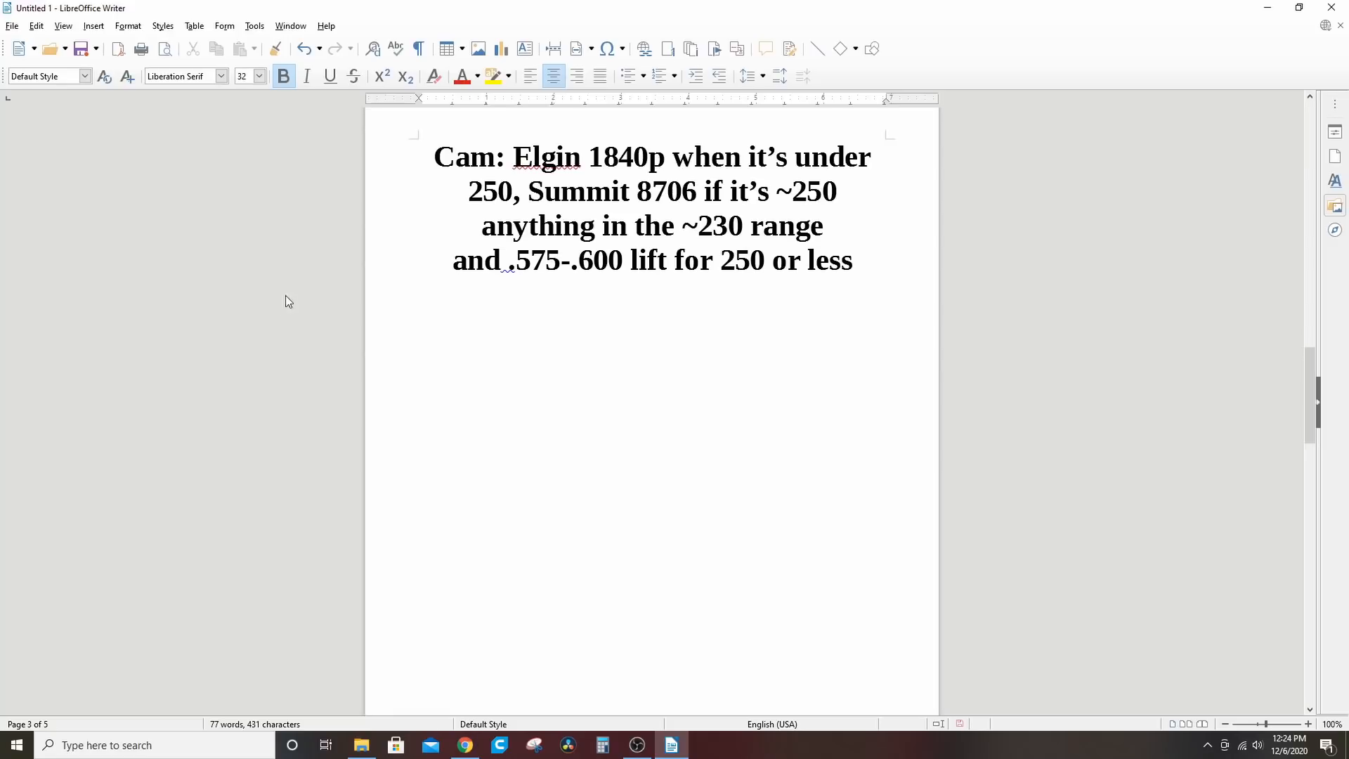
{"action": "mouse_move", "coordinate": [281, 359]}
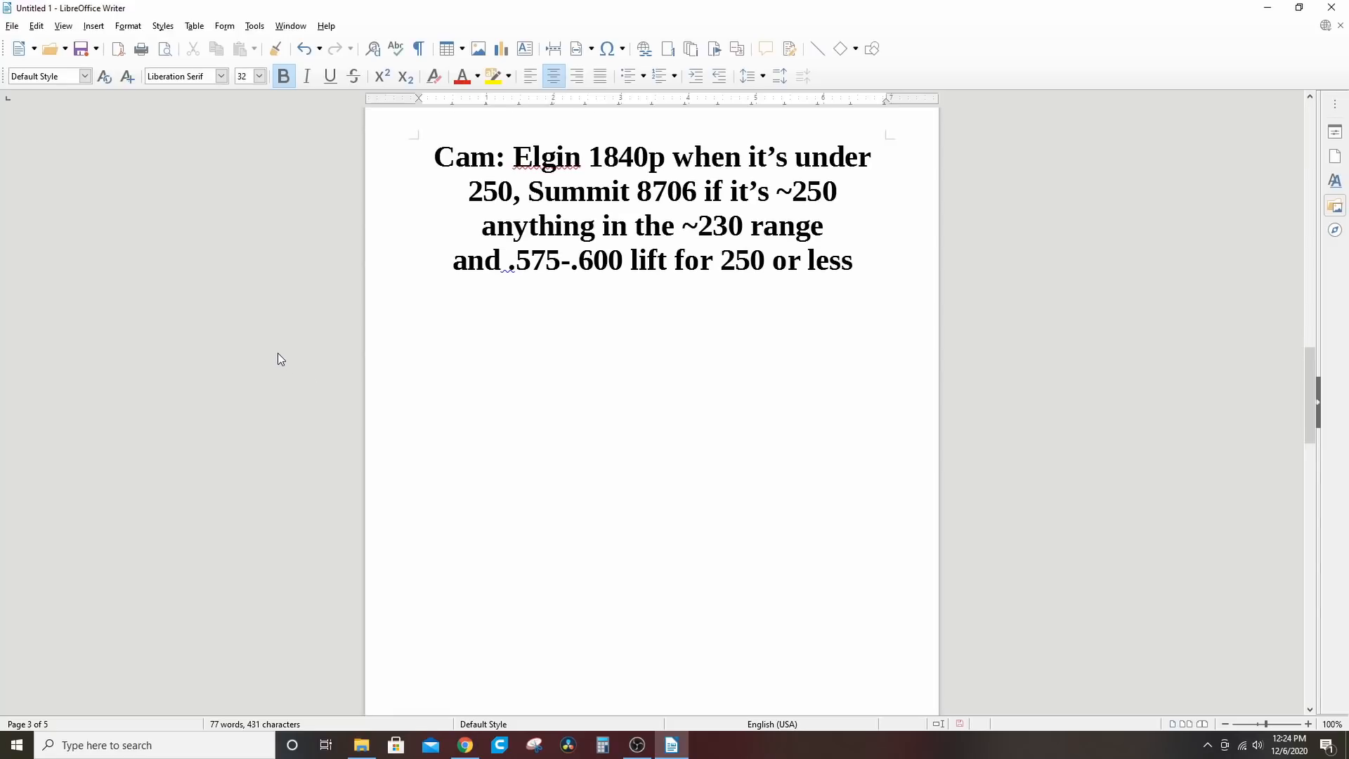
Scroll from page 3's Elgin cam note to page 4's 4L80E converter note.
{"action": "scroll", "scroll_direction": "down", "scroll_amount": 3}
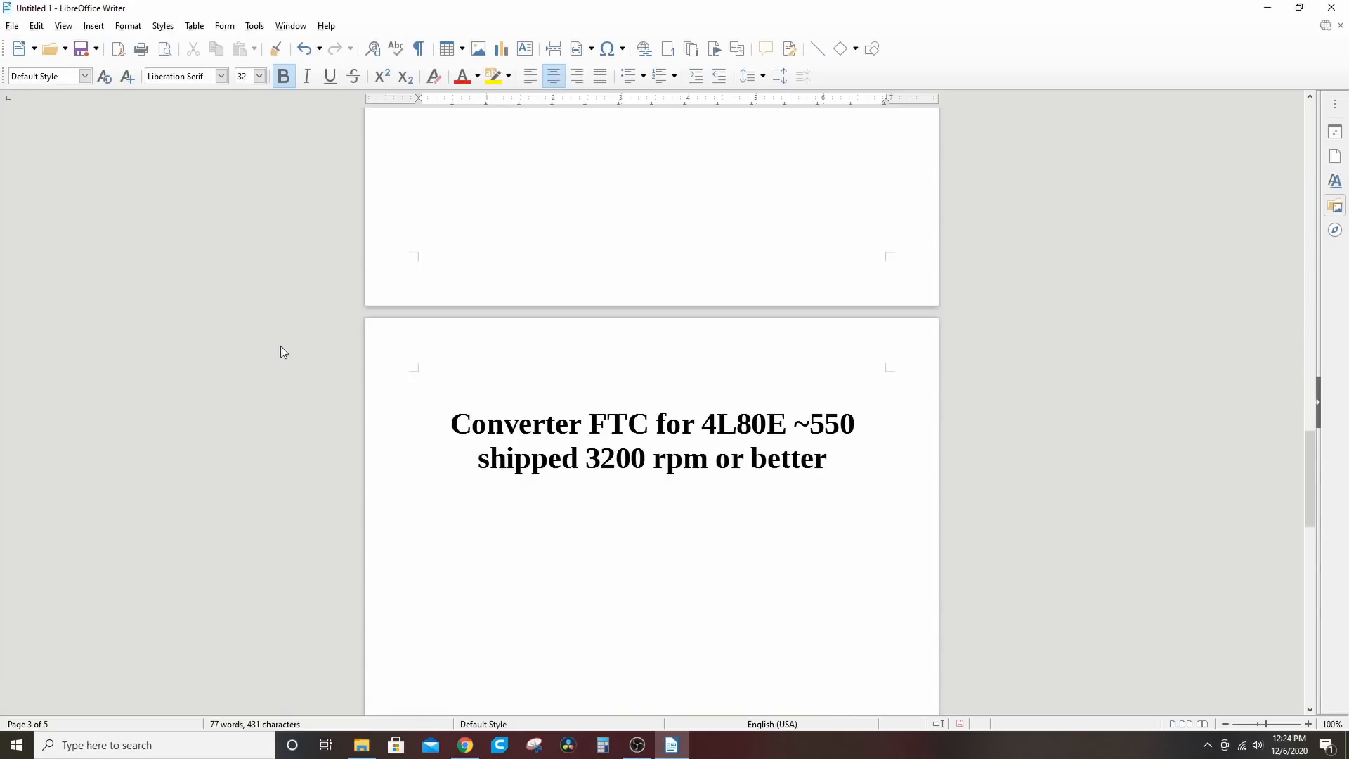
{"action": "scroll", "scroll_direction": "down", "scroll_amount": 3}
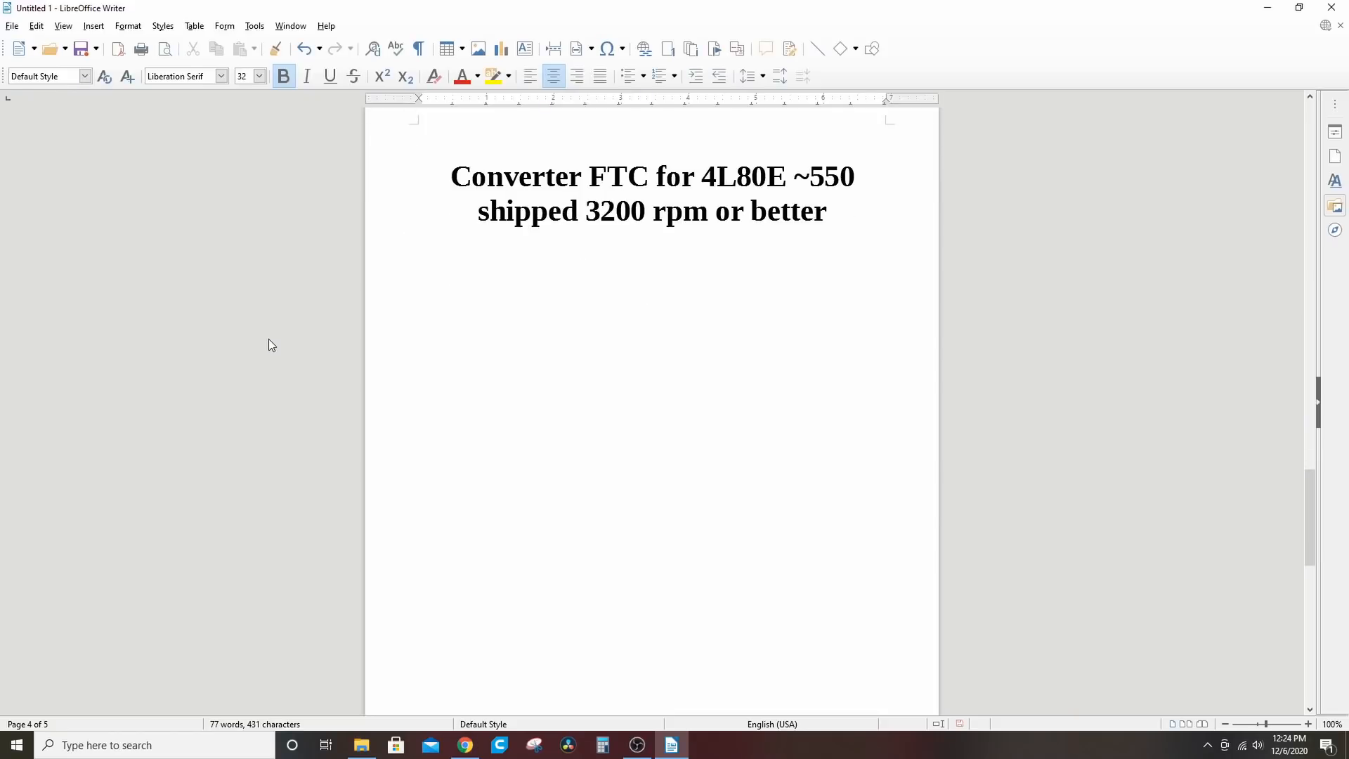
{"action": "mouse_move", "coordinate": [488, 663]}
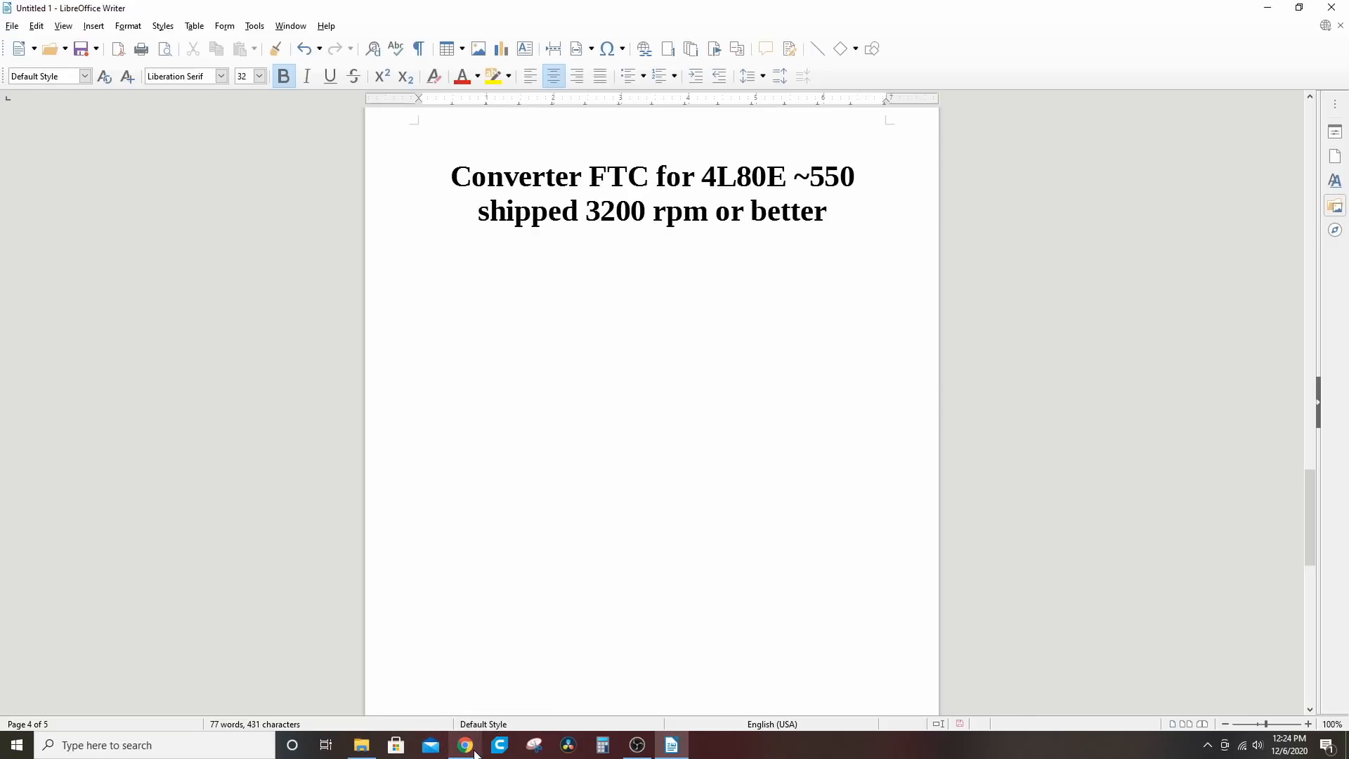
View the Stage 2 10" Street/Strip converter page's features and GM 4L80 transmission table.
{"action": "left_click", "coordinate": [465, 744]}
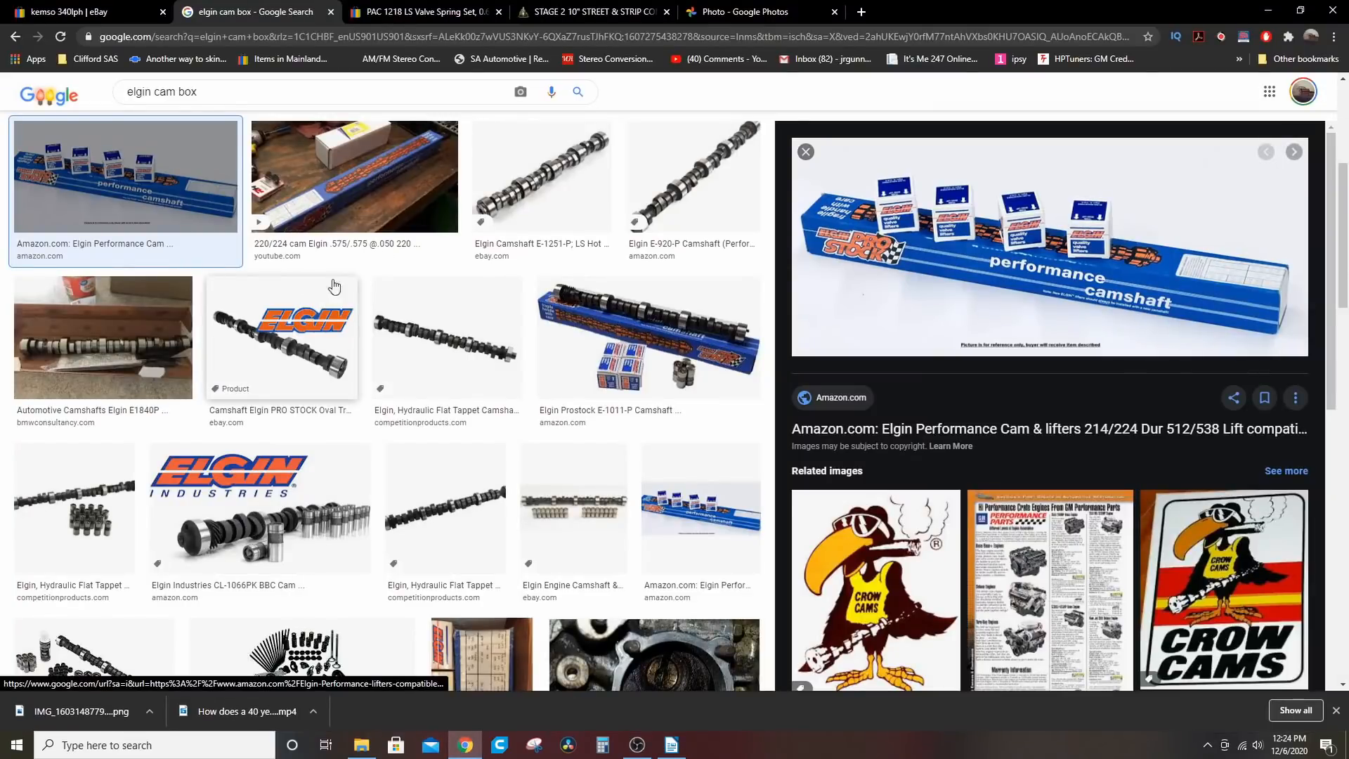
{"action": "left_click", "coordinate": [589, 11]}
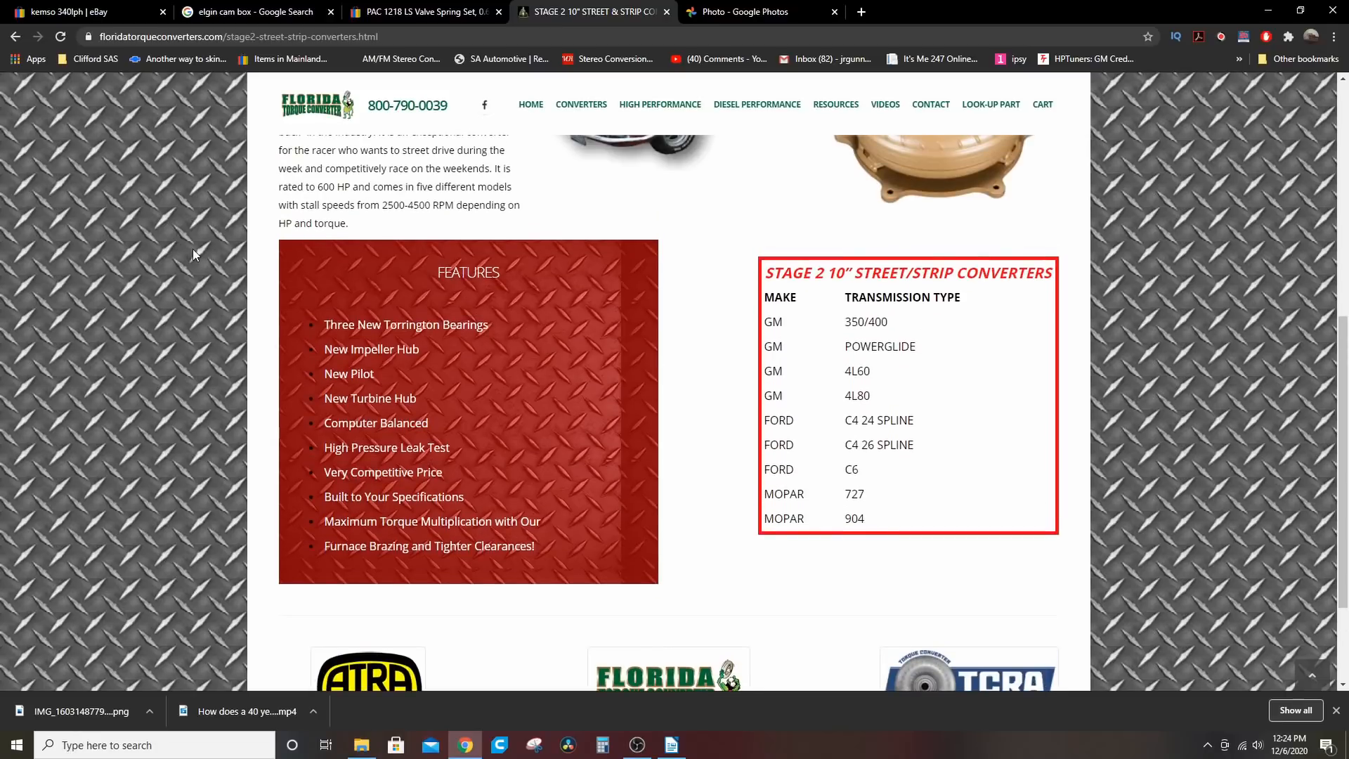
{"action": "scroll", "scroll_direction": "up", "scroll_amount": 3}
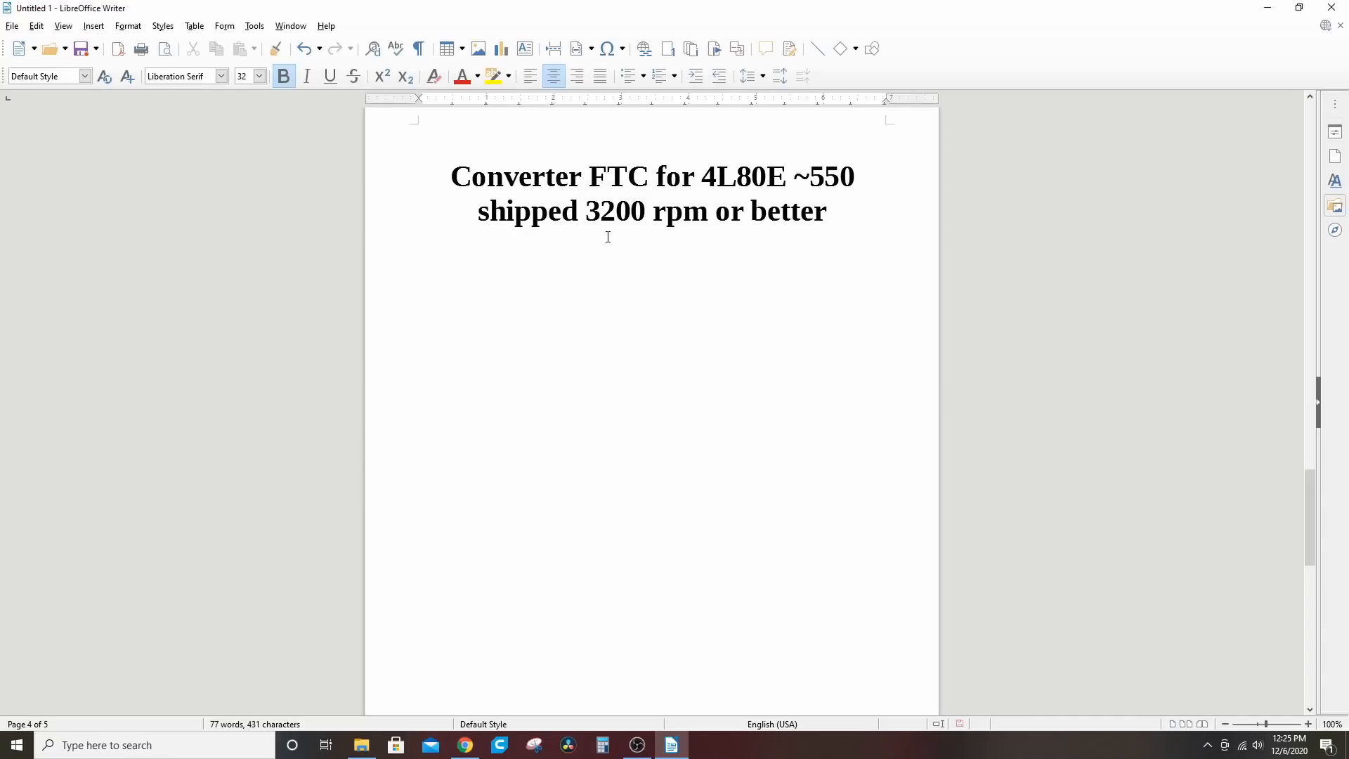
{"action": "mouse_move", "coordinate": [387, 392]}
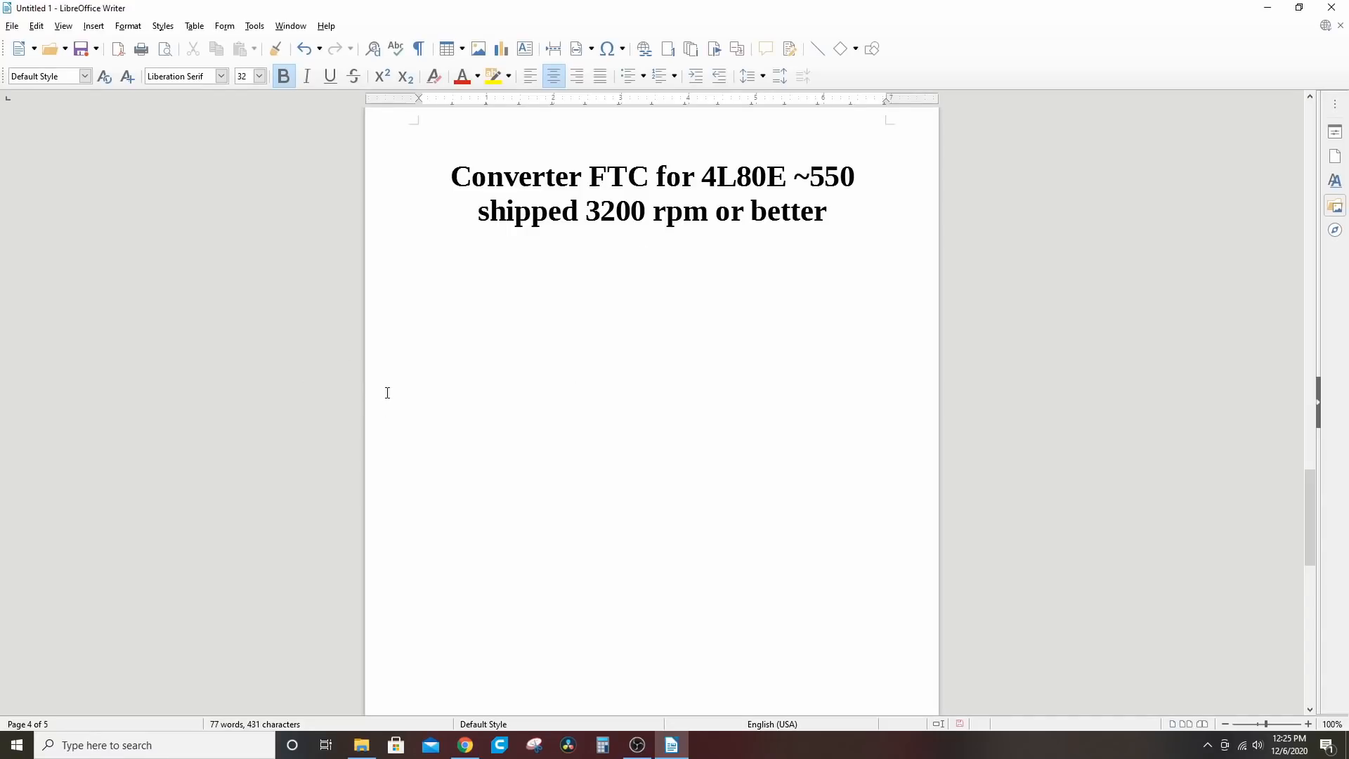
{"action": "mouse_move", "coordinate": [265, 319]}
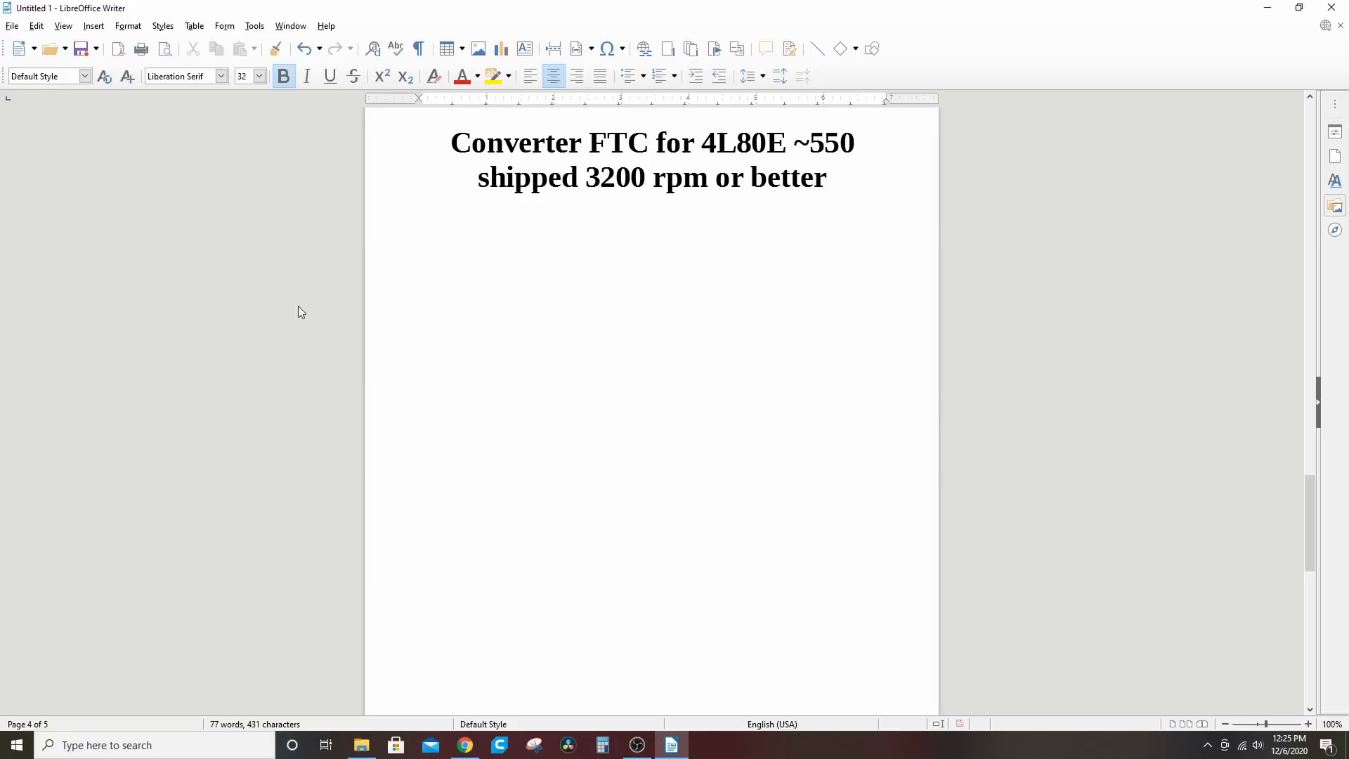
{"action": "mouse_move", "coordinate": [621, 363]}
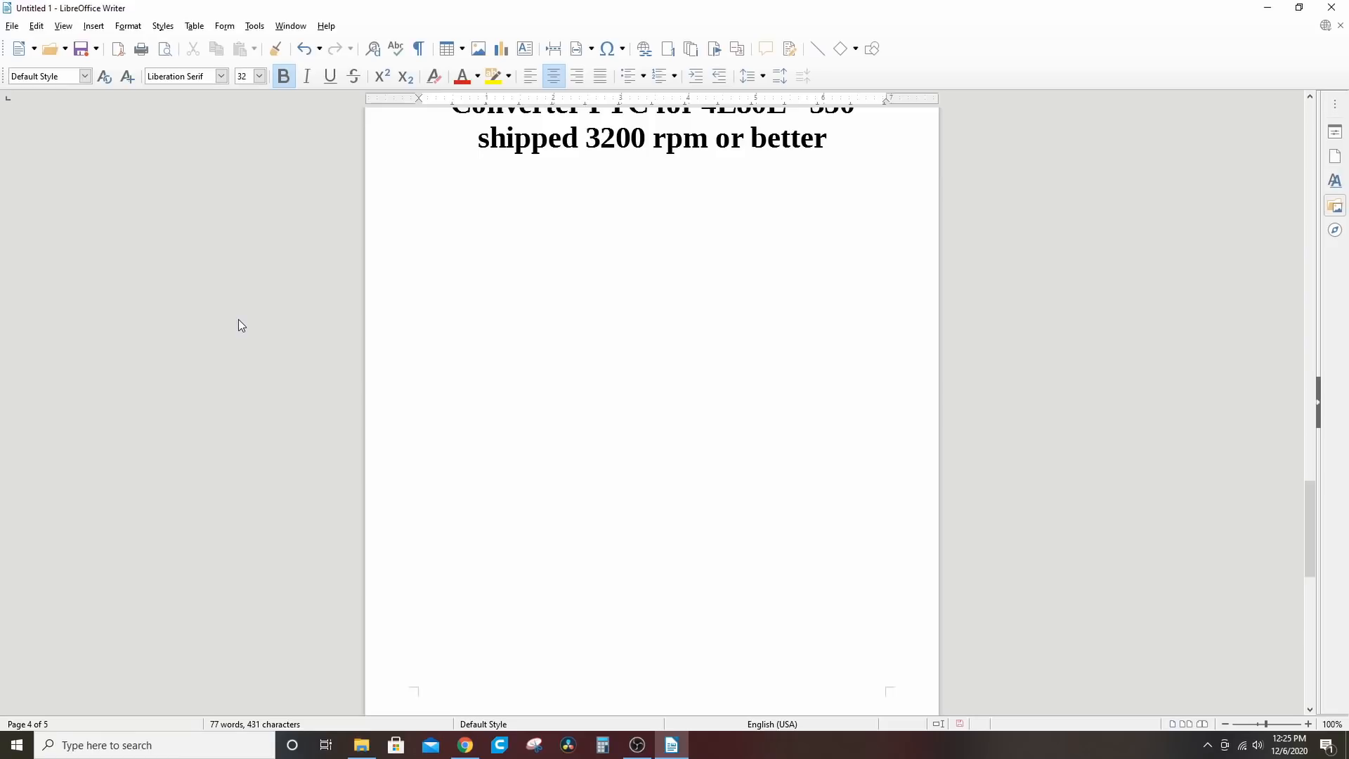
Scroll to page 5's gears note about junkyard 8.8 or 9.75 rears.
{"action": "scroll", "scroll_direction": "down", "scroll_amount": 3}
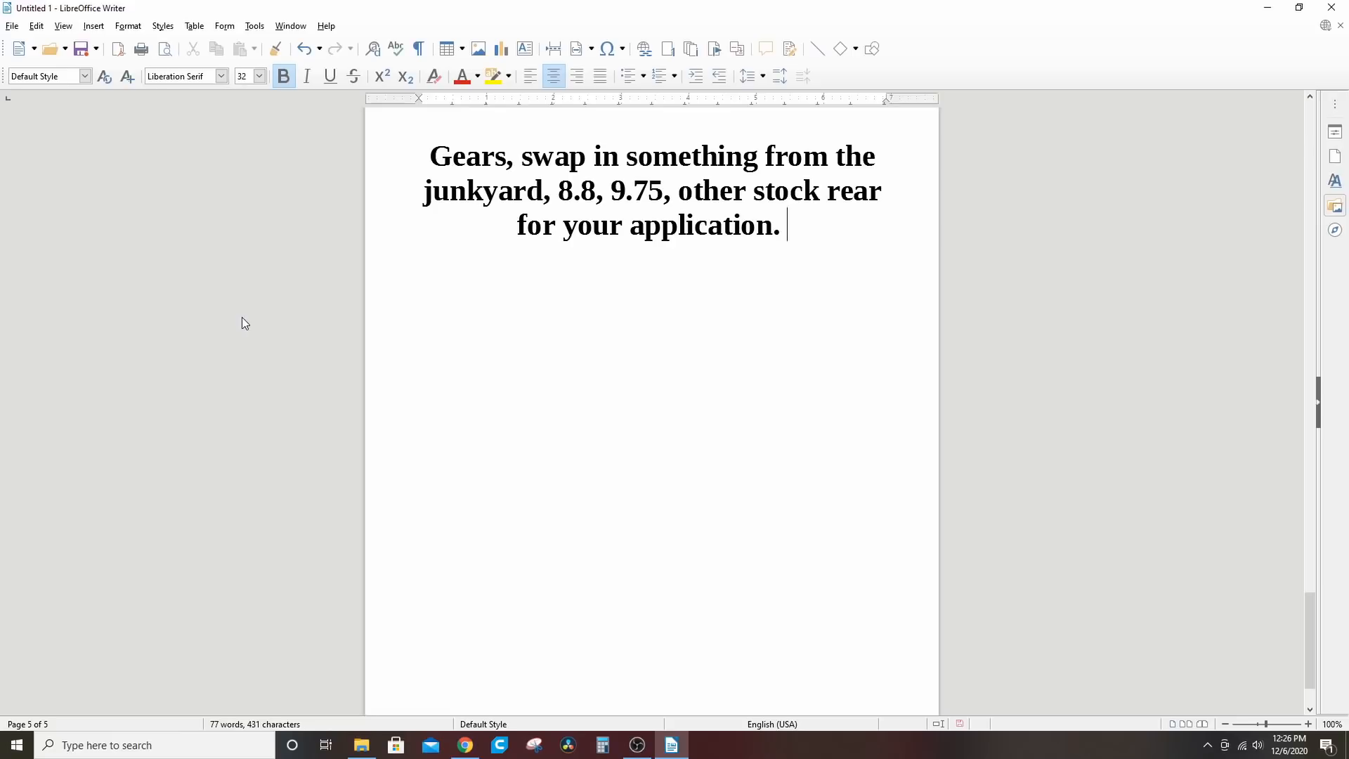
{"action": "mouse_move", "coordinate": [371, 345]}
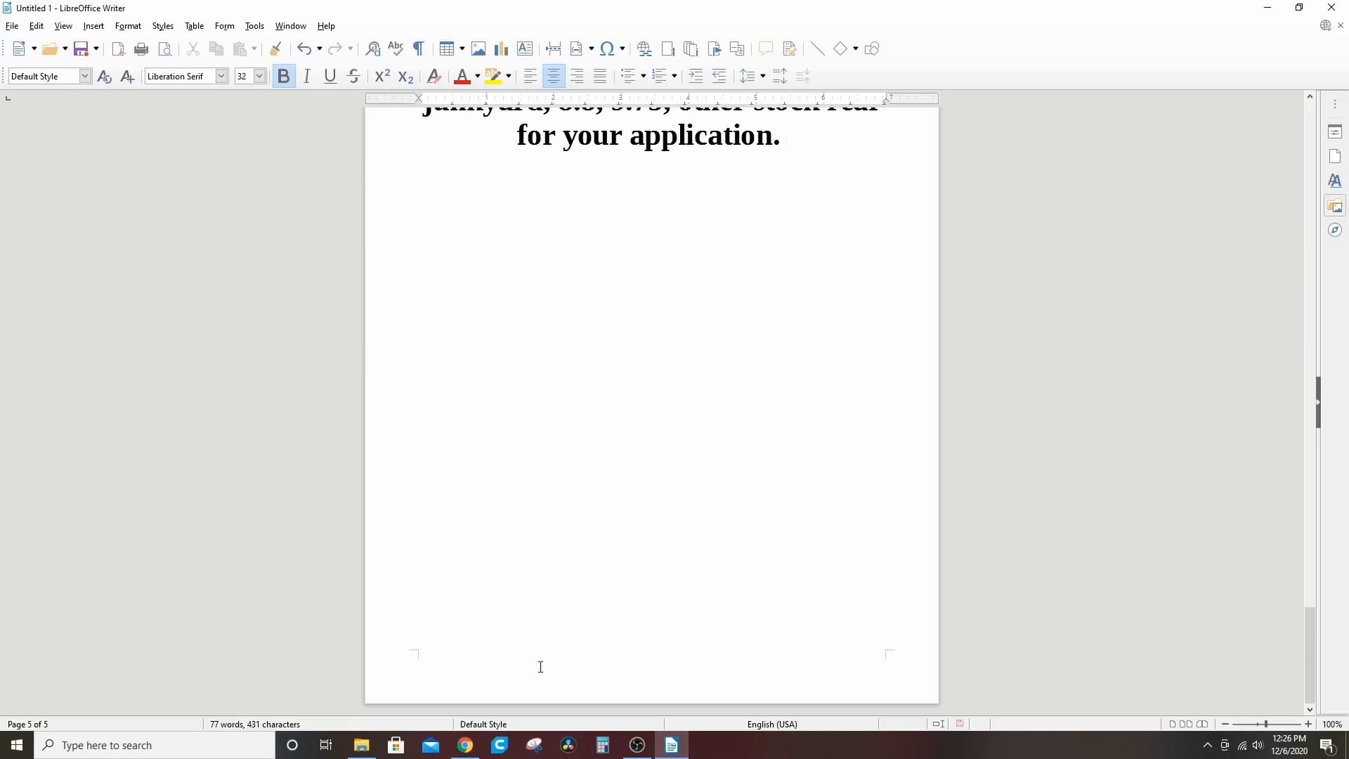
Bring Chrome back, view the pickup burnout photo, then the PAC 1218 valve spring listing.
{"action": "left_click", "coordinate": [463, 745]}
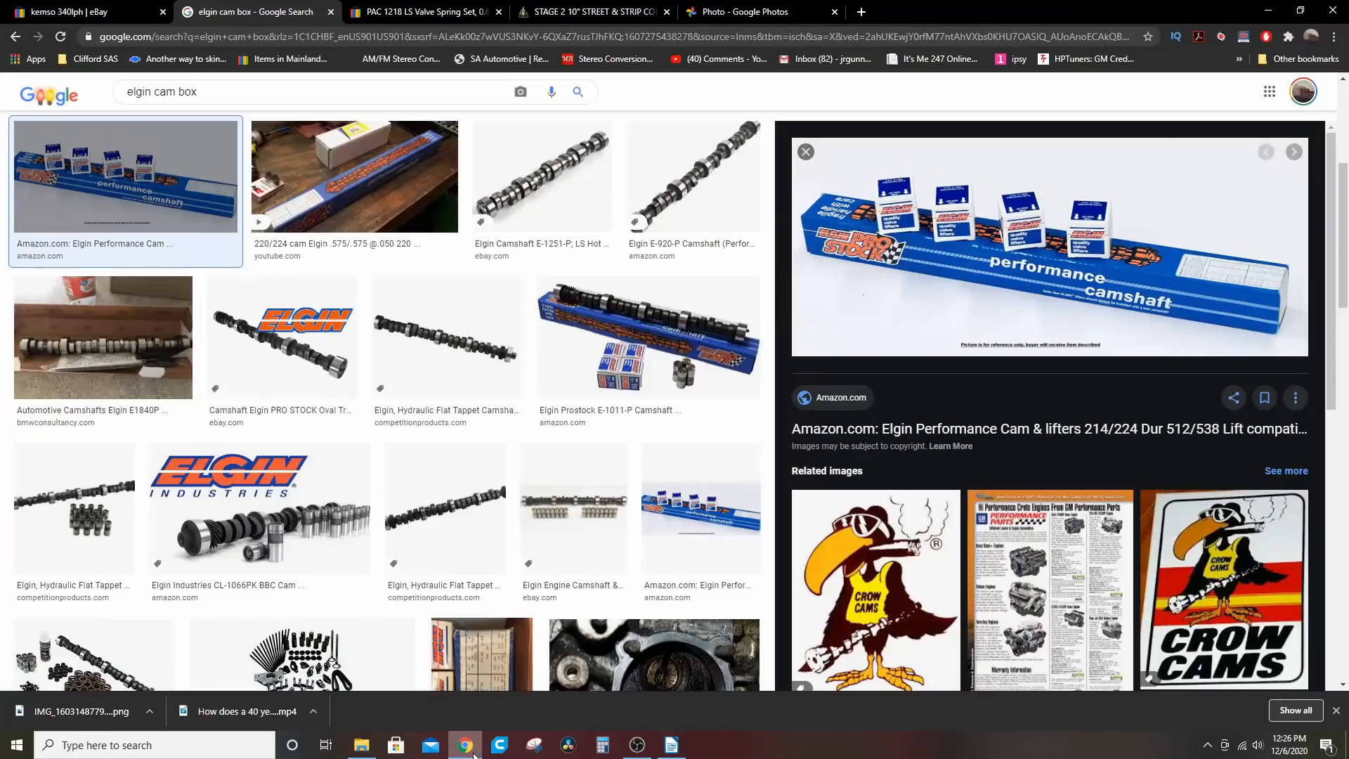
{"action": "mouse_move", "coordinate": [591, 12]}
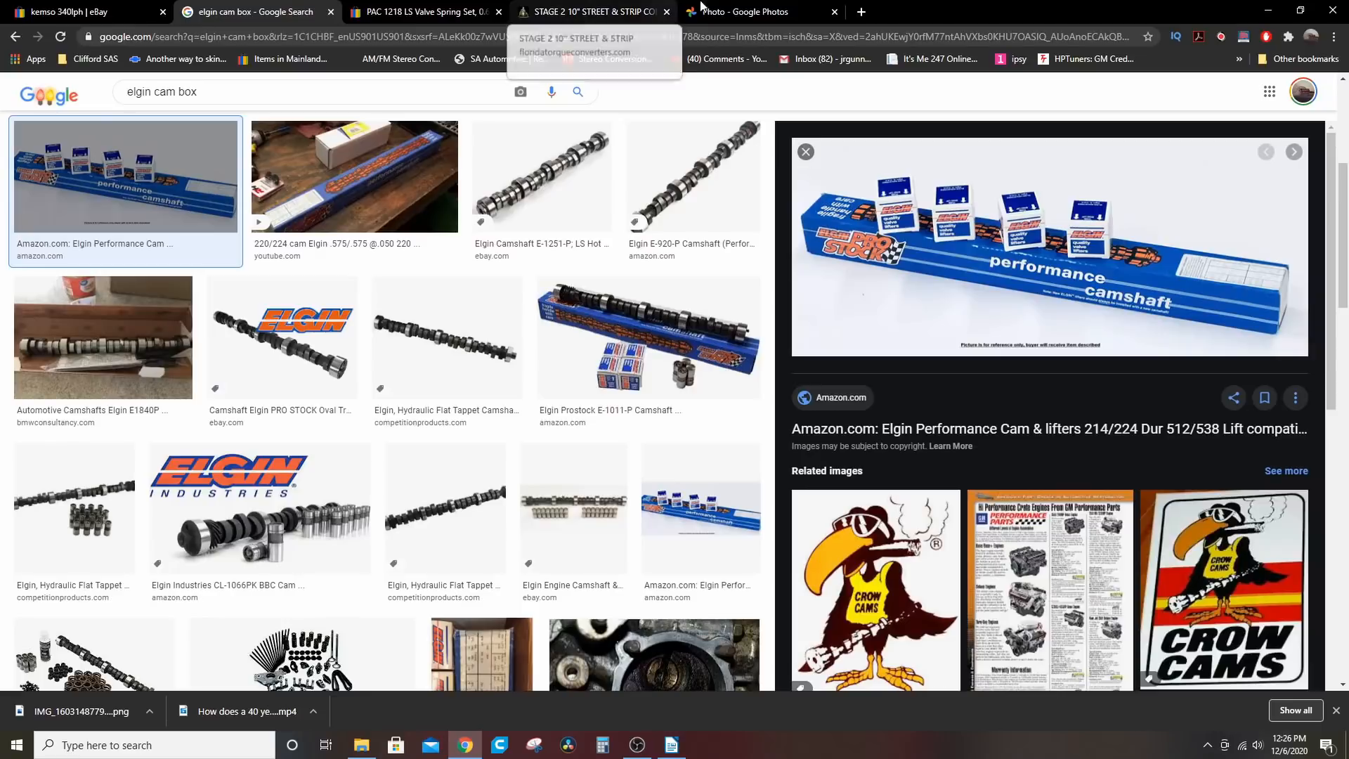
{"action": "left_click", "coordinate": [758, 11]}
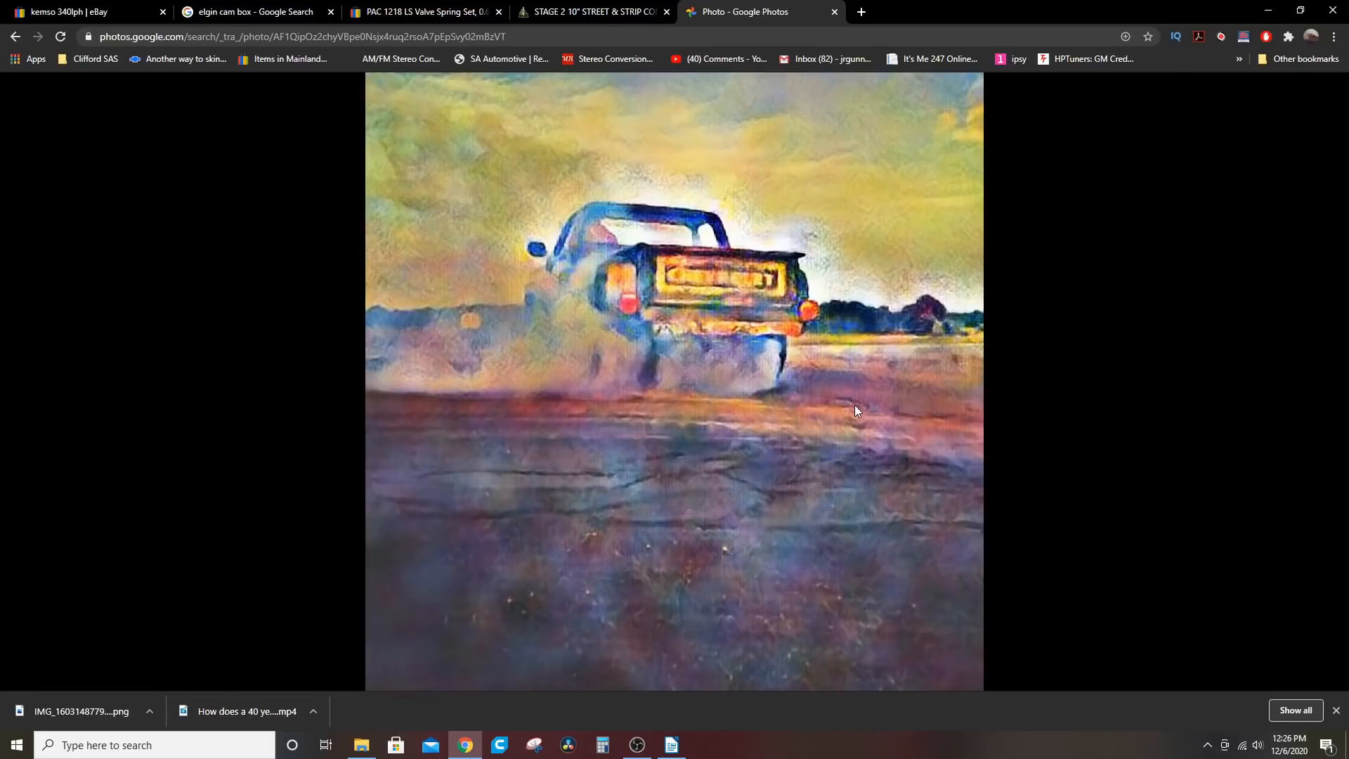
{"action": "mouse_move", "coordinate": [765, 283]}
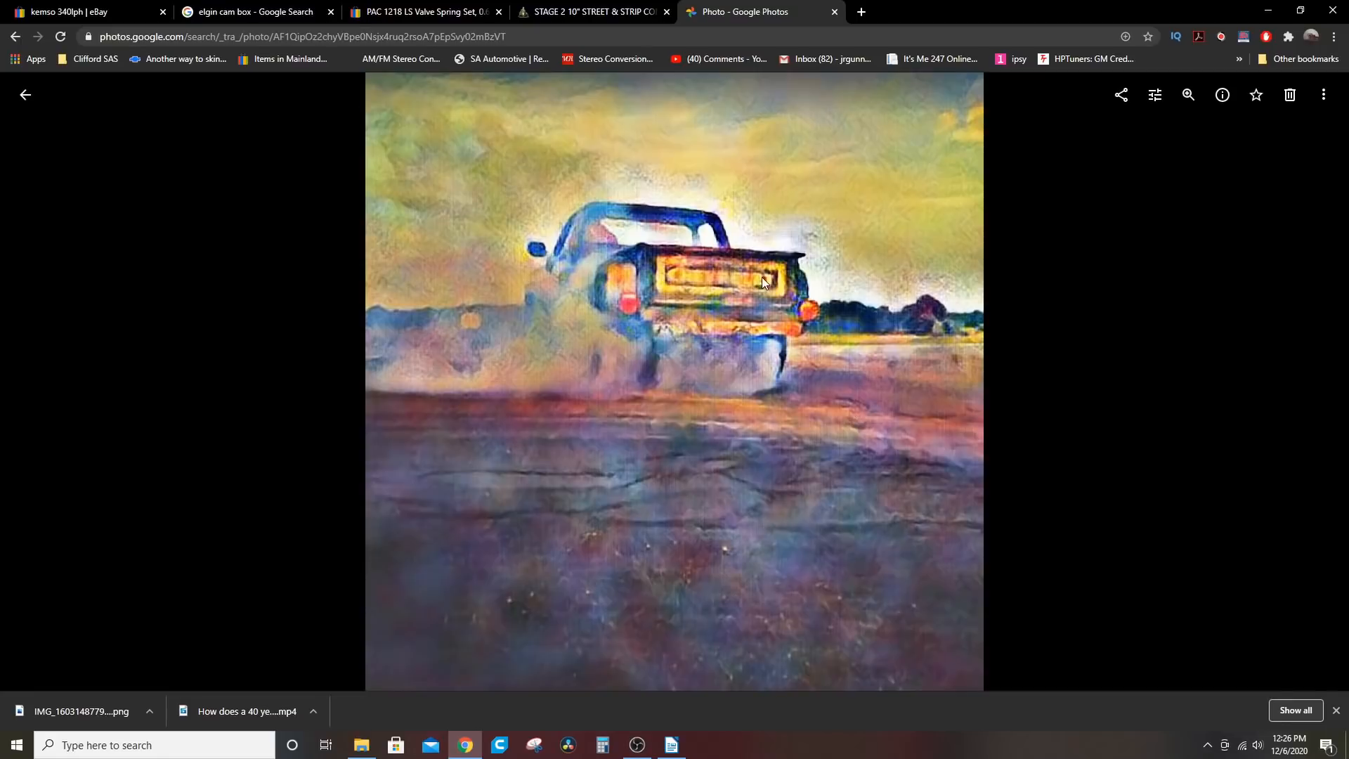
{"action": "left_click", "coordinate": [594, 12]}
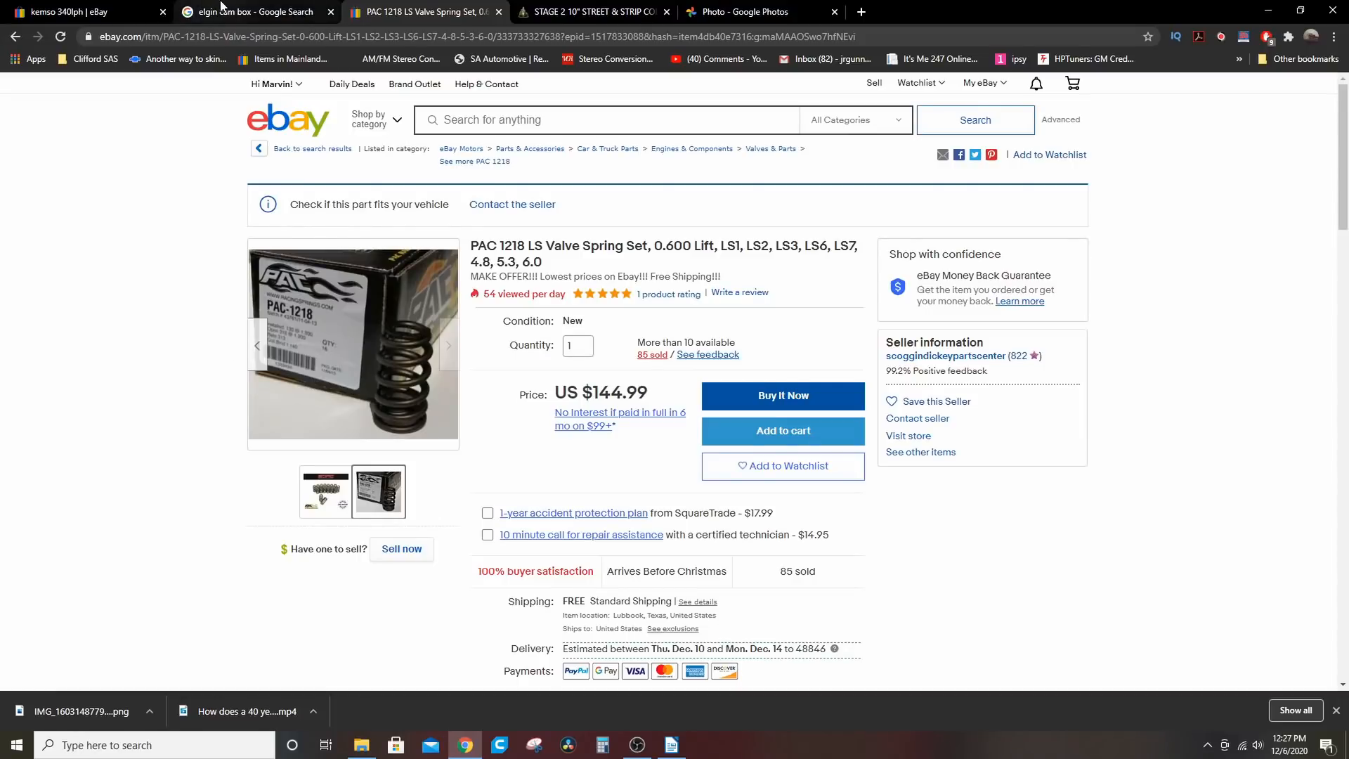
Revisit the Elgin cam box images, then the KEMSO 340LPH fuel pump eBay results.
{"action": "left_click", "coordinate": [250, 11]}
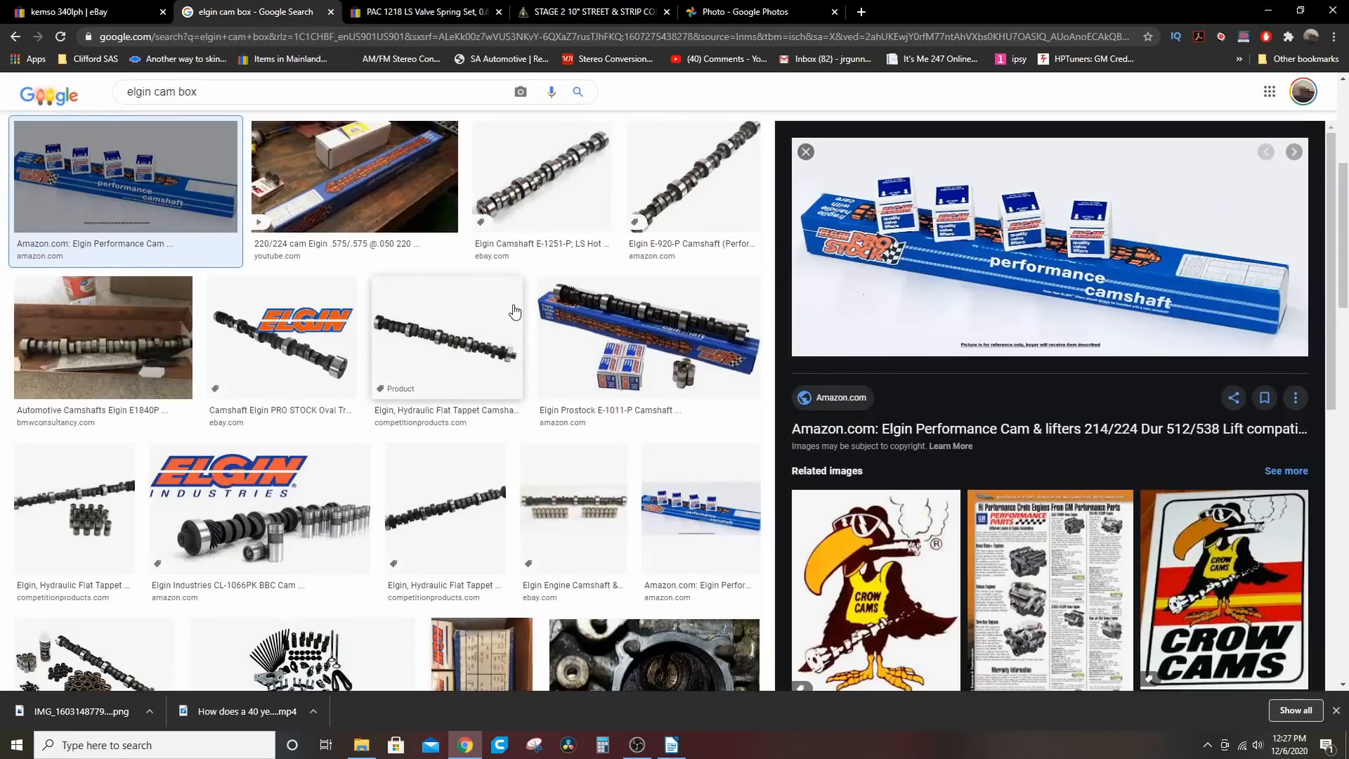
{"action": "mouse_move", "coordinate": [479, 307]}
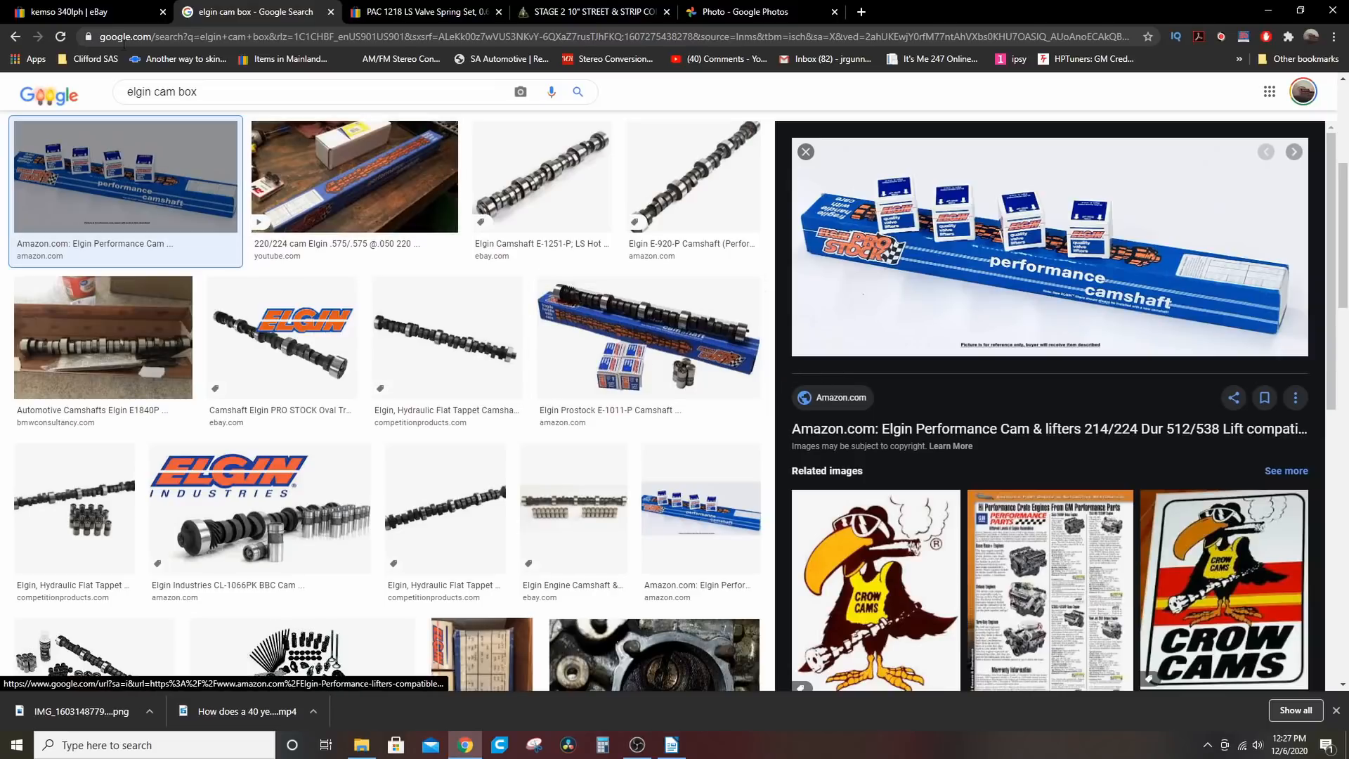
{"action": "left_click", "coordinate": [78, 11]}
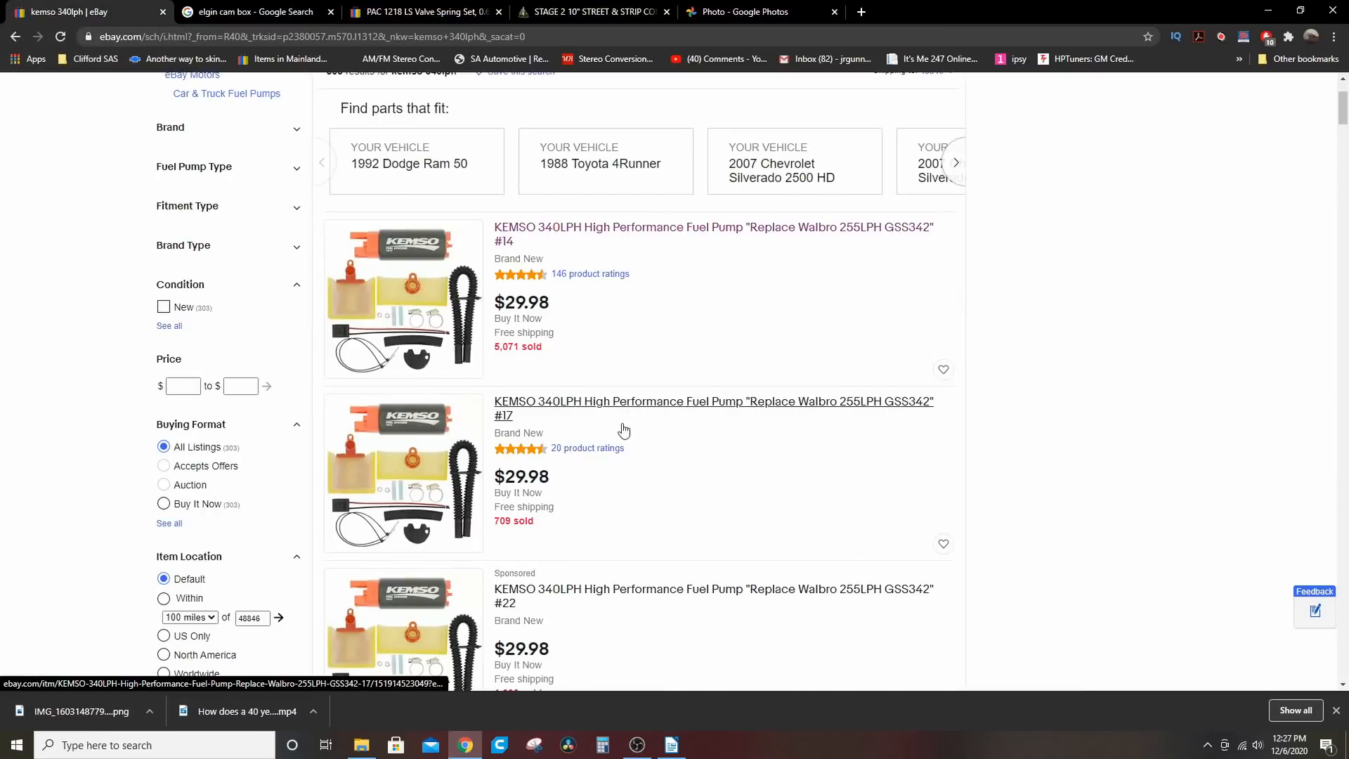